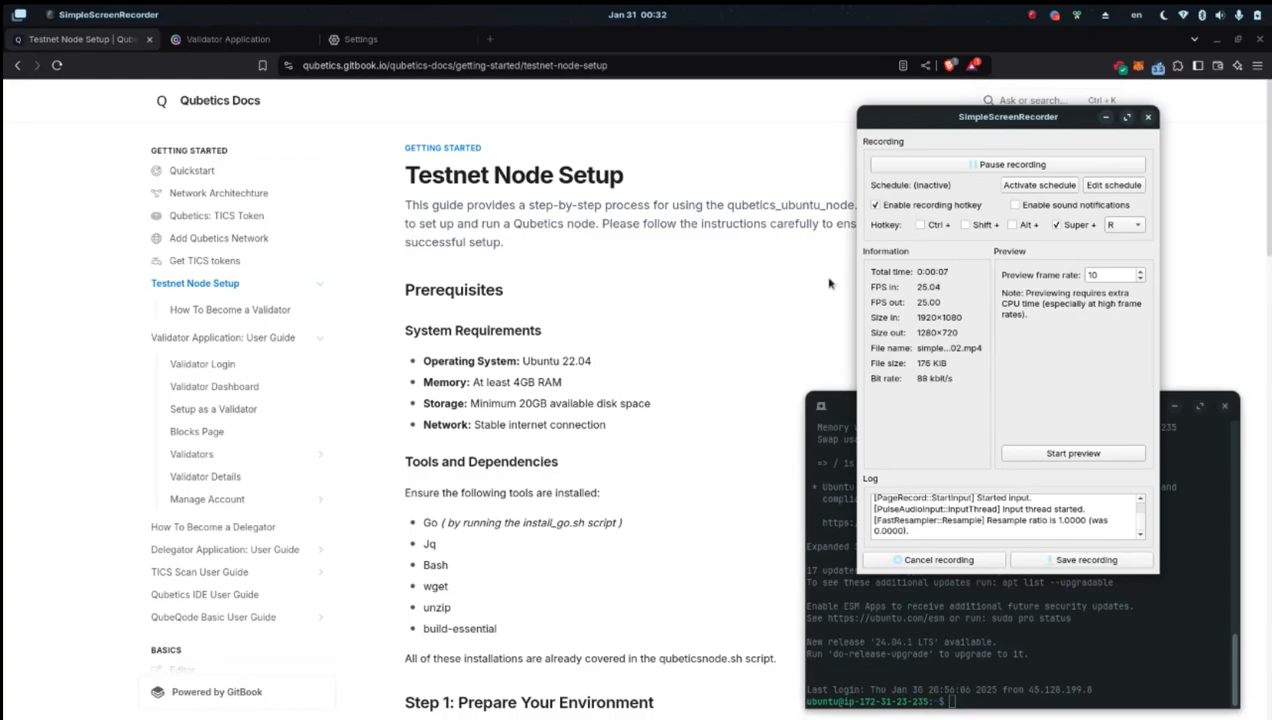
mouse_move(694, 336)
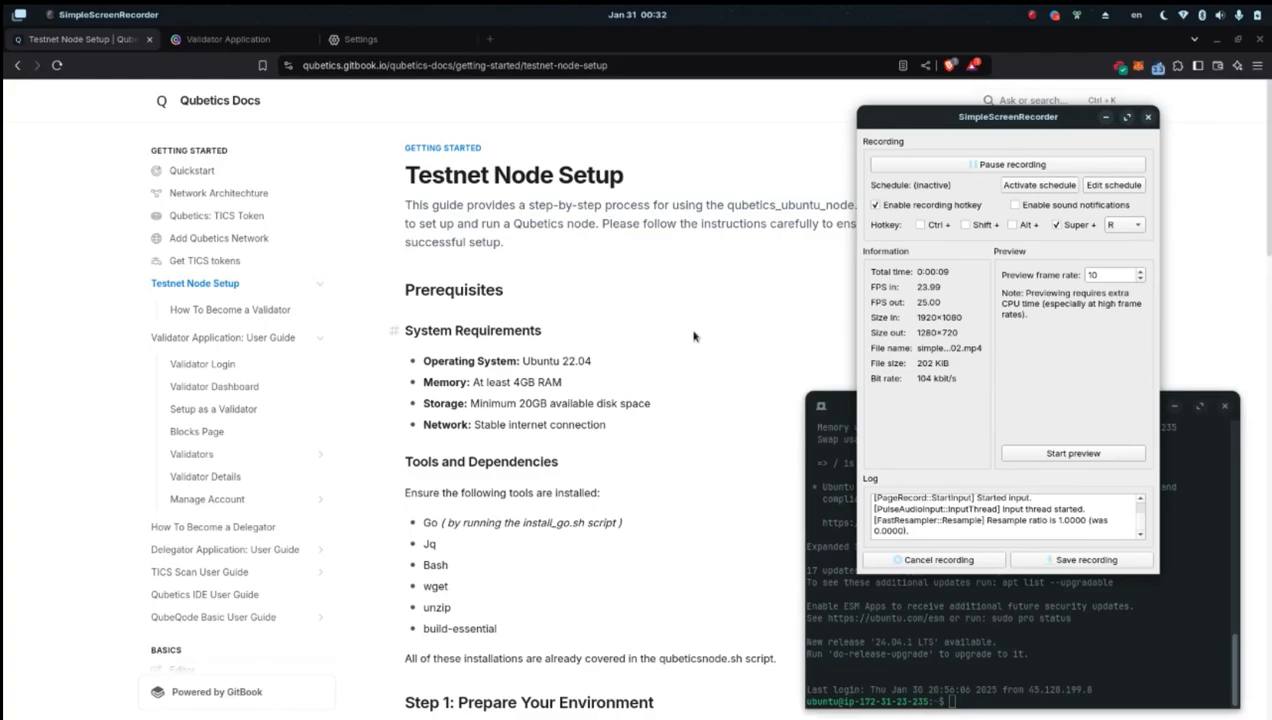
mouse_move(721, 301)
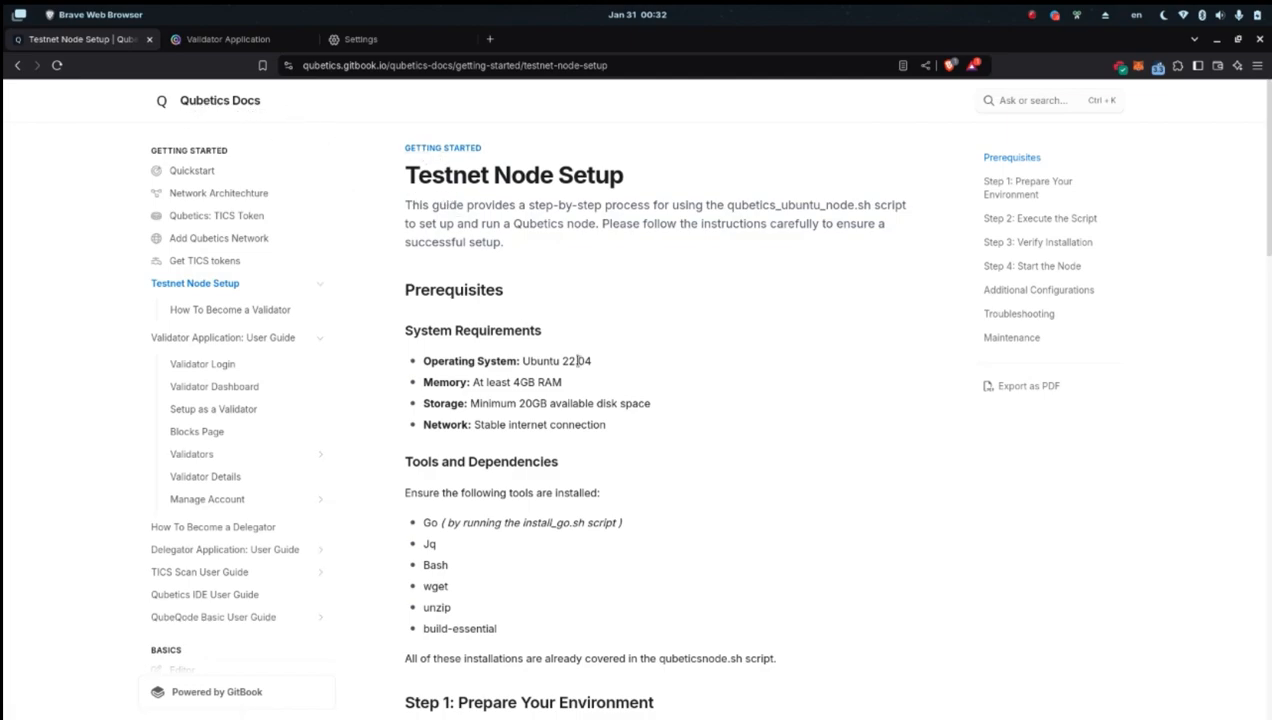
mouse_move(840, 153)
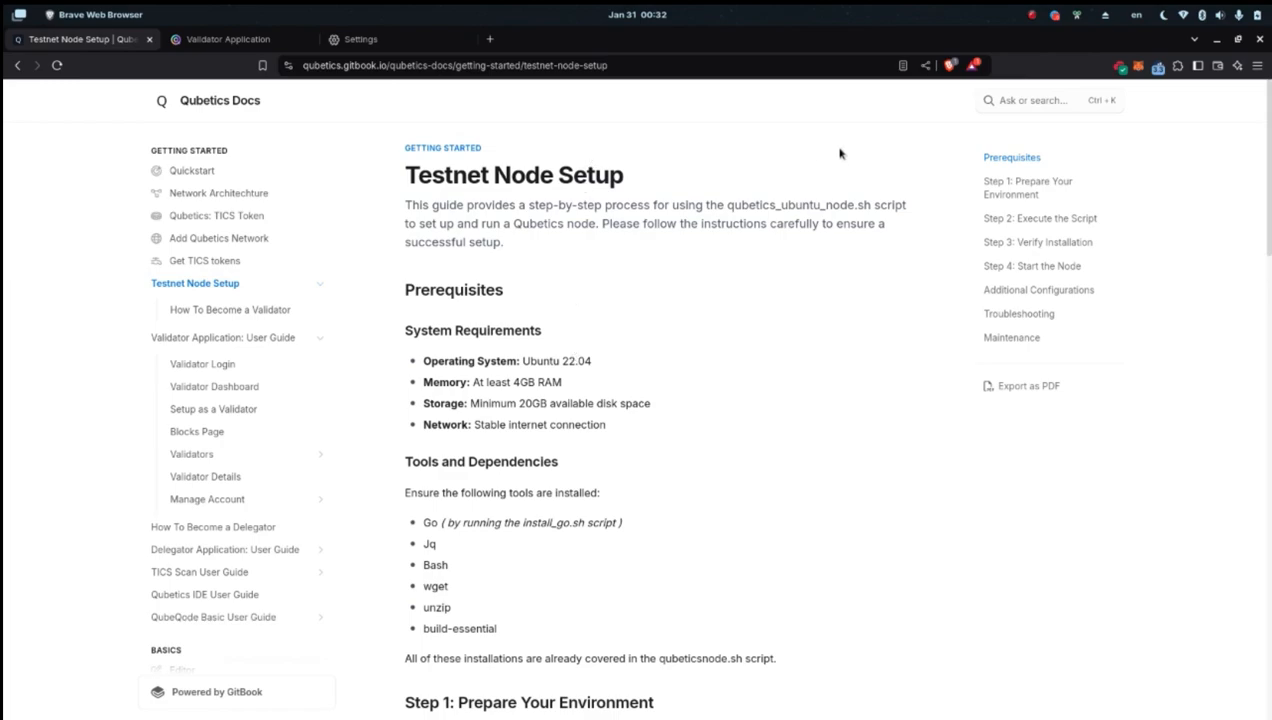
Search for Qubetics and open the Testnet Node Setup guide in the official docs.
type("qubetics&source=desktop")
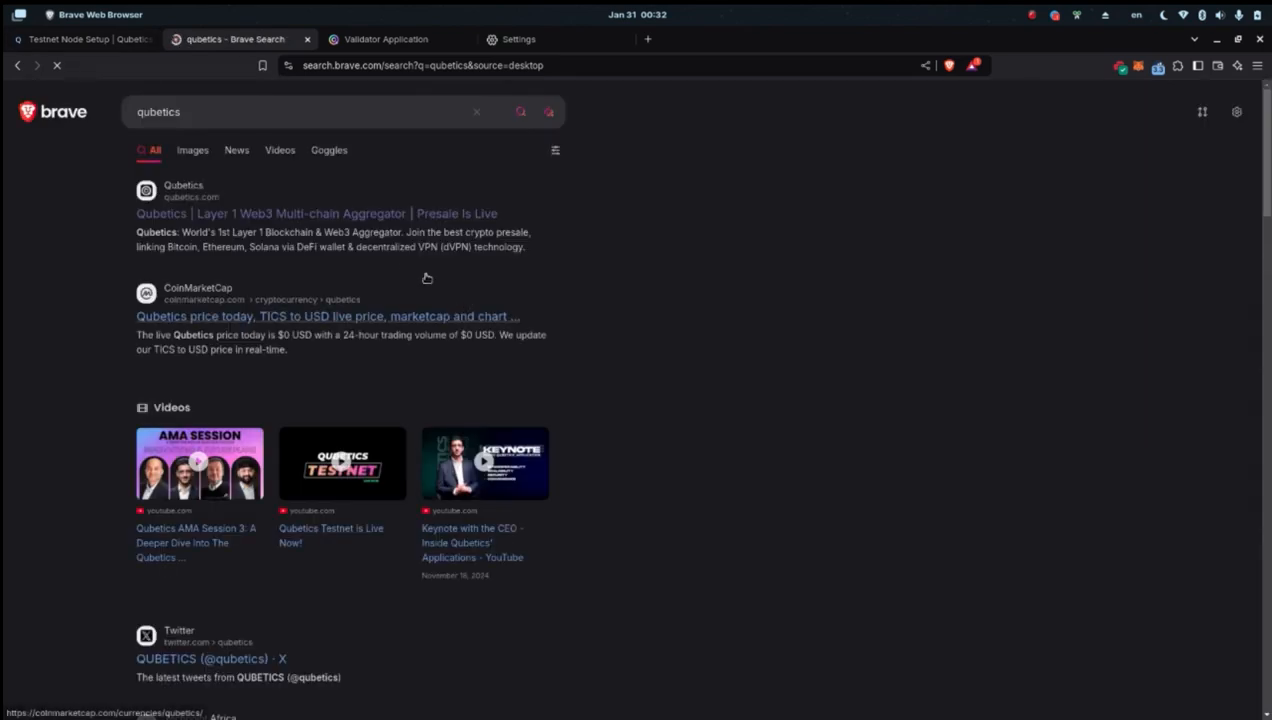
left_click(300, 213)
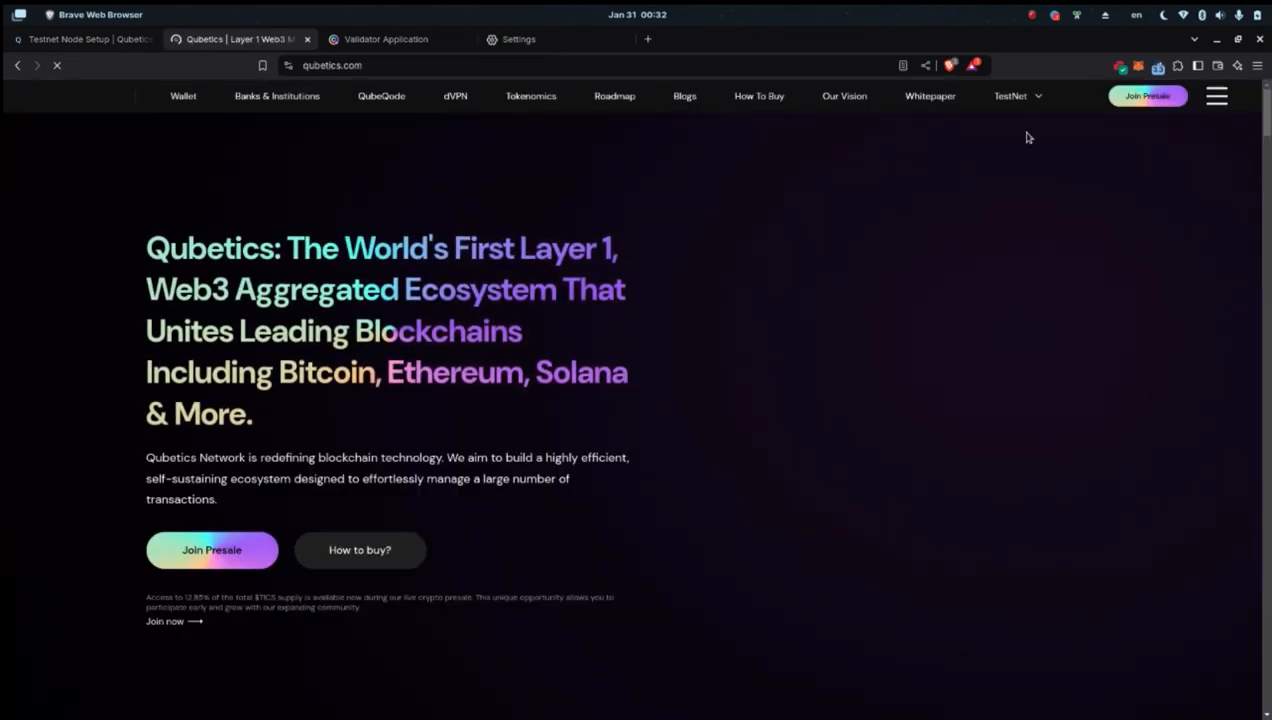
left_click(1010, 97)
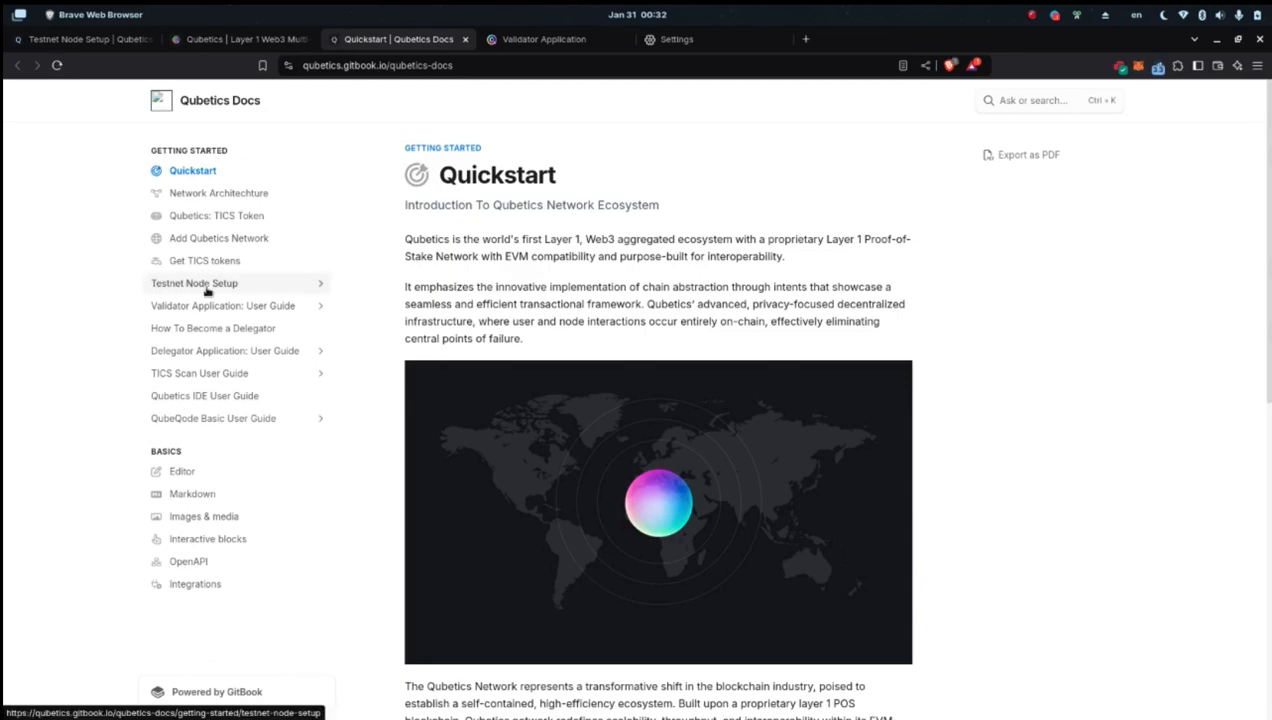
left_click(199, 283)
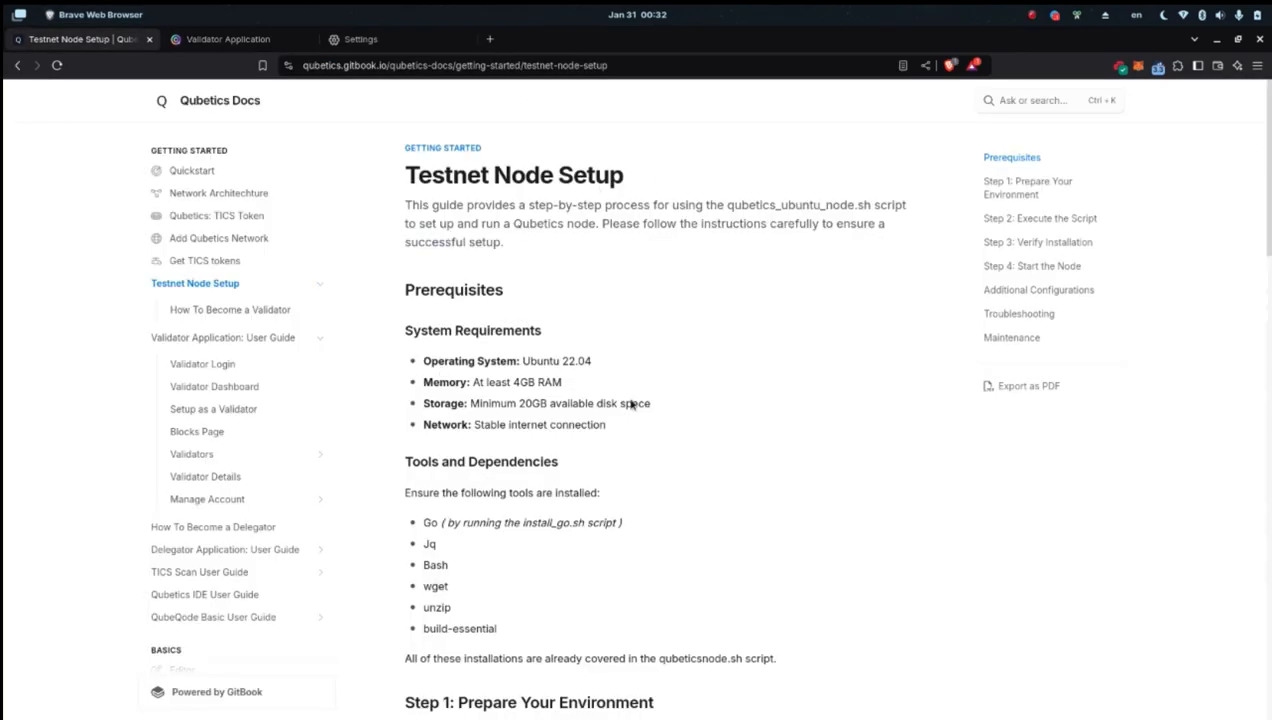
mouse_move(778, 278)
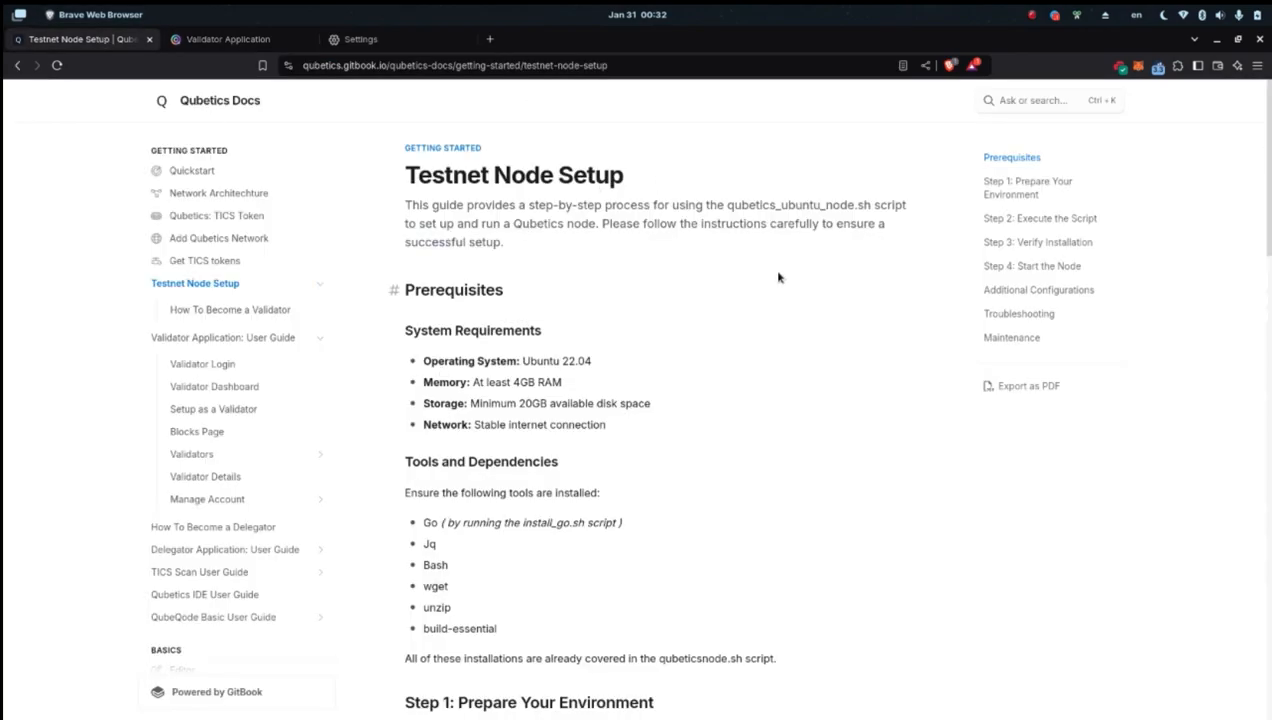
mouse_move(483, 199)
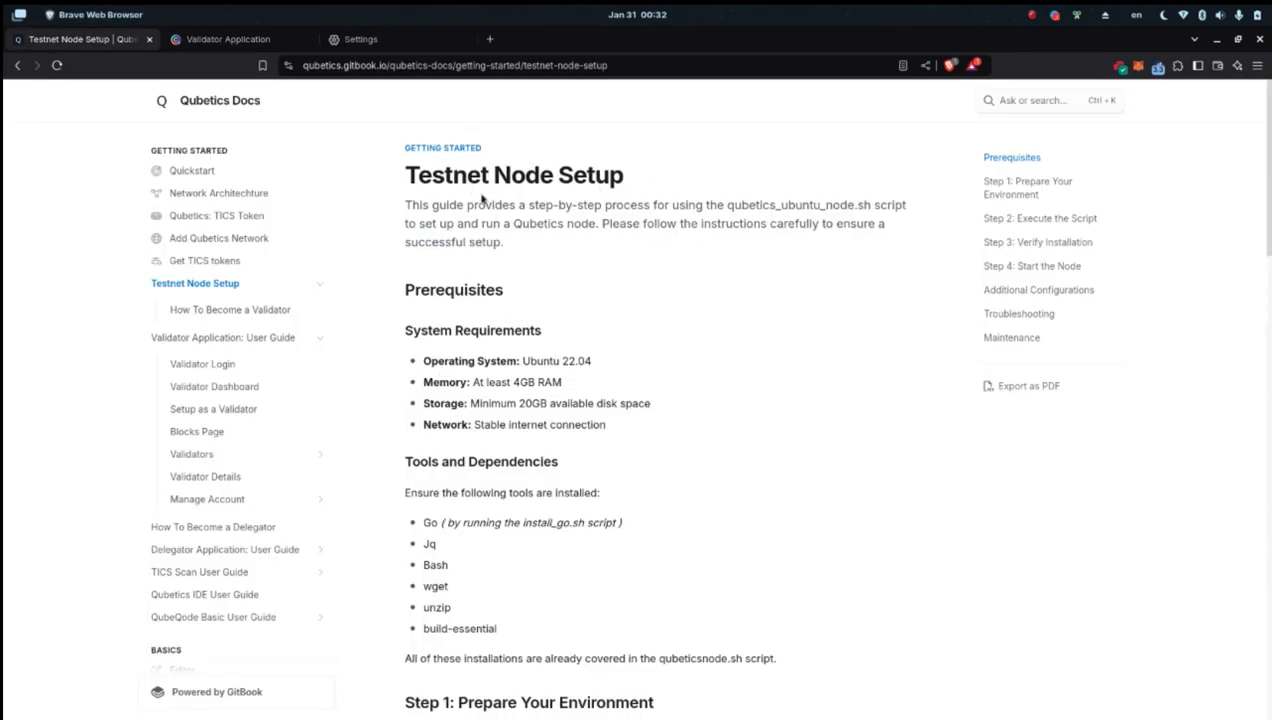
mouse_move(500, 406)
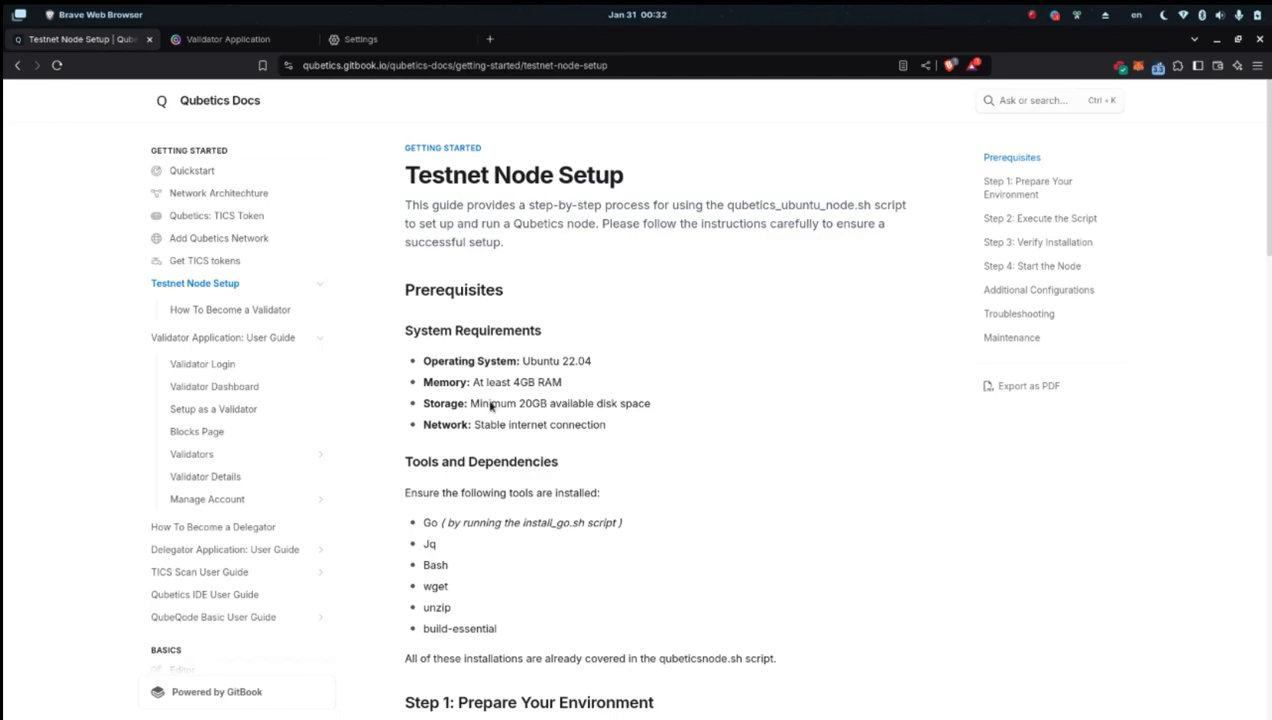
mouse_move(637, 385)
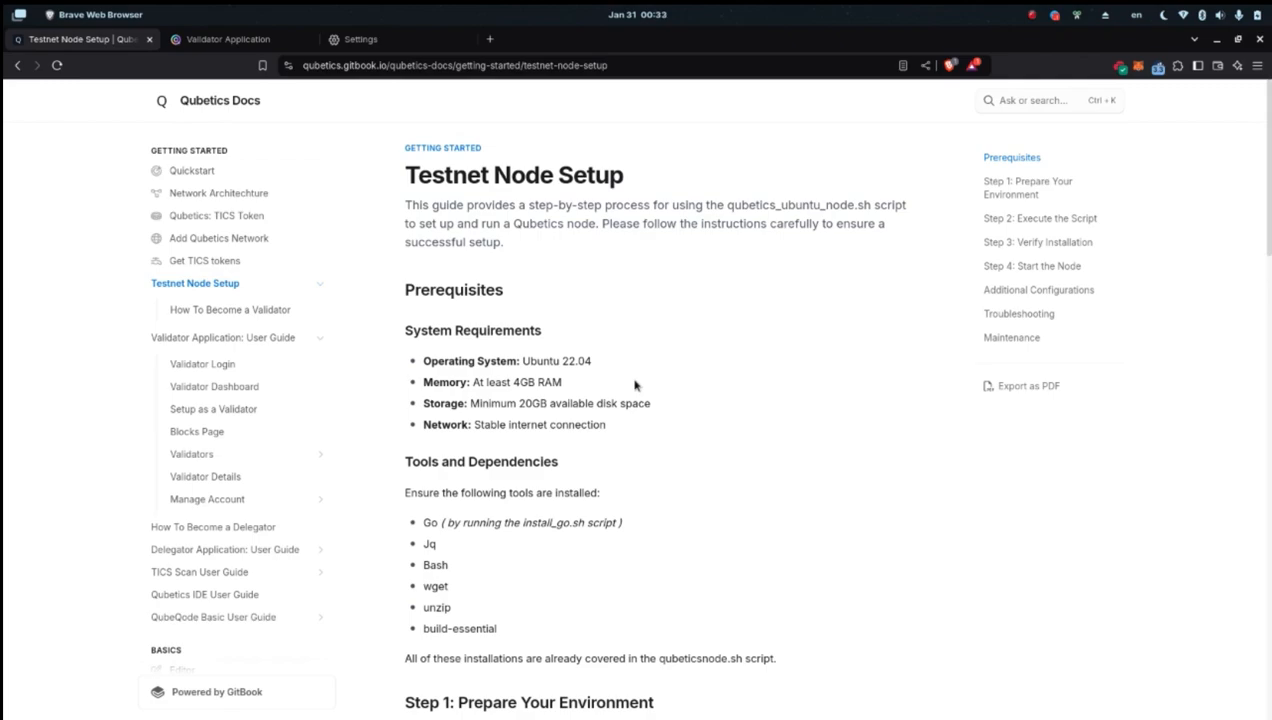
mouse_move(704, 333)
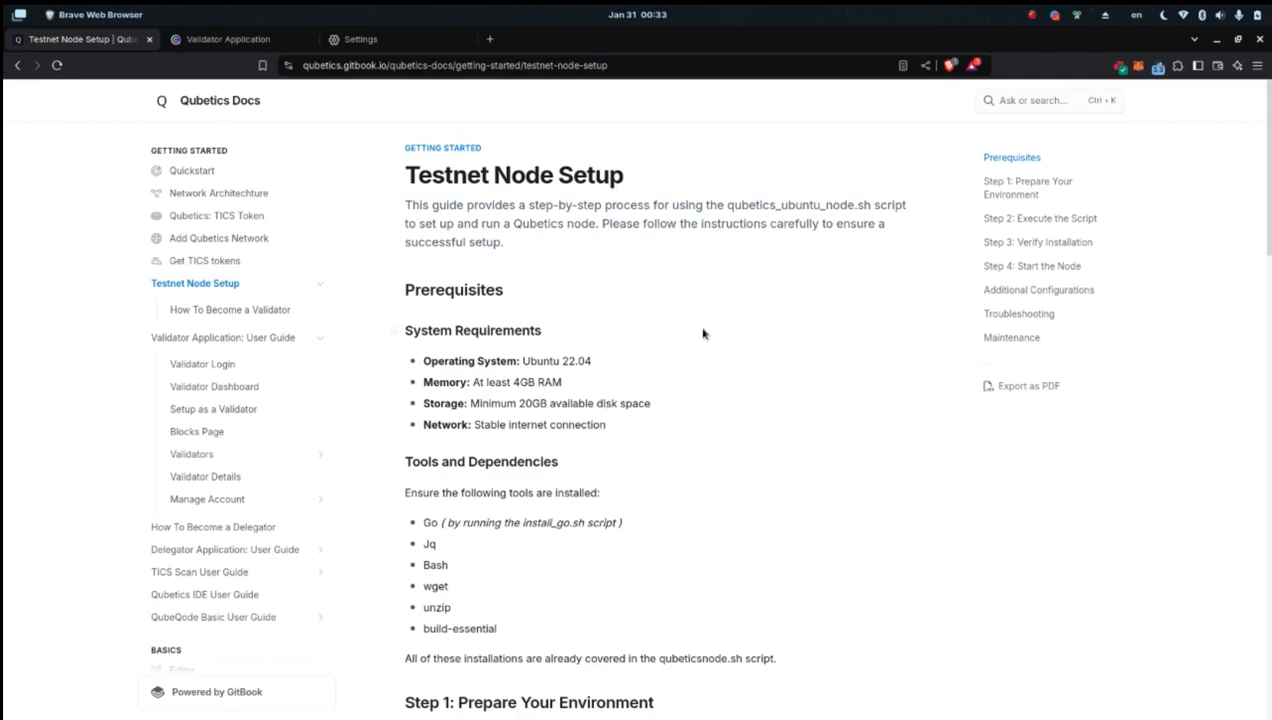
mouse_move(448, 290)
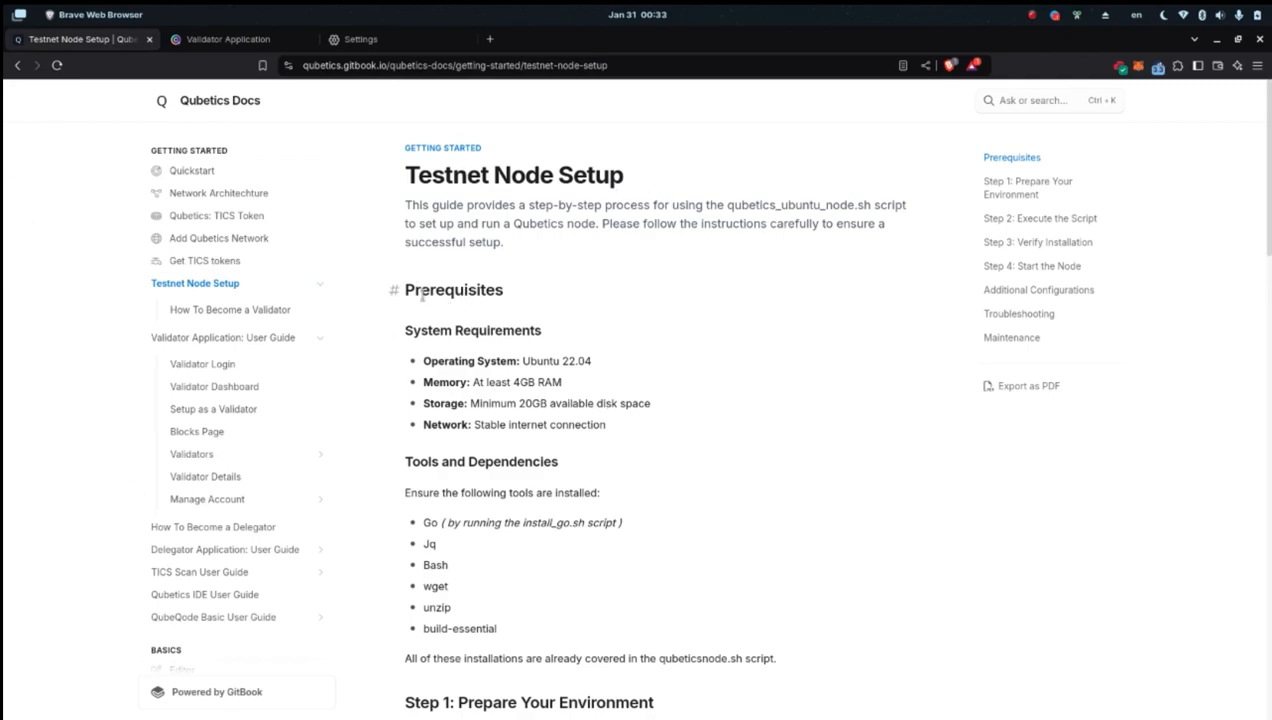
Scroll through environment preparation down to Step 2: Execute the Script.
scroll("down", 3)
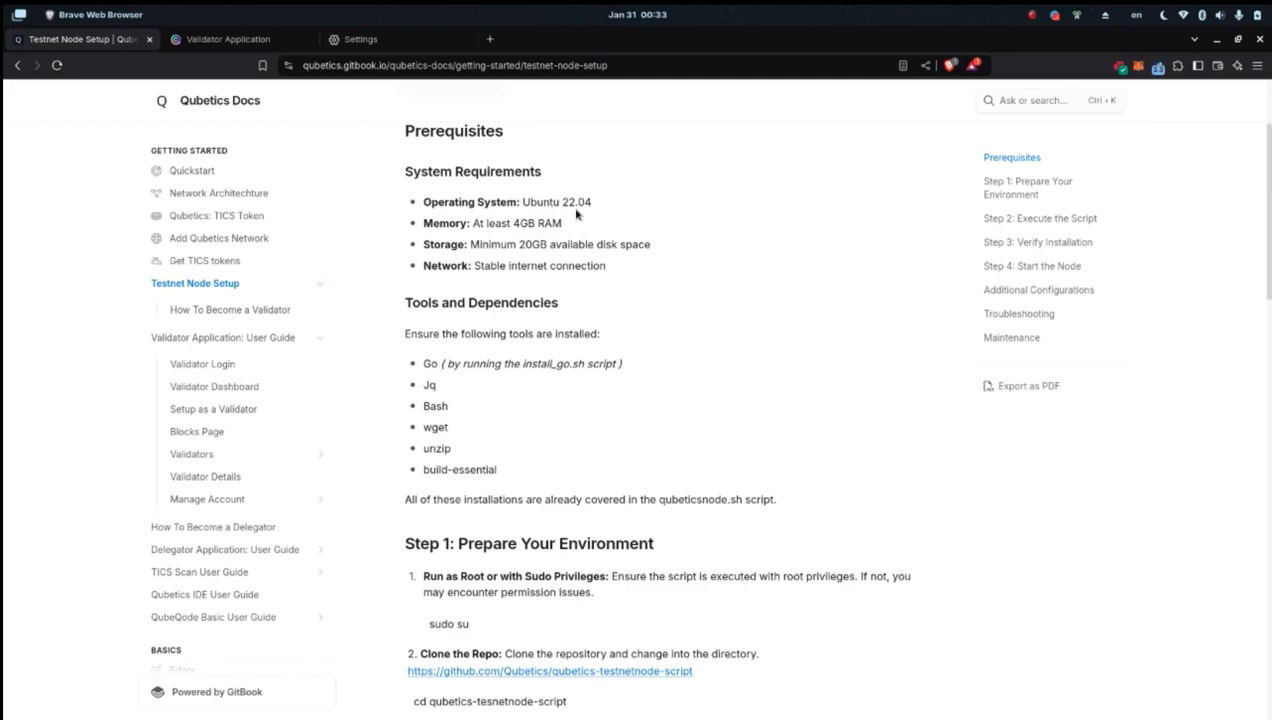
double_click(575, 202)
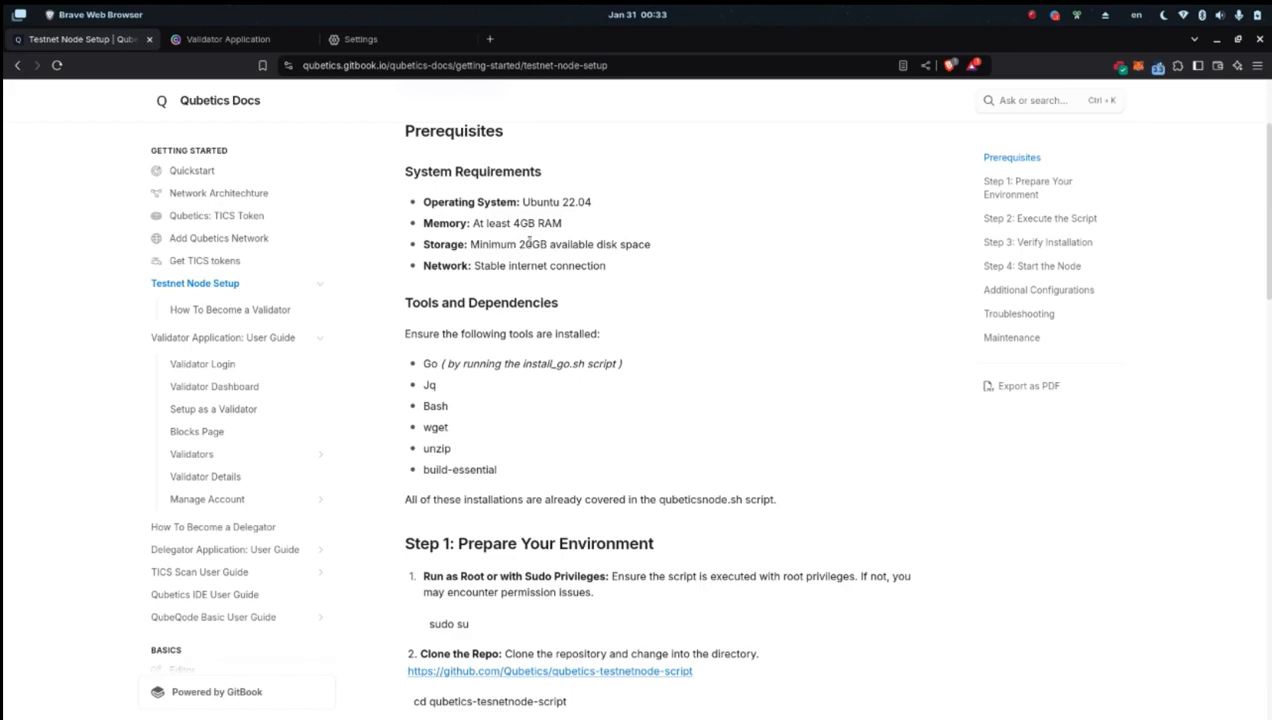
mouse_move(570, 231)
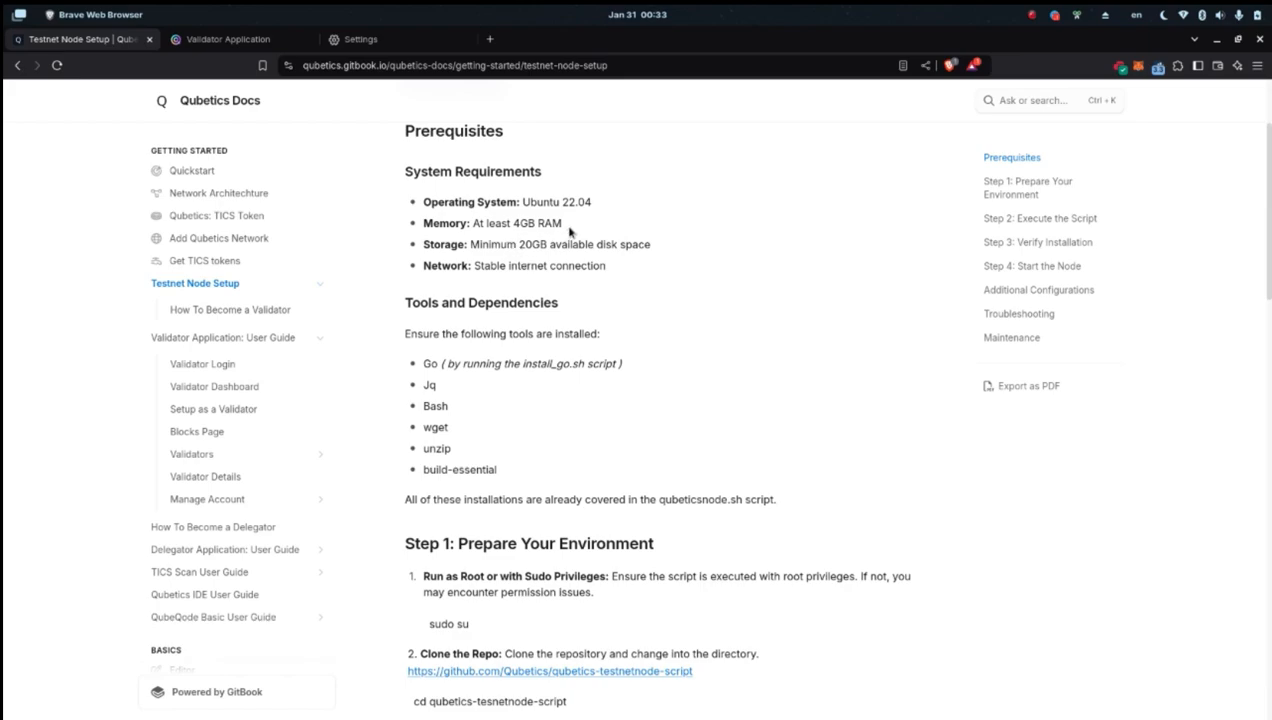
double_click(525, 223)
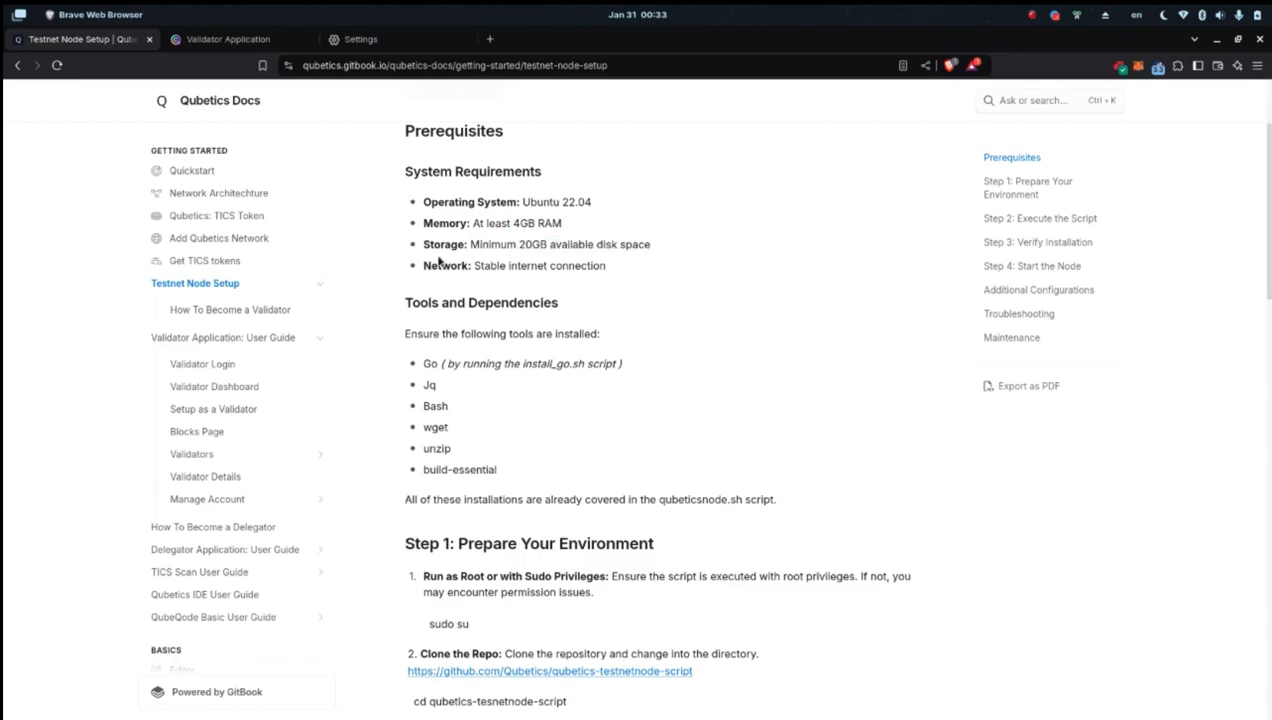
mouse_move(525, 302)
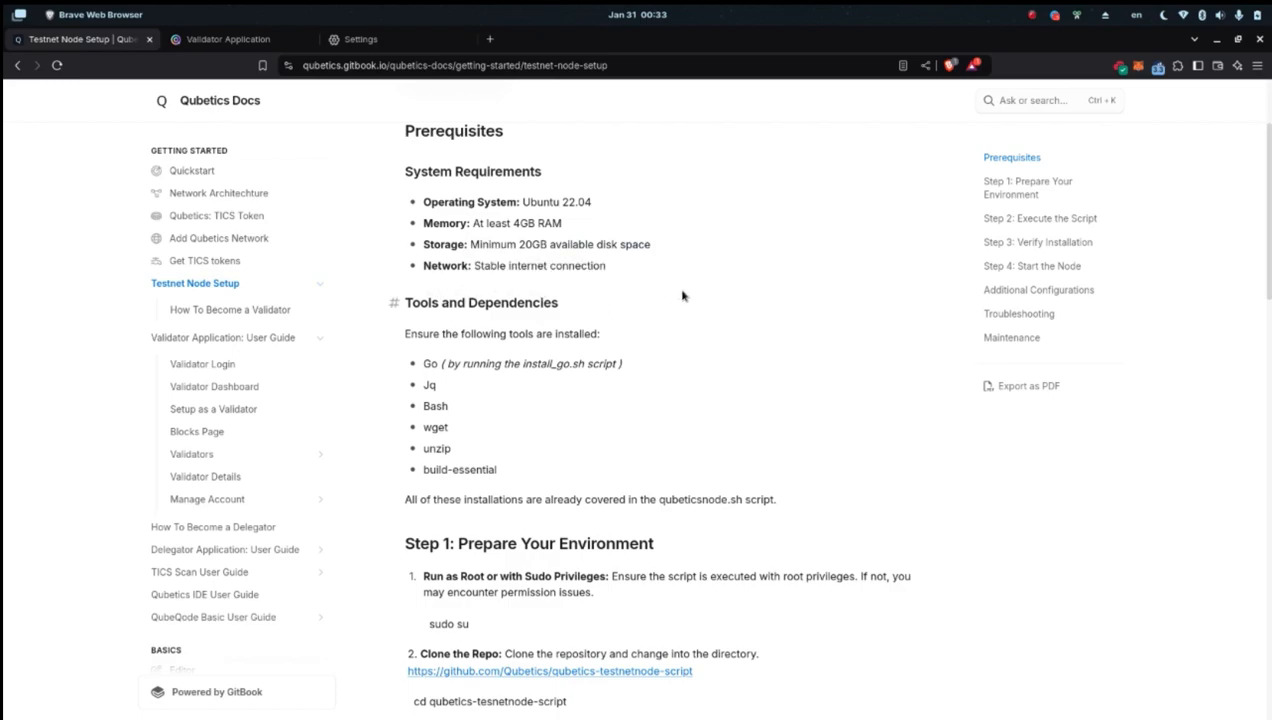
mouse_move(662, 300)
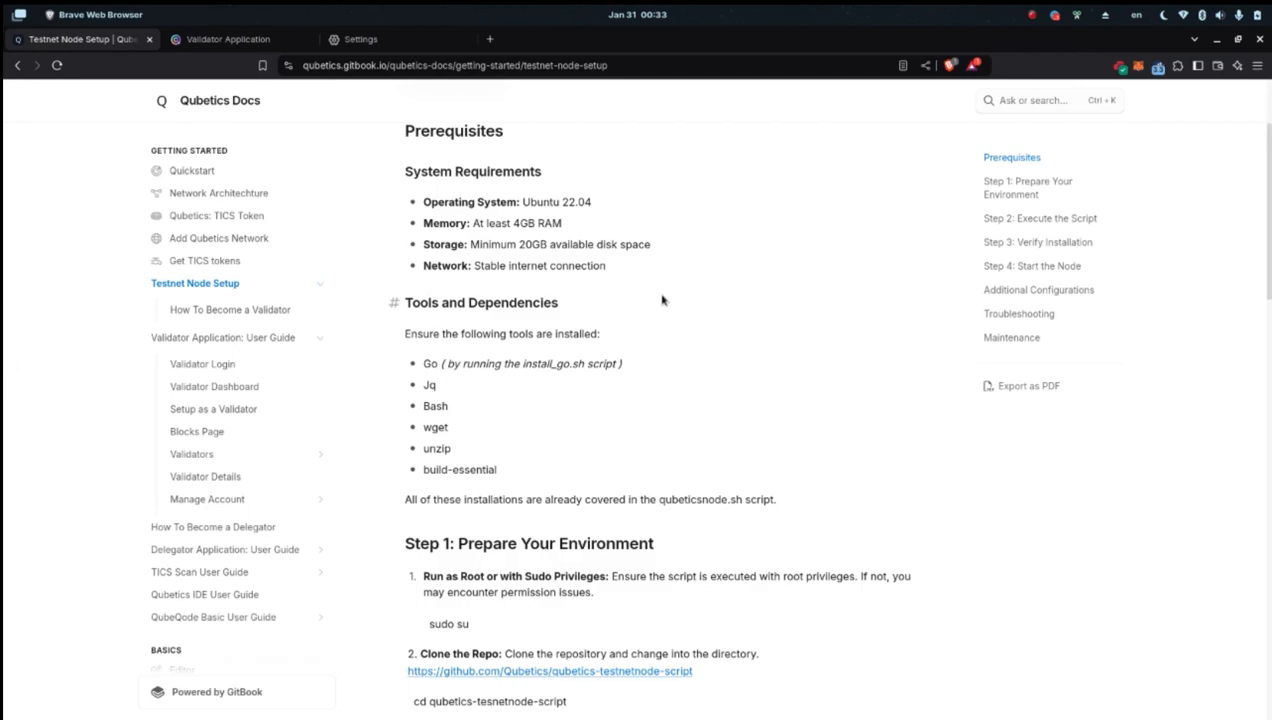
mouse_move(647, 257)
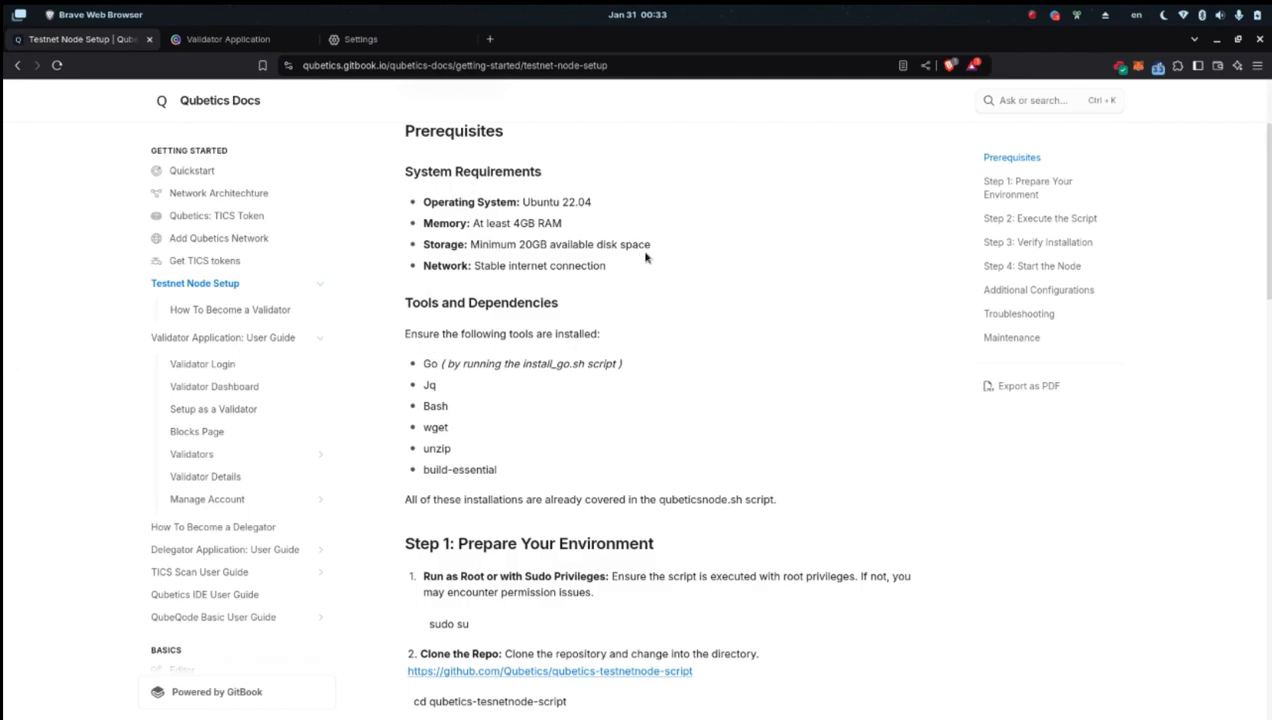
scroll("down", 3)
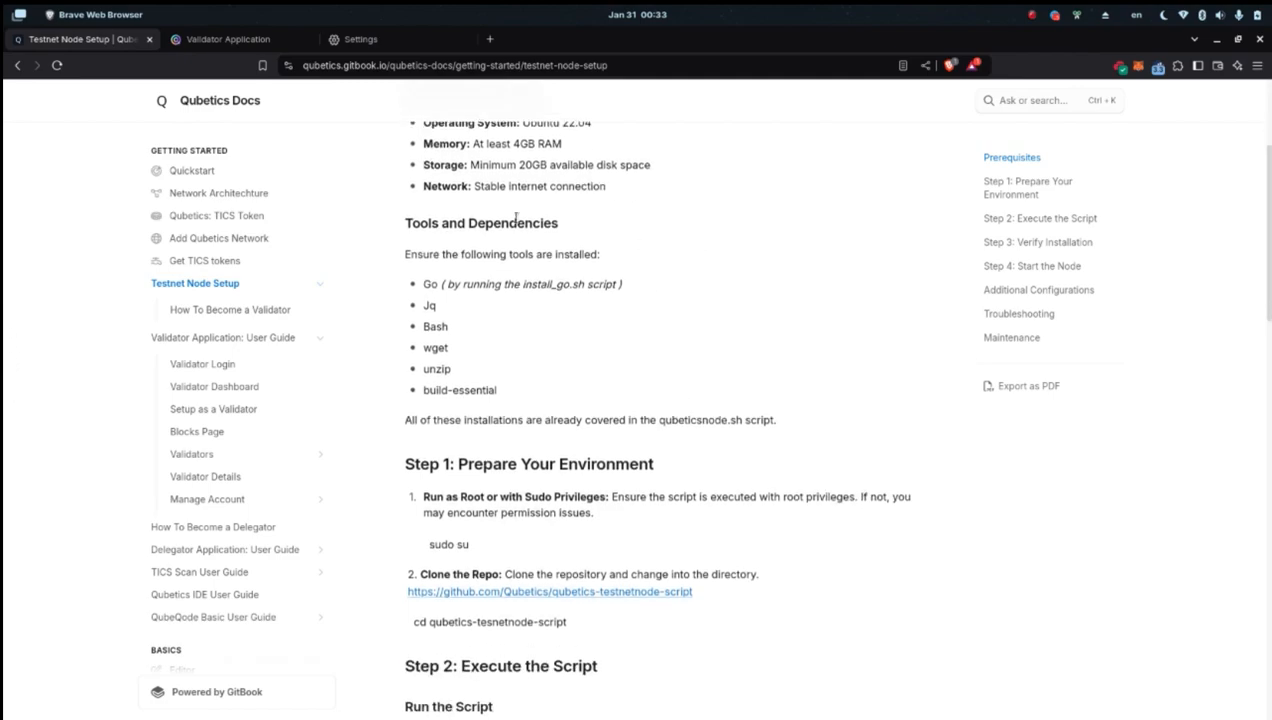
mouse_move(562, 265)
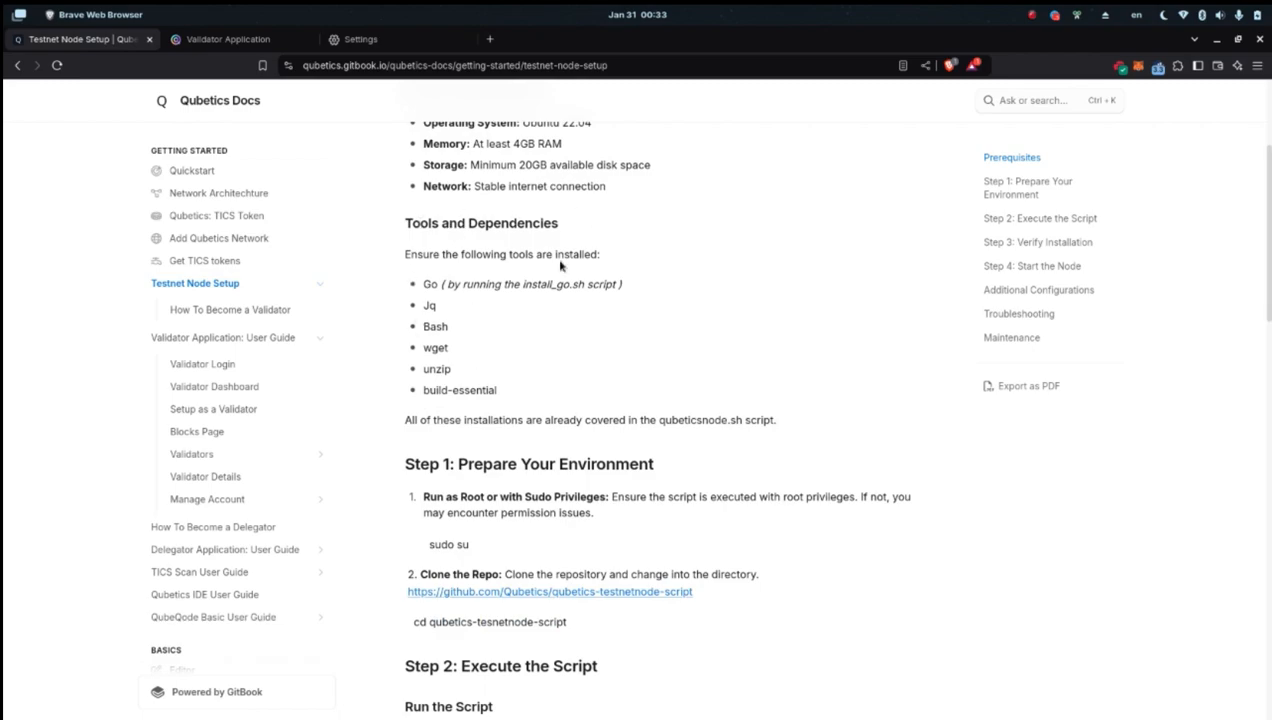
scroll("down", 3)
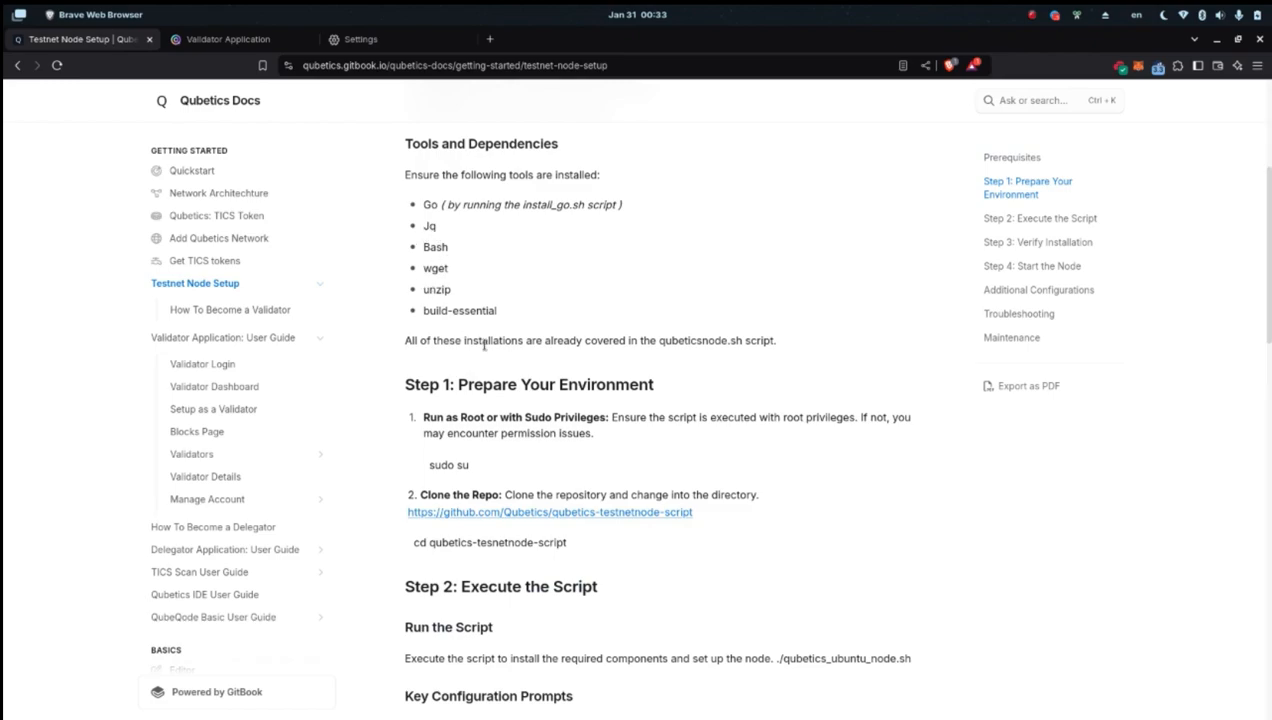
scroll("down", 3)
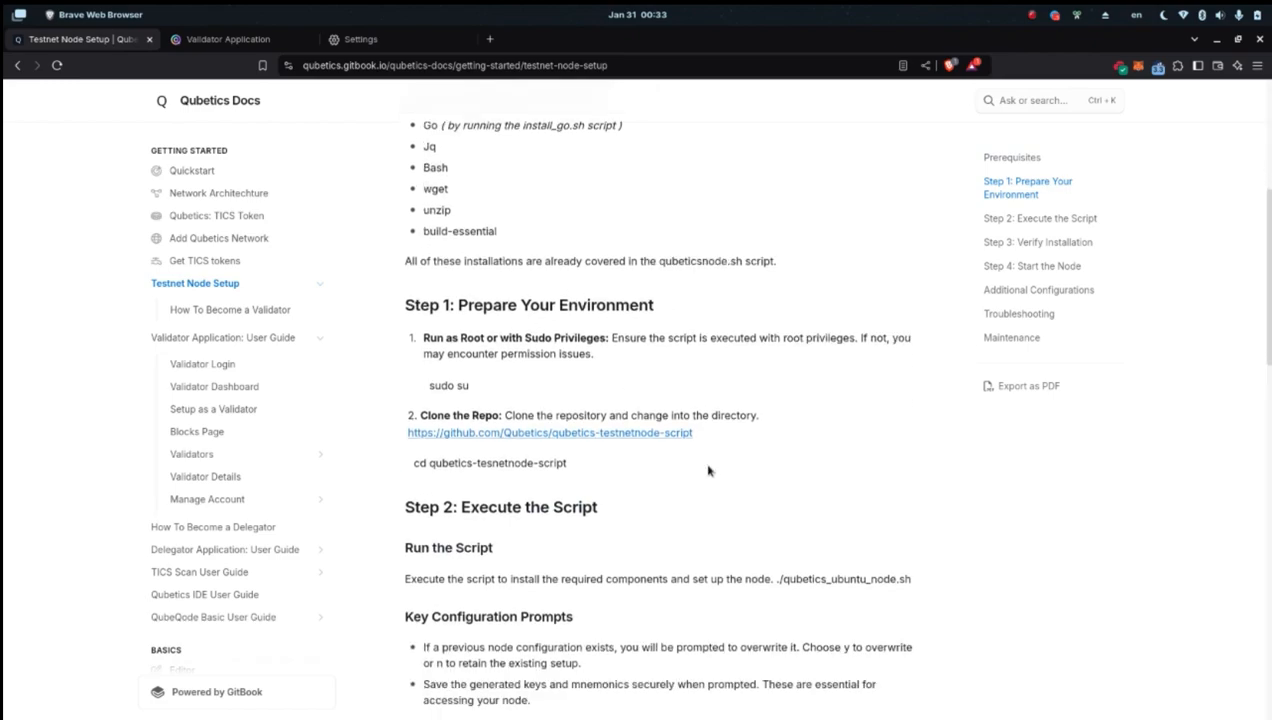
scroll("down", 3)
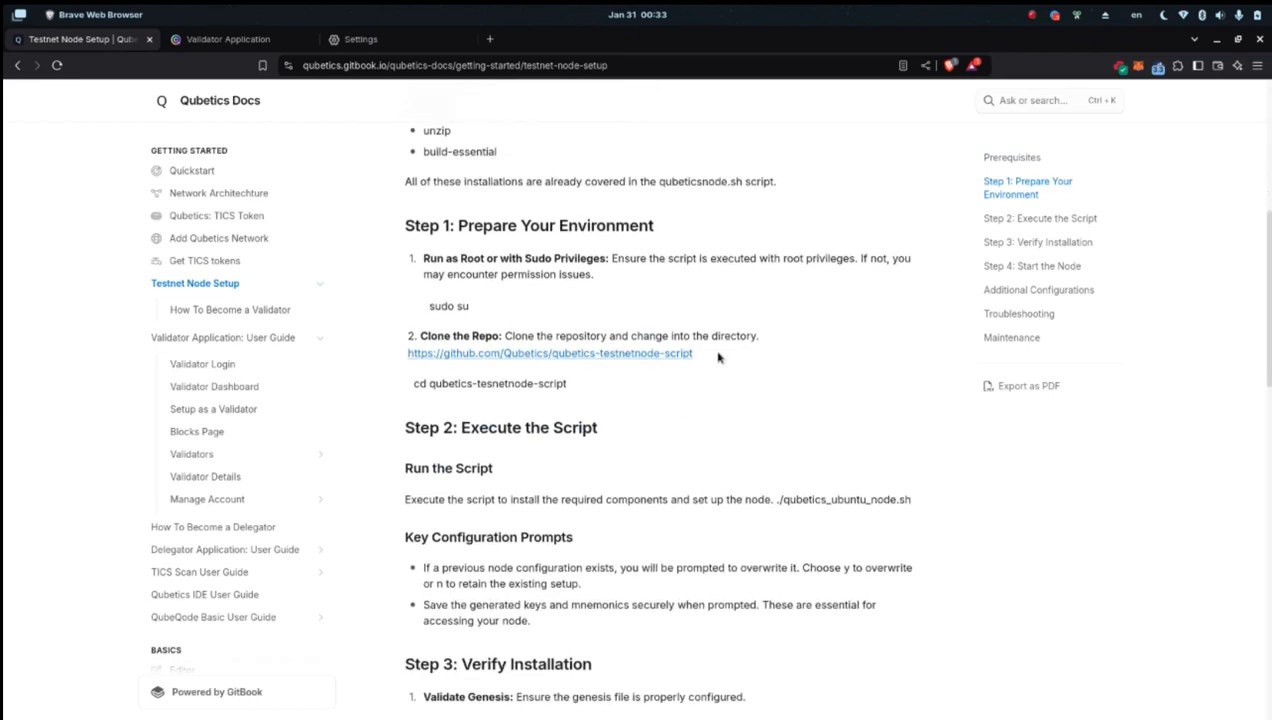
mouse_move(570, 332)
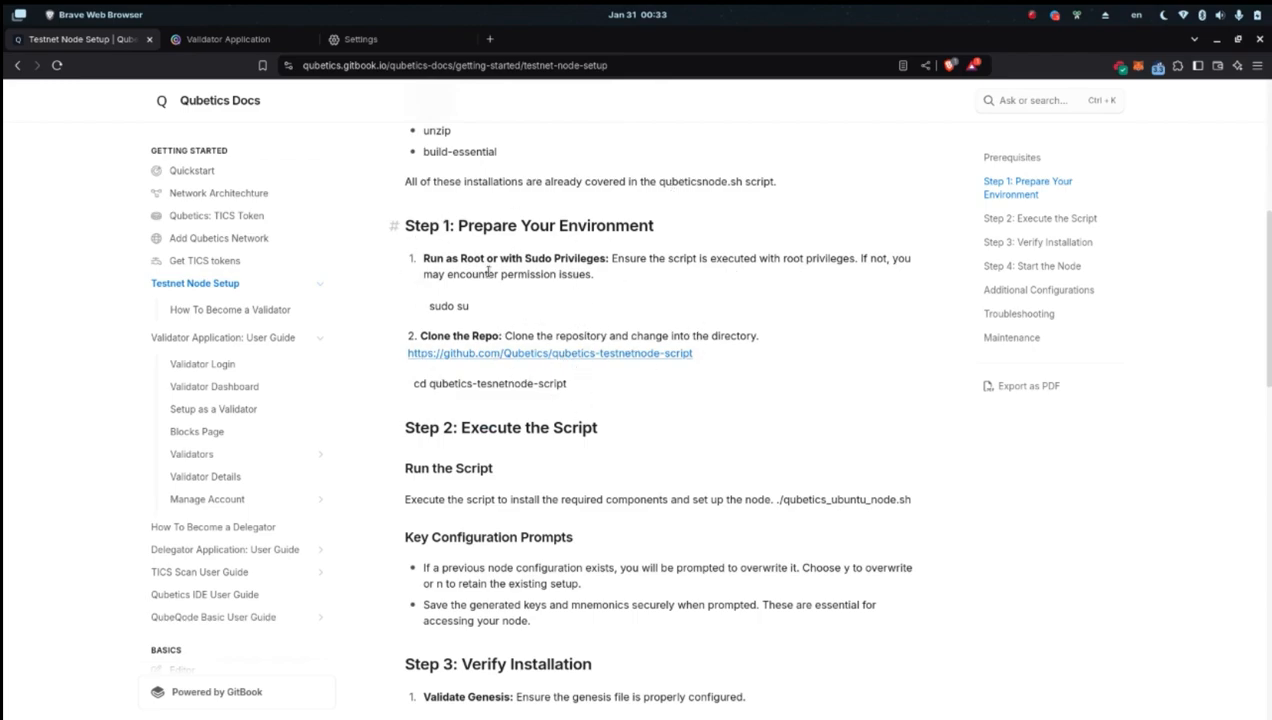
mouse_move(400, 313)
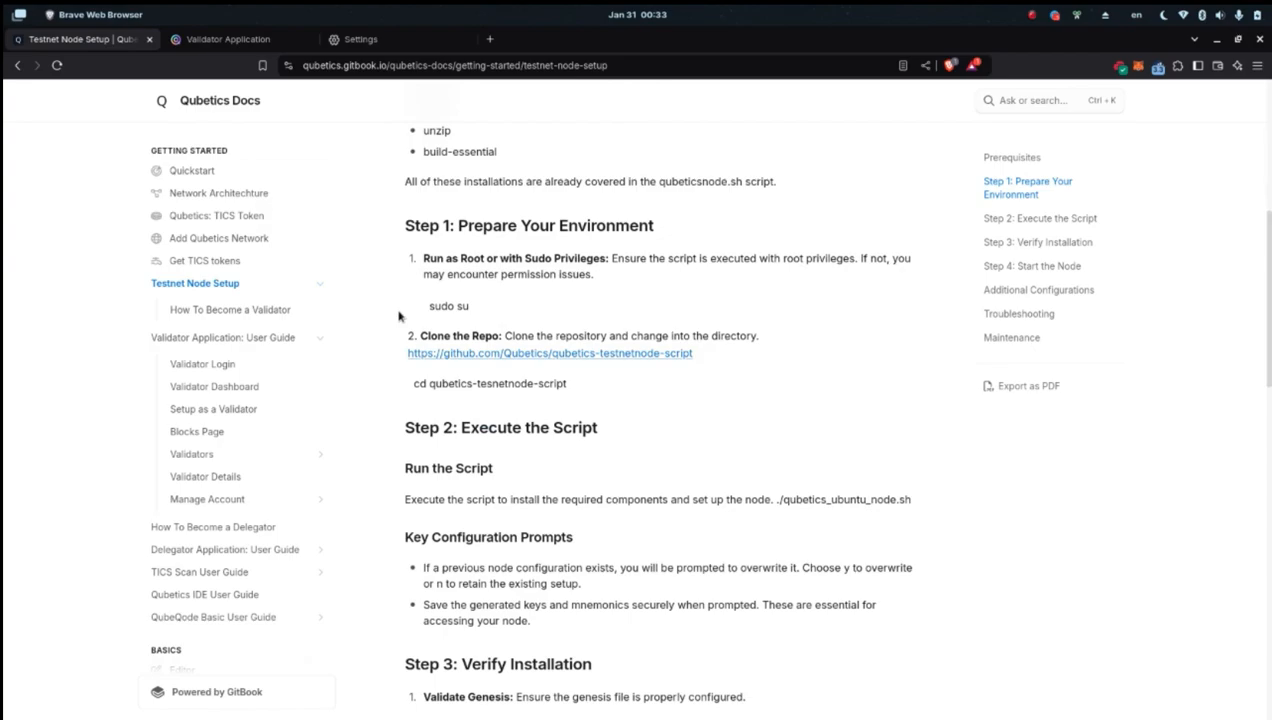
mouse_move(974, 398)
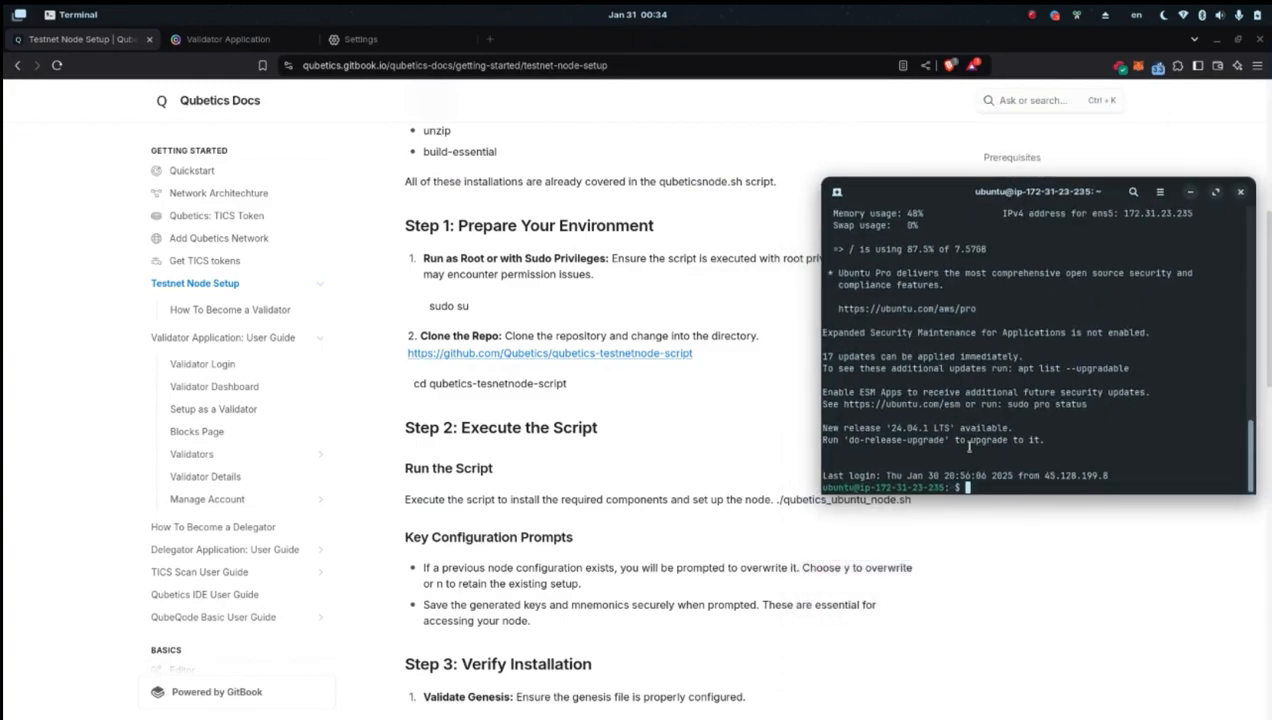
mouse_move(493, 293)
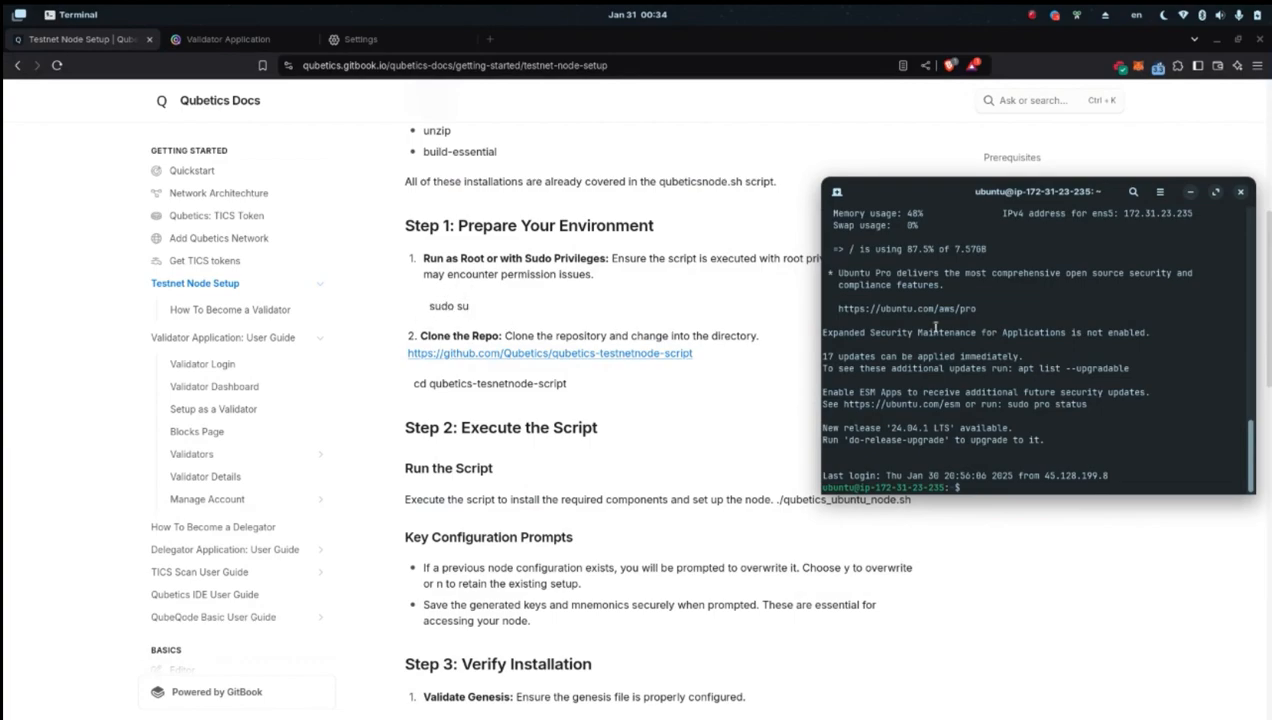
Become root with sudo su, list files, and move into /data holding qubeticsnode-script.
type("sudo")
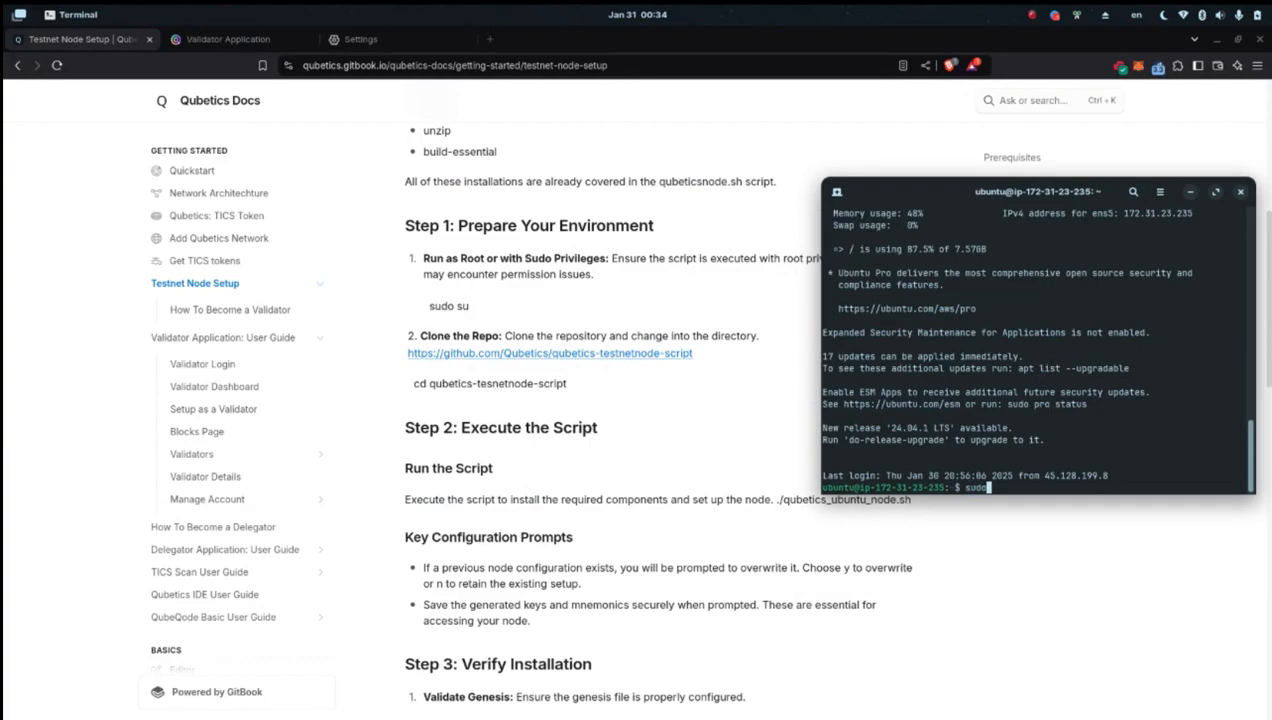
type("su")
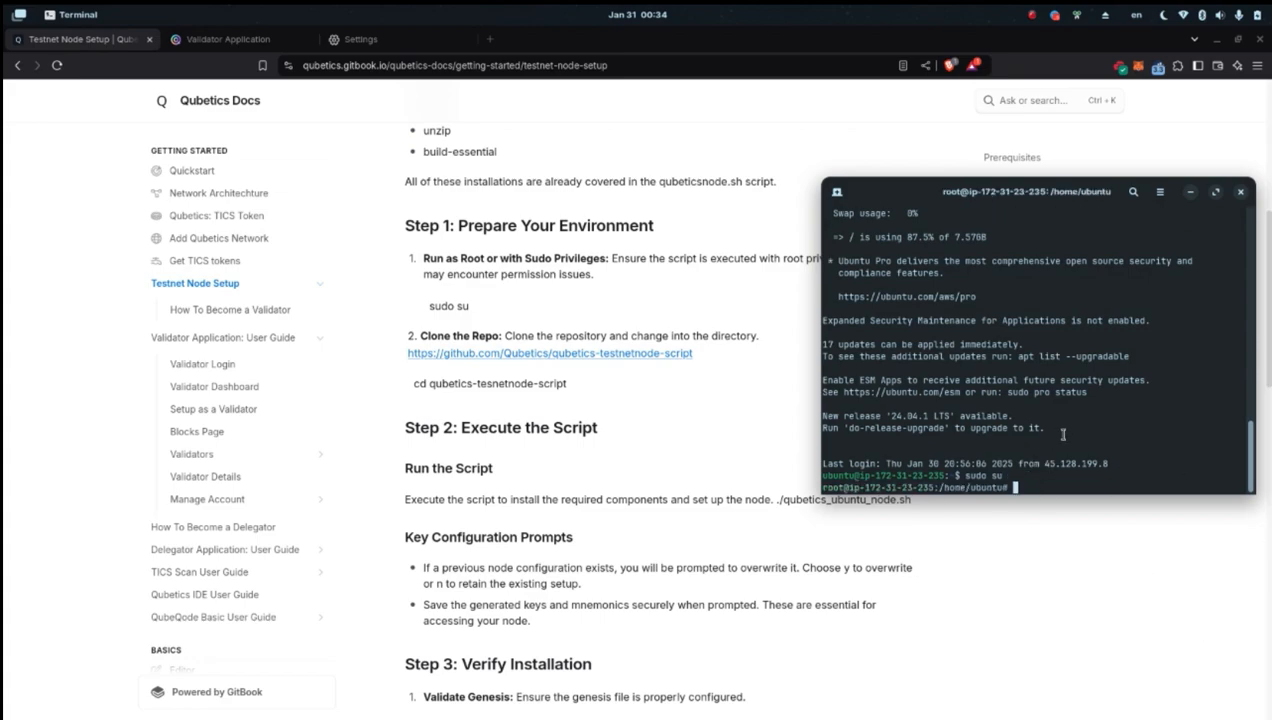
type("ls")
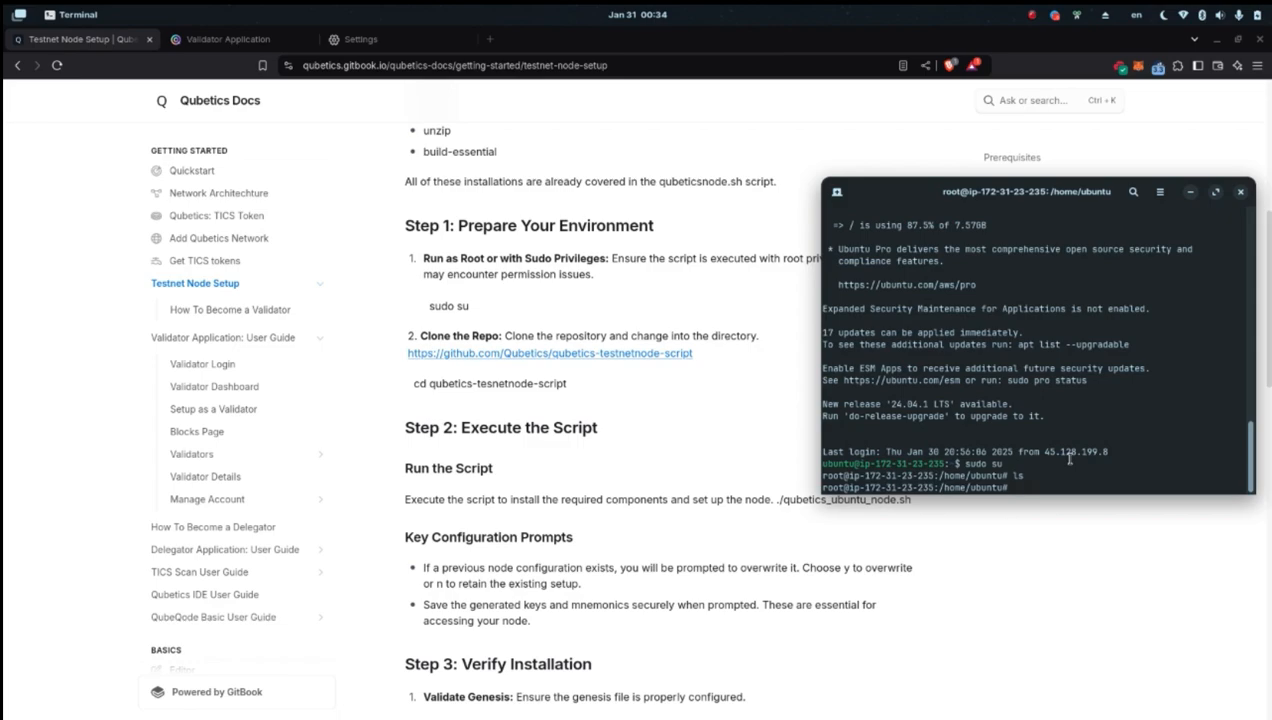
type("cd /data/")
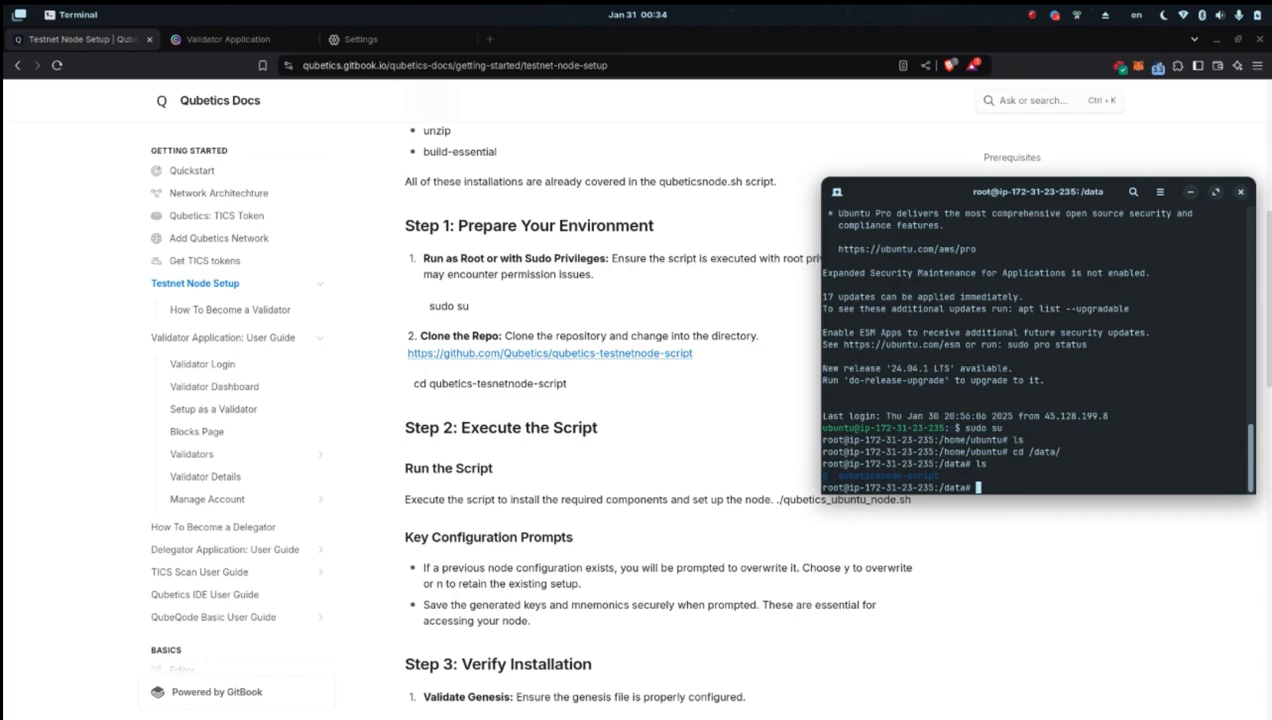
type("git clone")
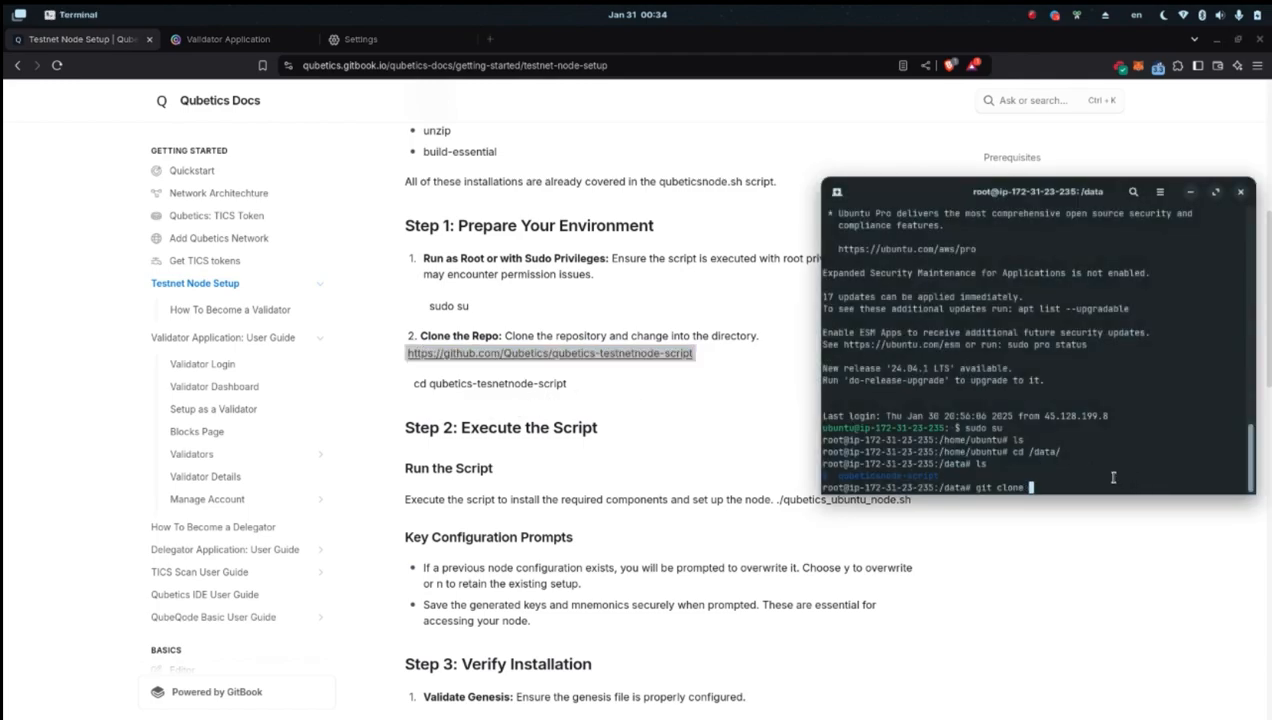
Clone github.com/Qubetics/qubetics-testnetnode-script and enter the qubetics-testnetnode-script folder.
type("https://github.com/Qubetics/qubetics-testnetnode-script")
type("ls")
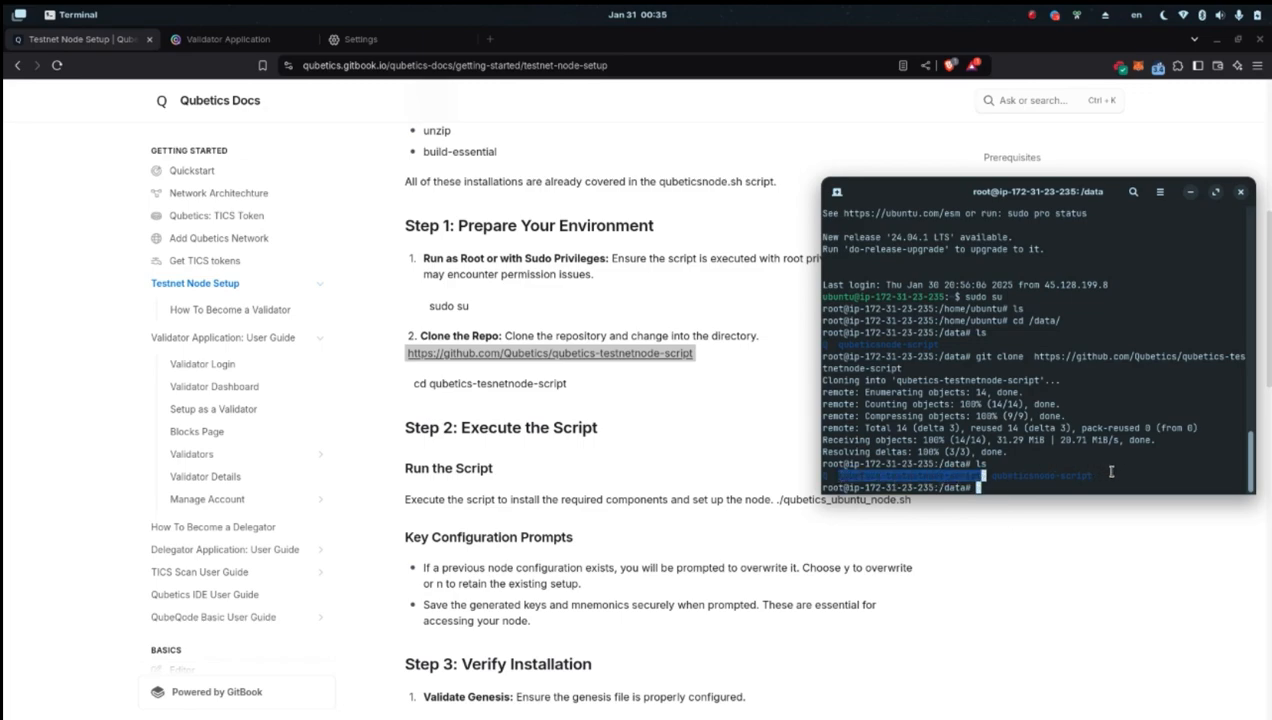
type("cd")
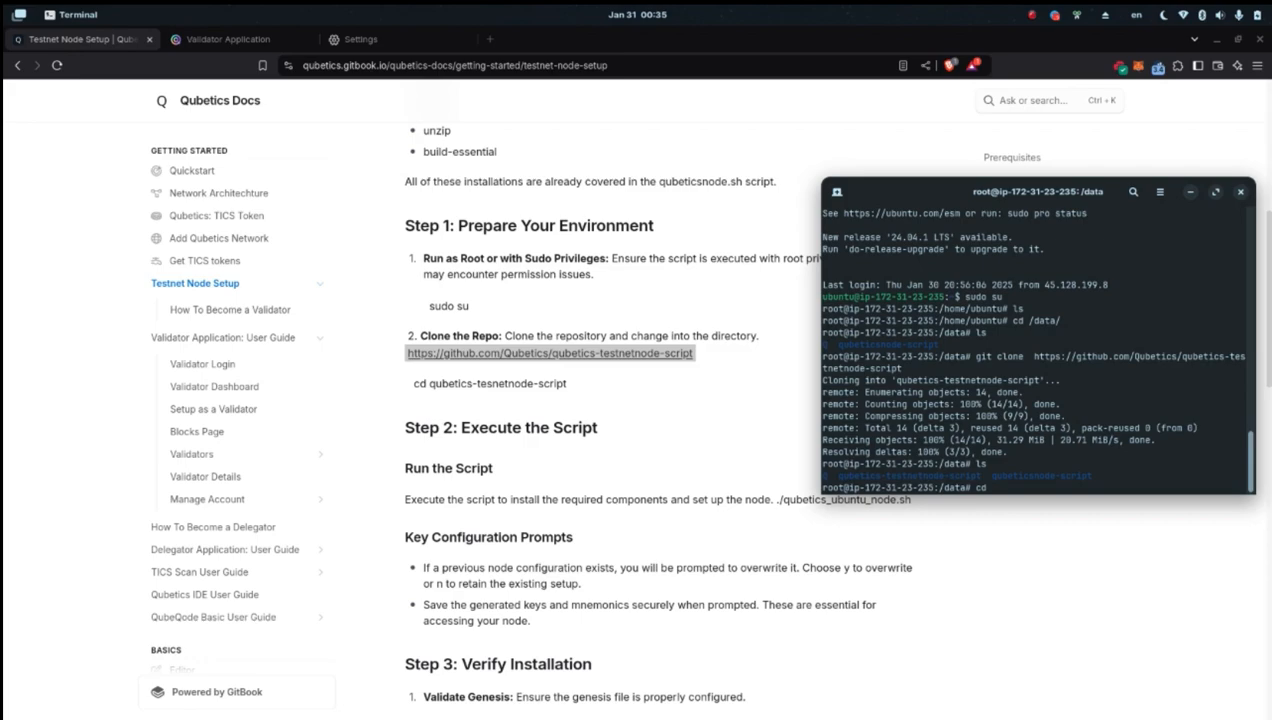
type("qube")
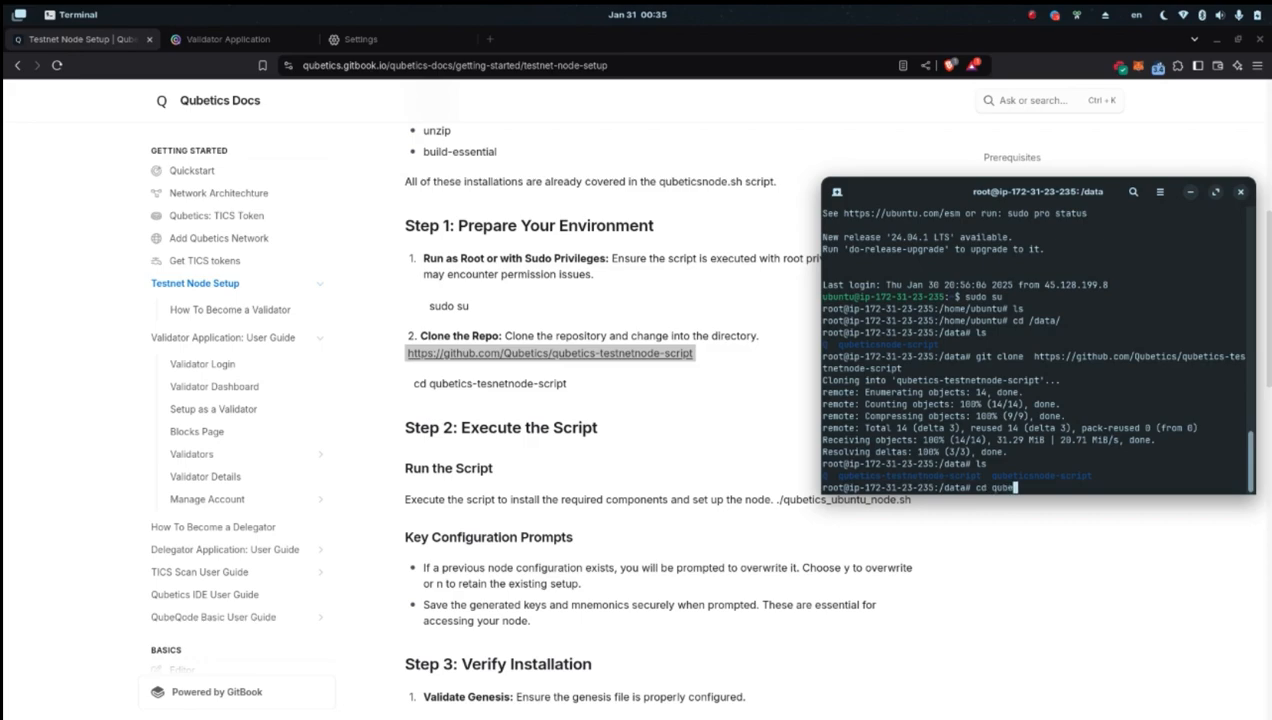
type("tics-testnetnode-script/")
type("ls")
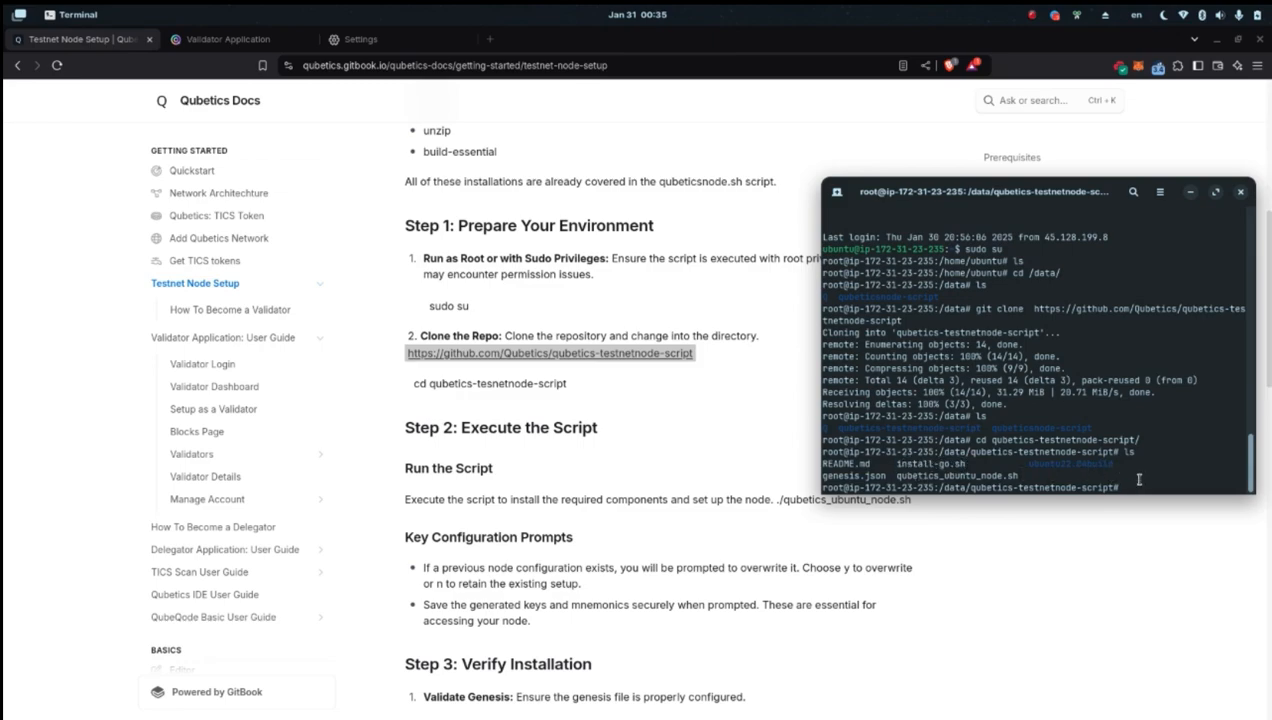
Run the node installation script with bash.
type("bash ins")
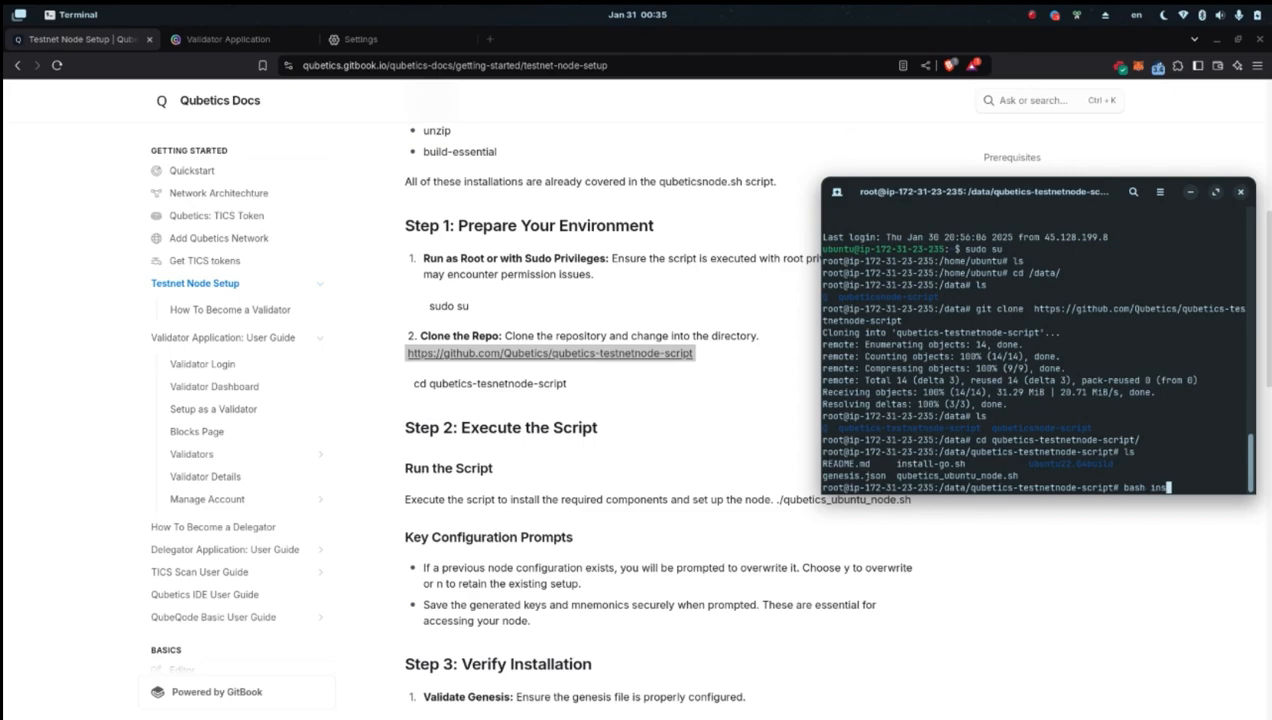
key("Return")
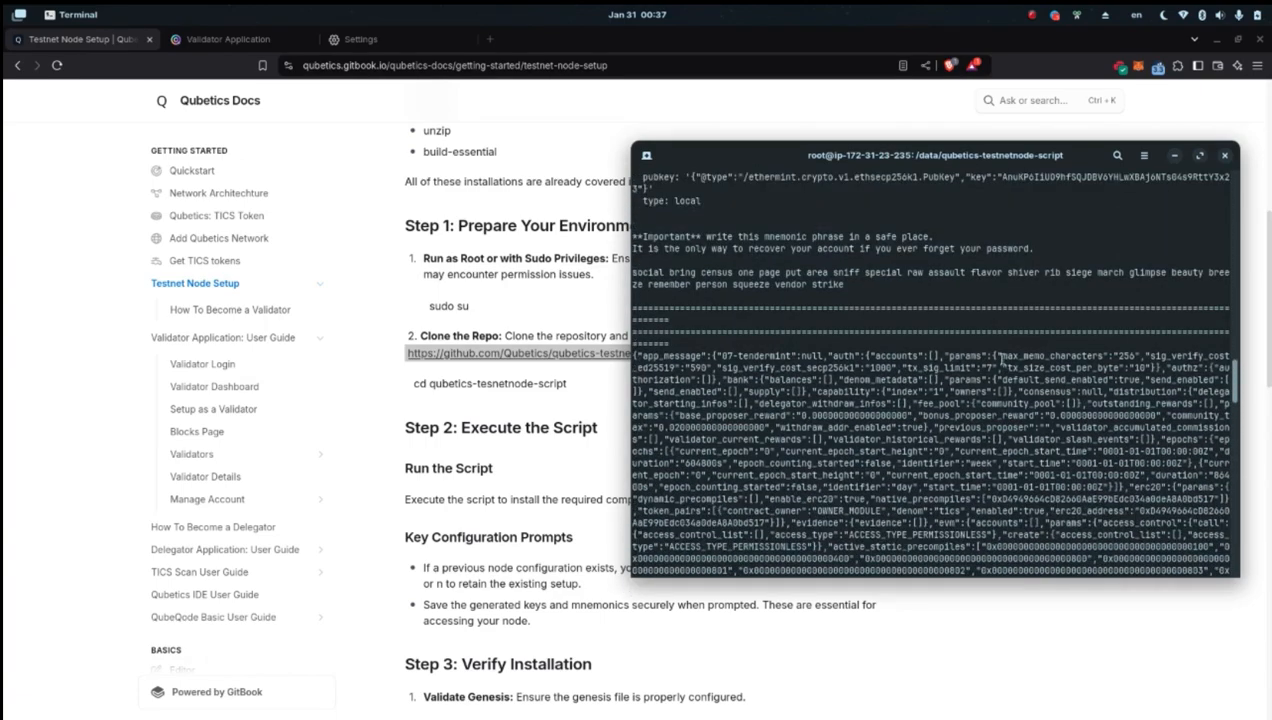
Scroll the script output to read the keys, mnemonic, validated genesis and node ID.
scroll("down", 3)
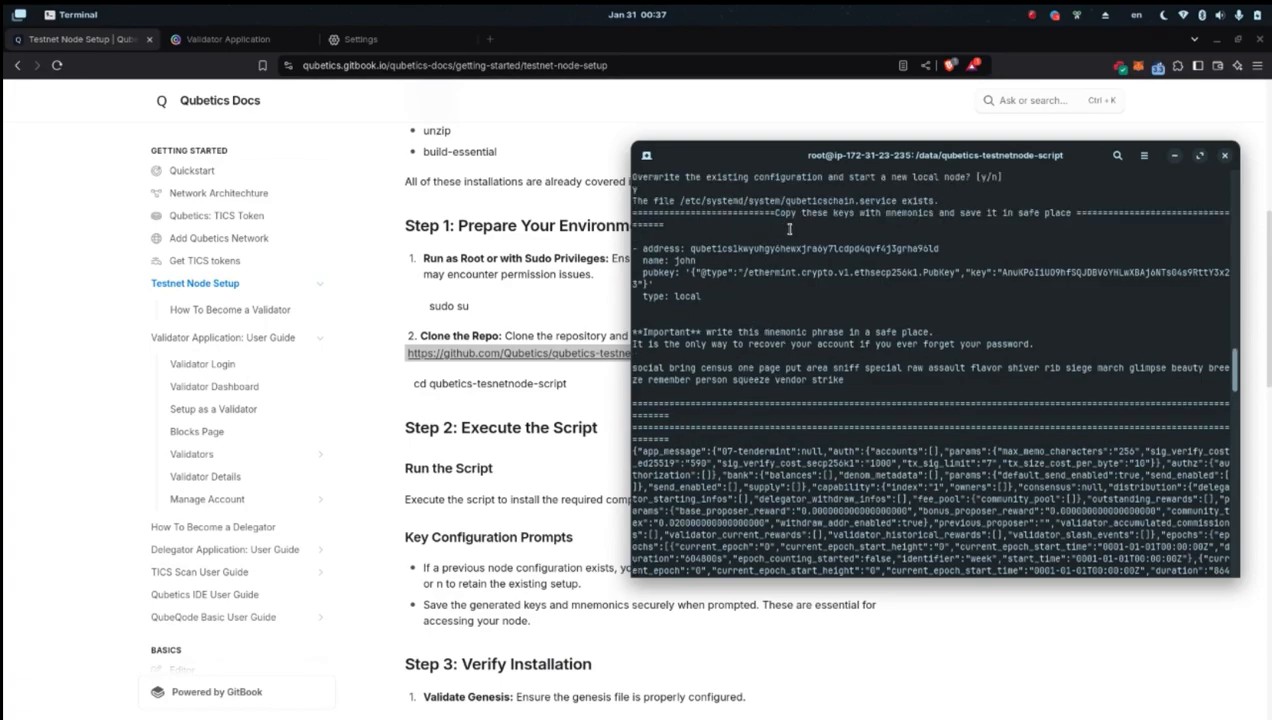
left_click(1208, 157)
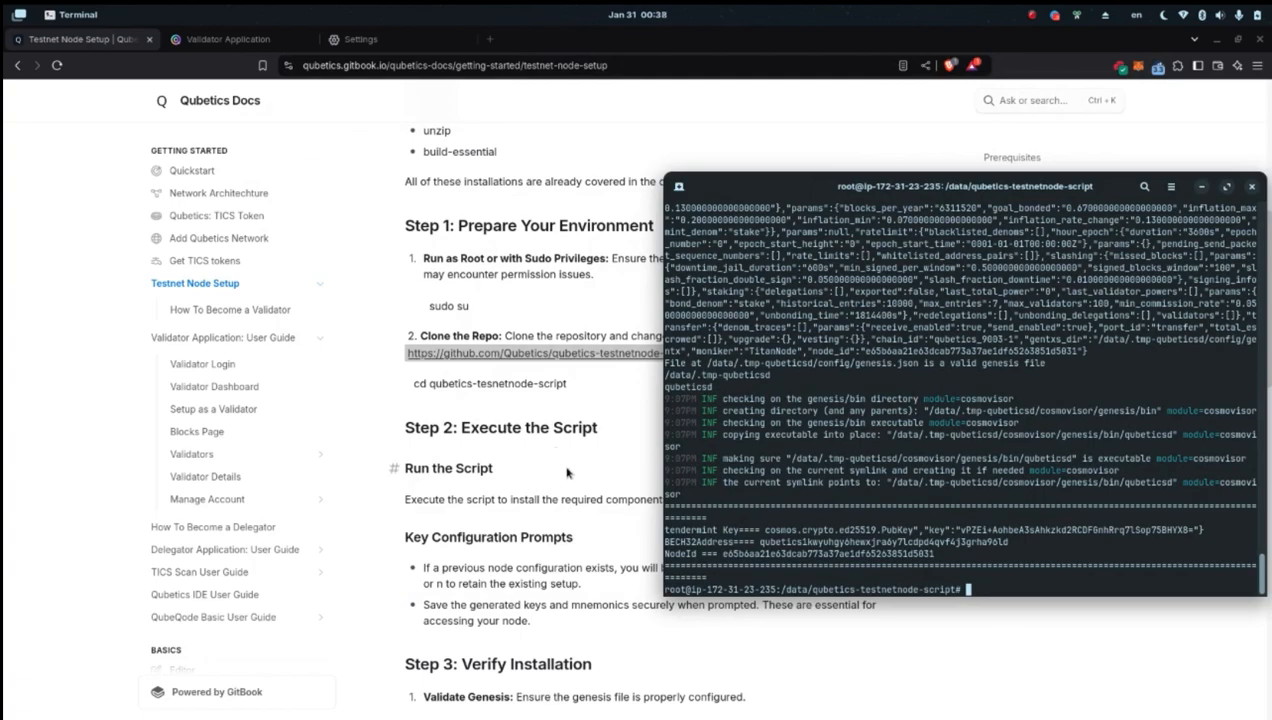
scroll("down", 3)
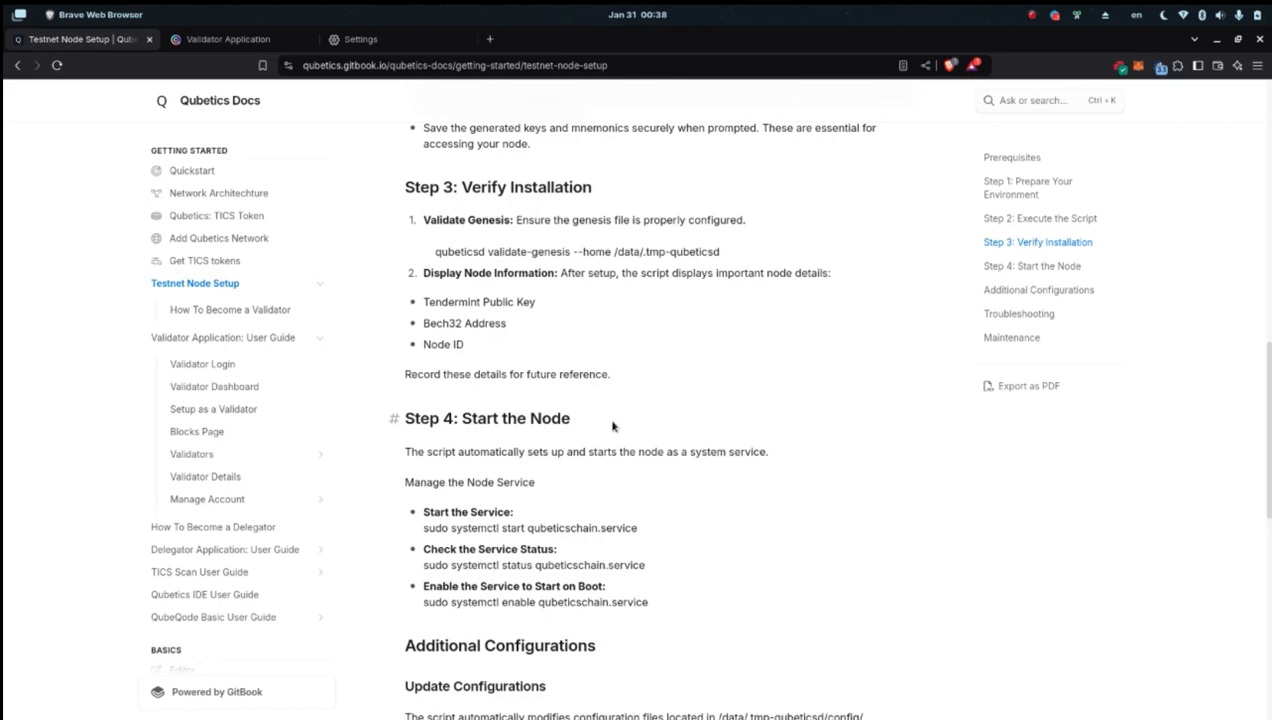
Check qubeticschain.service status, then go to the How To Become a Validator page.
scroll("down", 3)
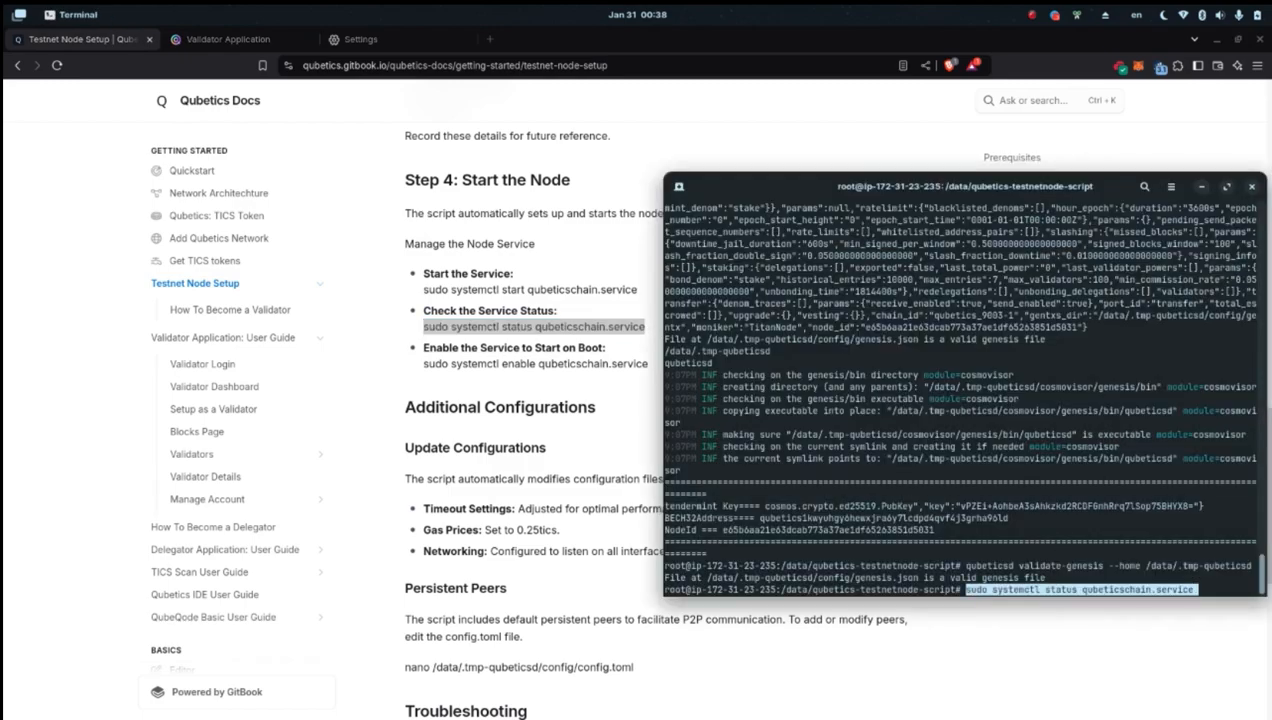
key("Return")
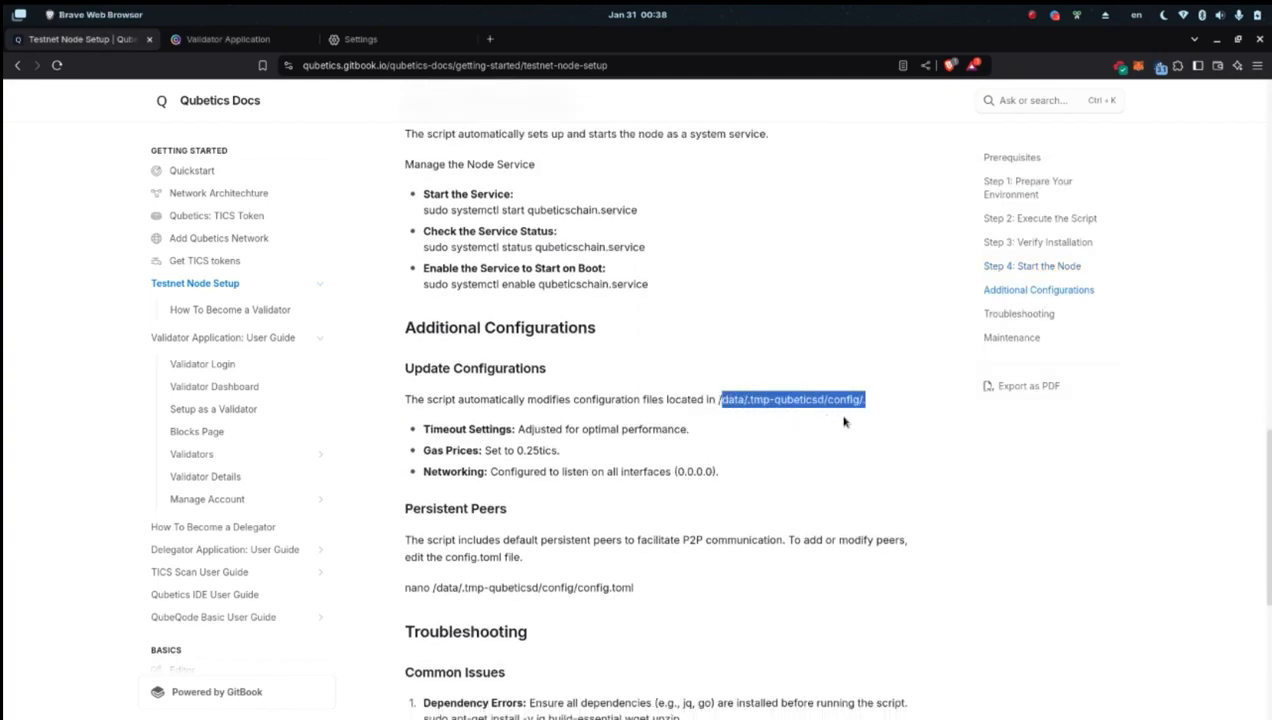
scroll("down", 3)
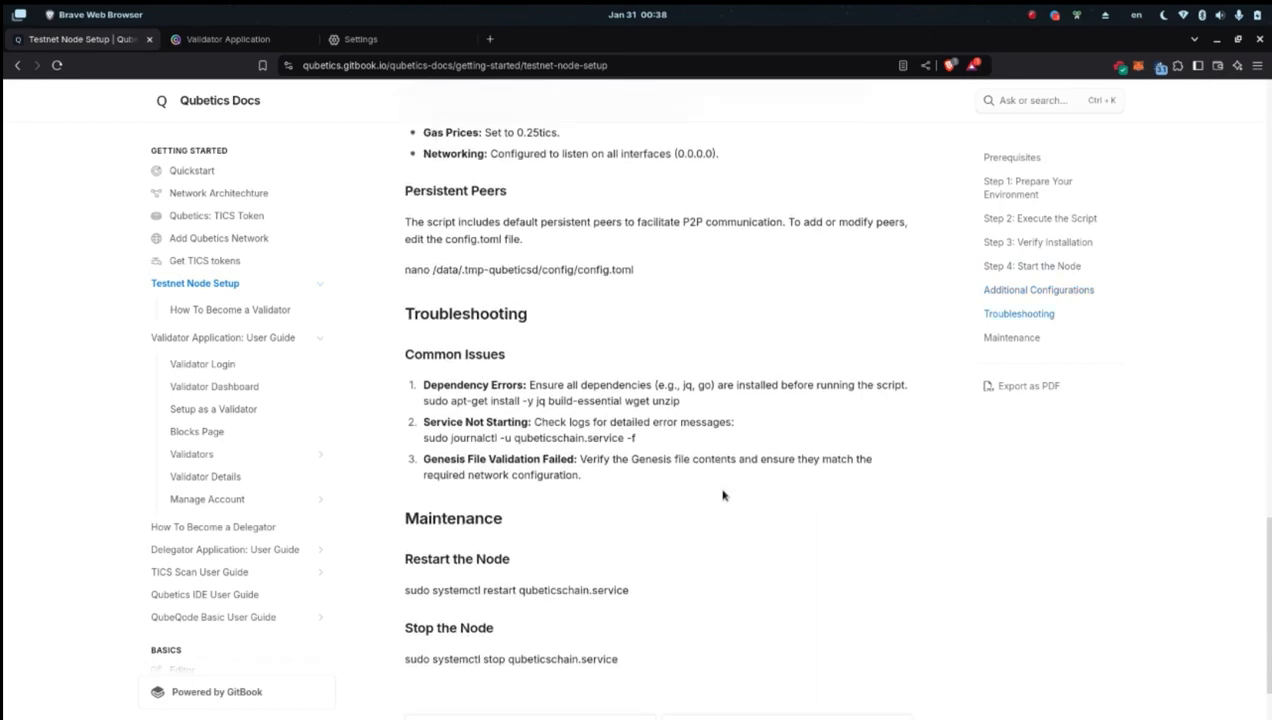
scroll("down", 3)
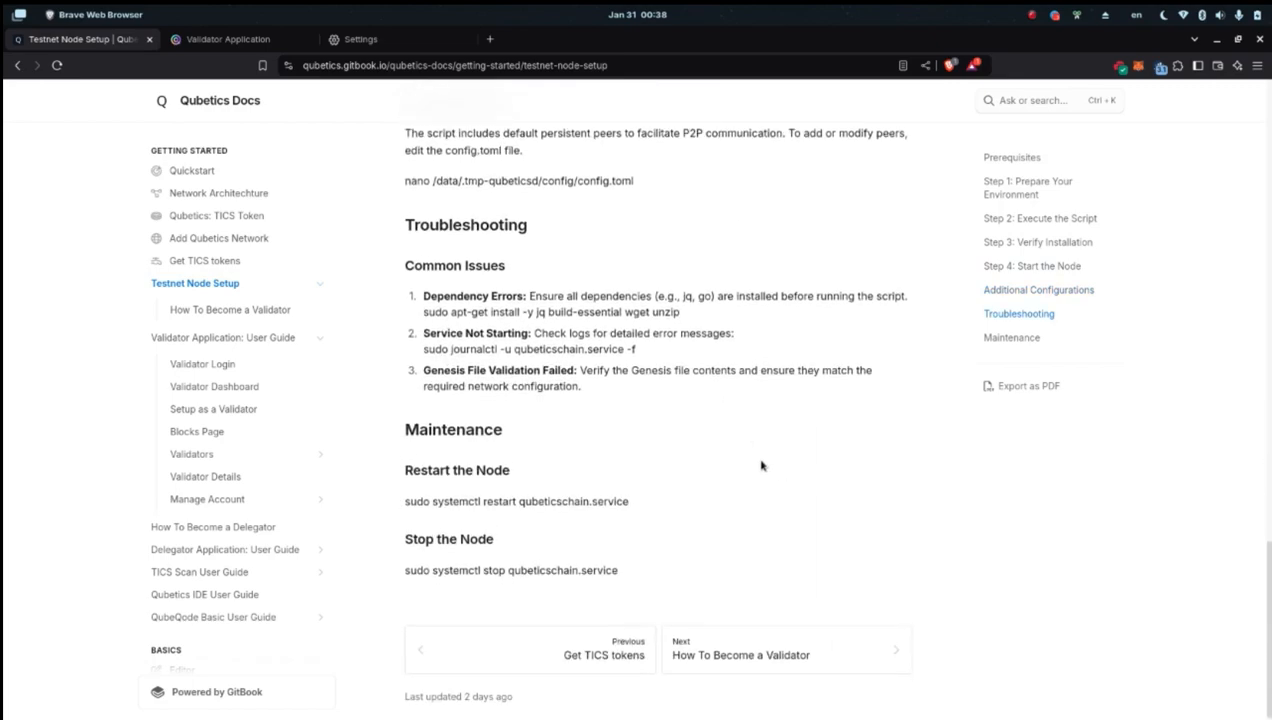
left_click(230, 309)
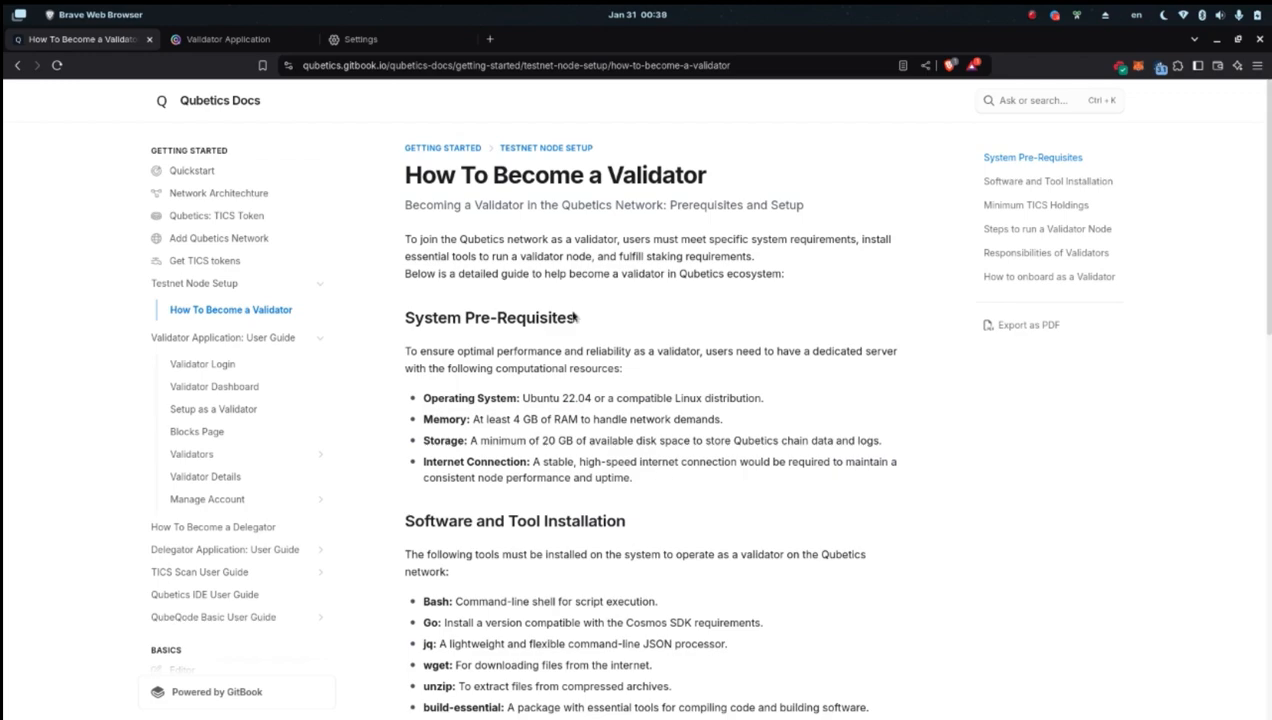
Scroll the validator prerequisites and open Validator Application: User Guide from the sidebar.
scroll("down", 3)
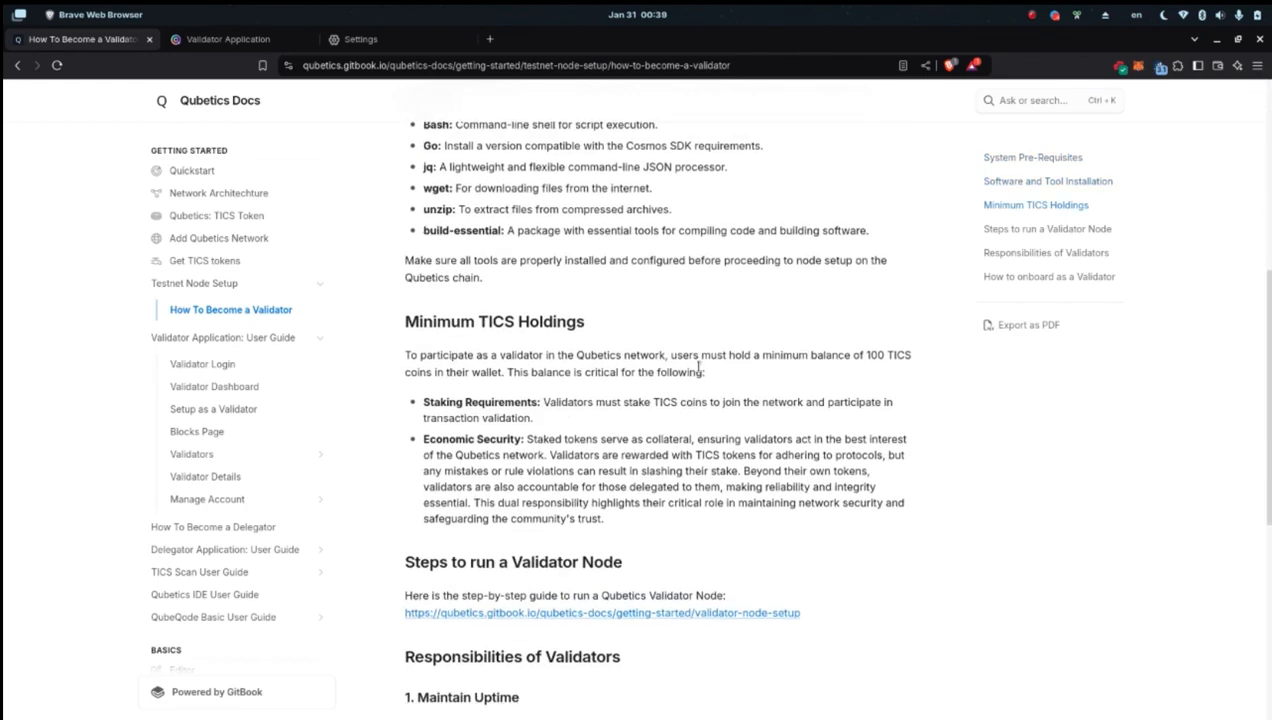
scroll("down", 3)
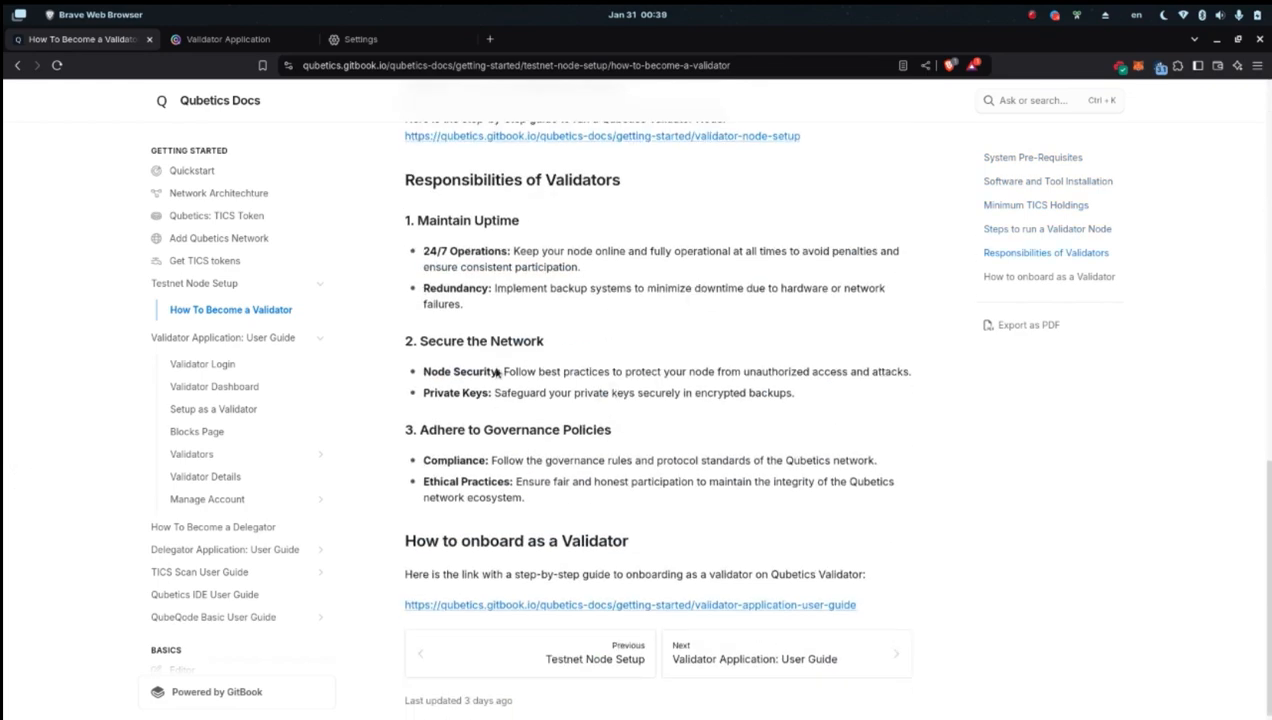
mouse_move(545, 413)
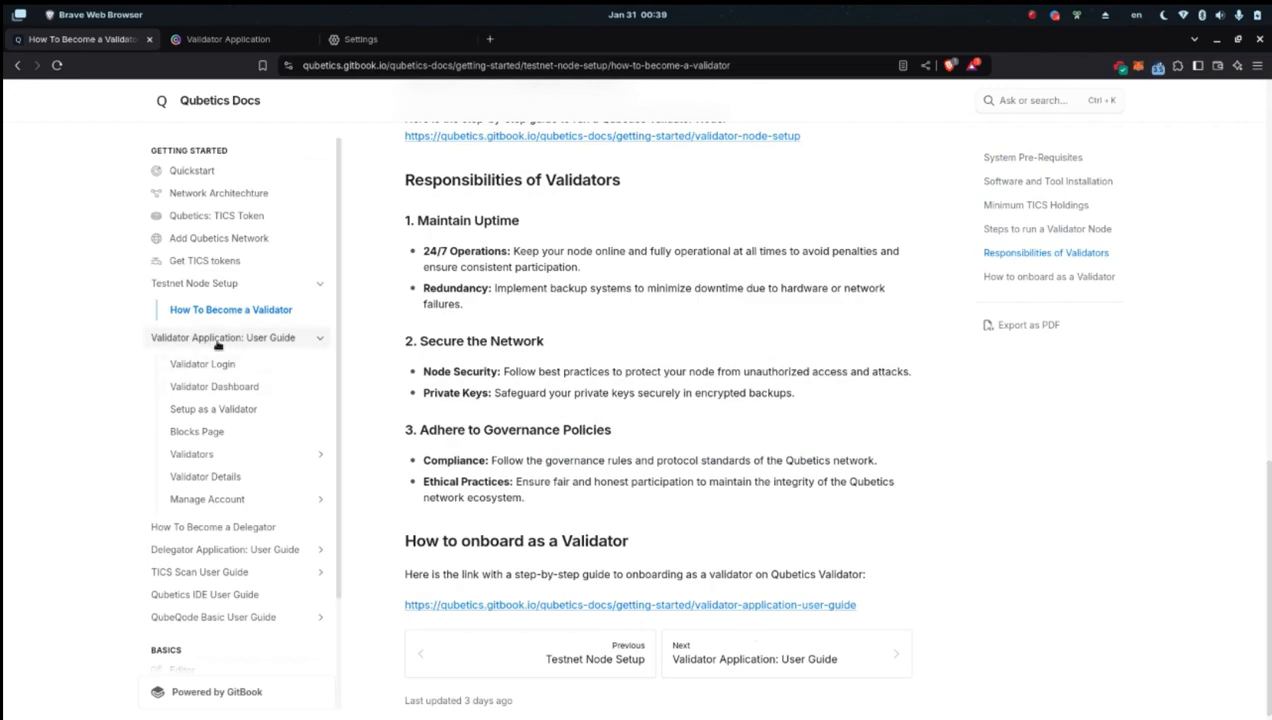
left_click(223, 337)
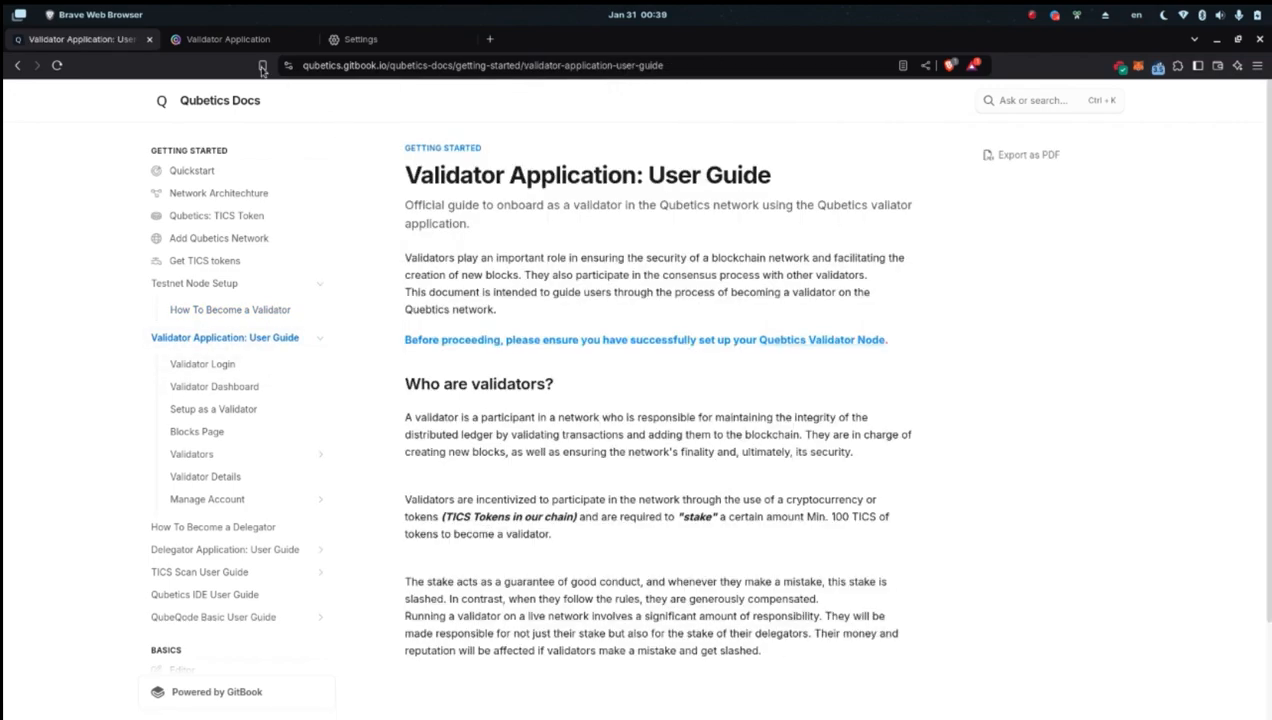
mouse_move(218, 42)
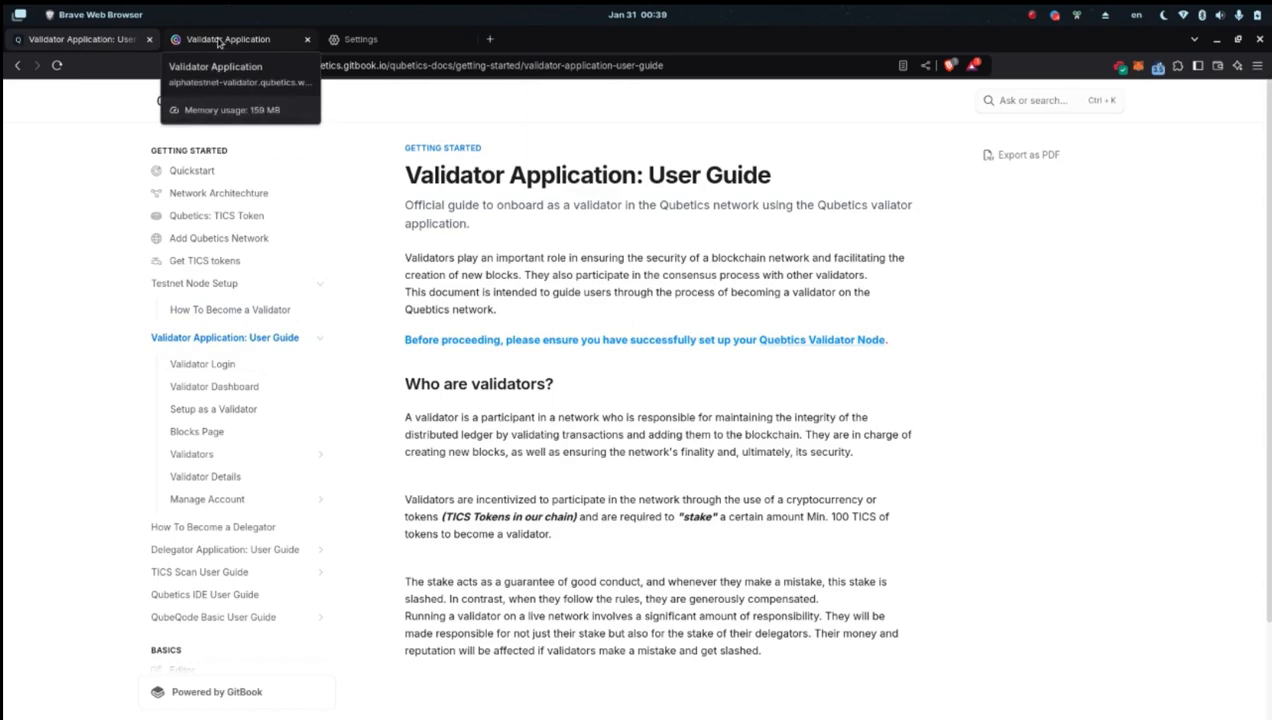
right_click(222, 40)
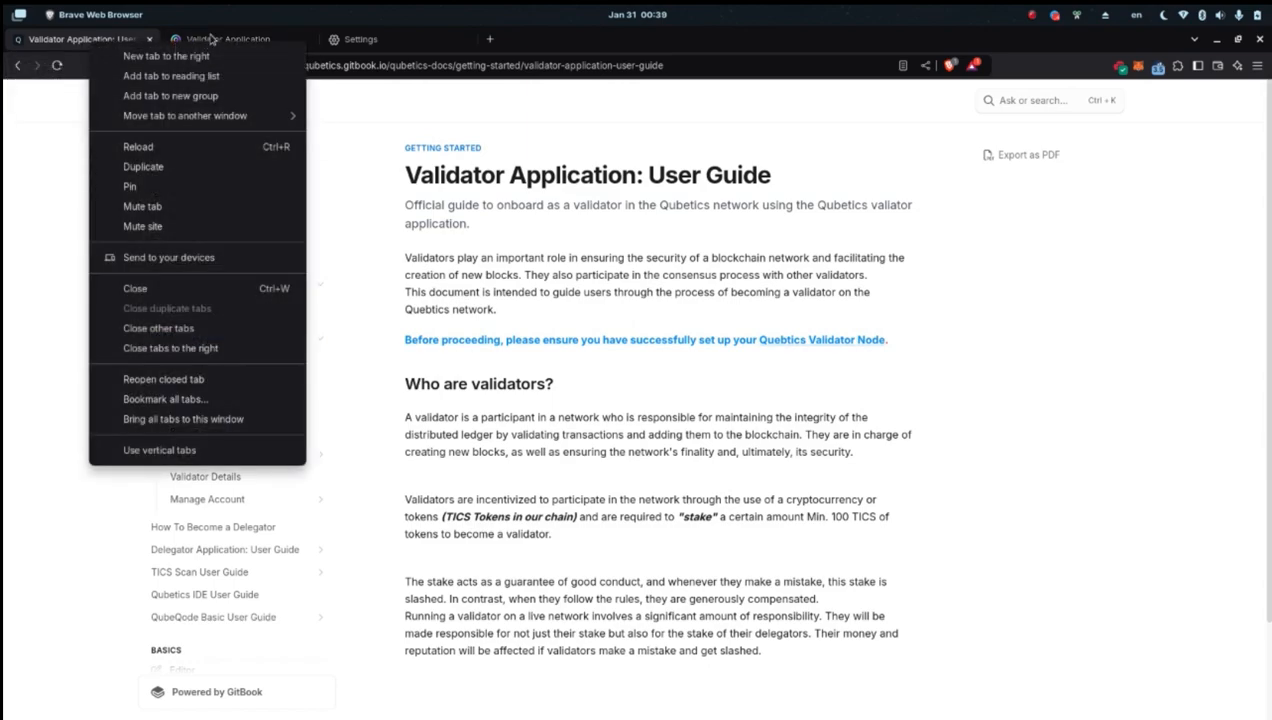
left_click(228, 39)
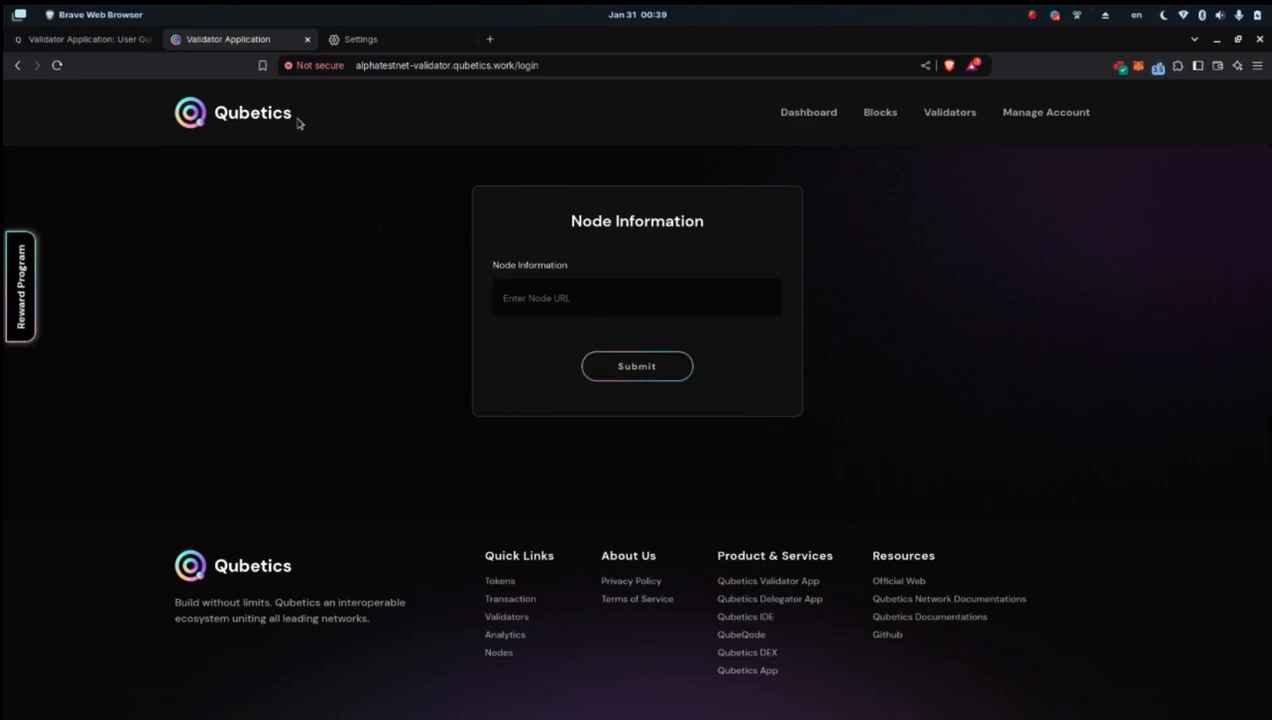
mouse_move(654, 414)
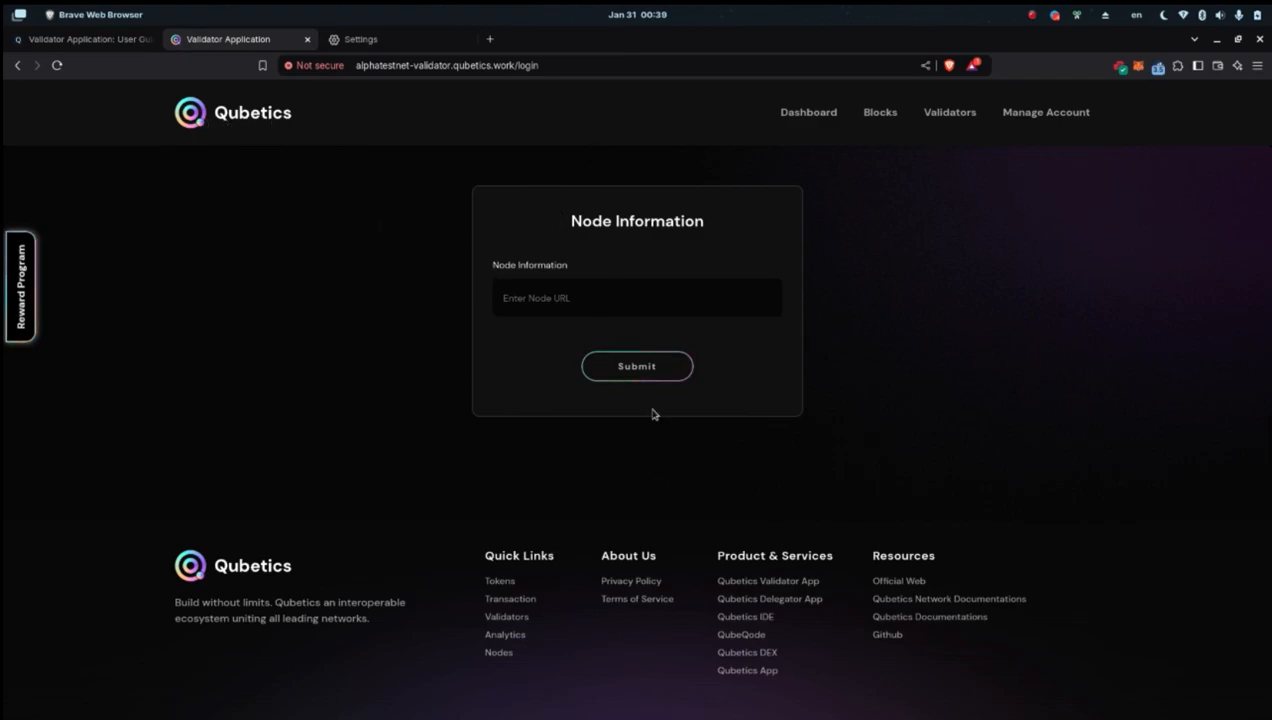
mouse_move(713, 229)
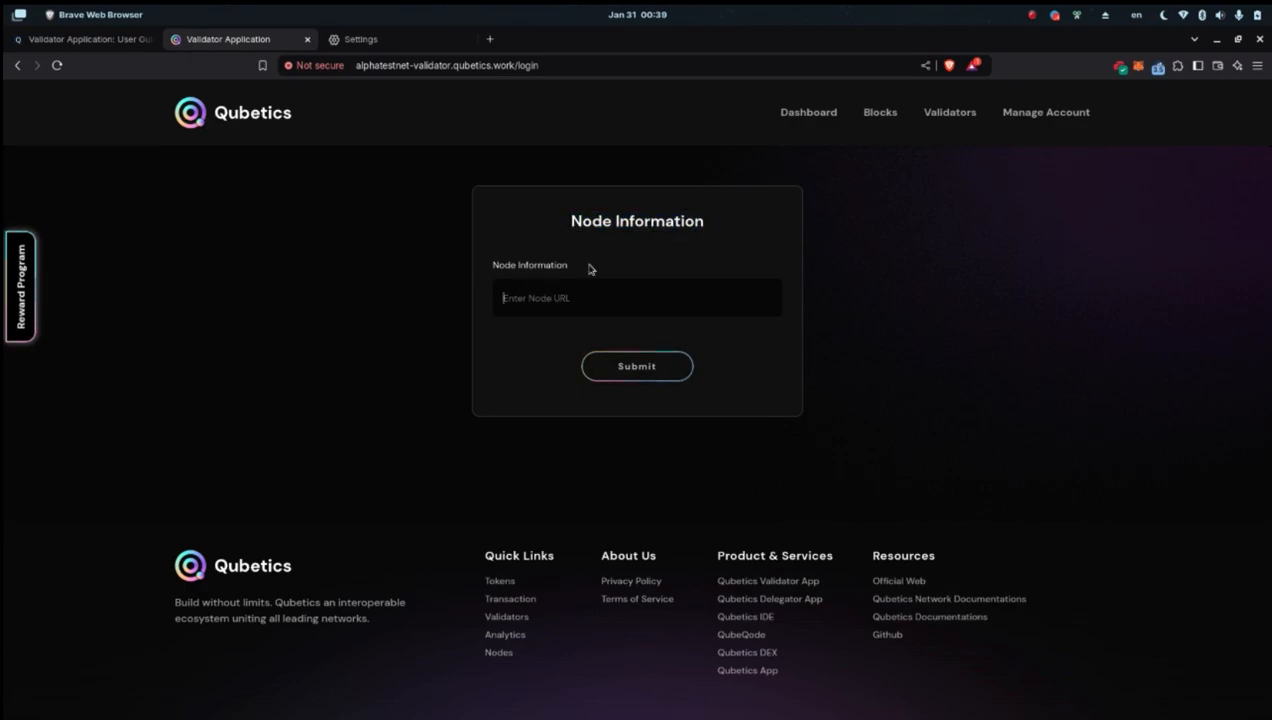
left_click(85, 40)
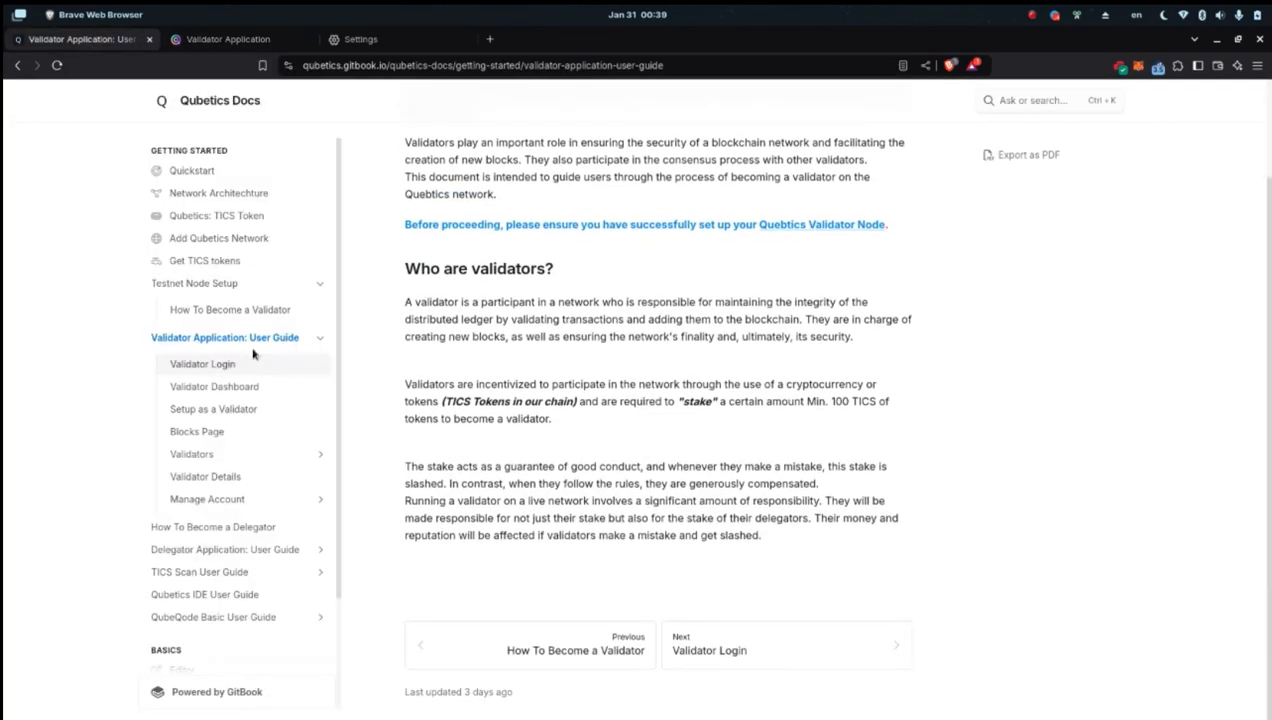
Open the Validator Login page and scroll to the FR 1.001 Login Section.
left_click(203, 363)
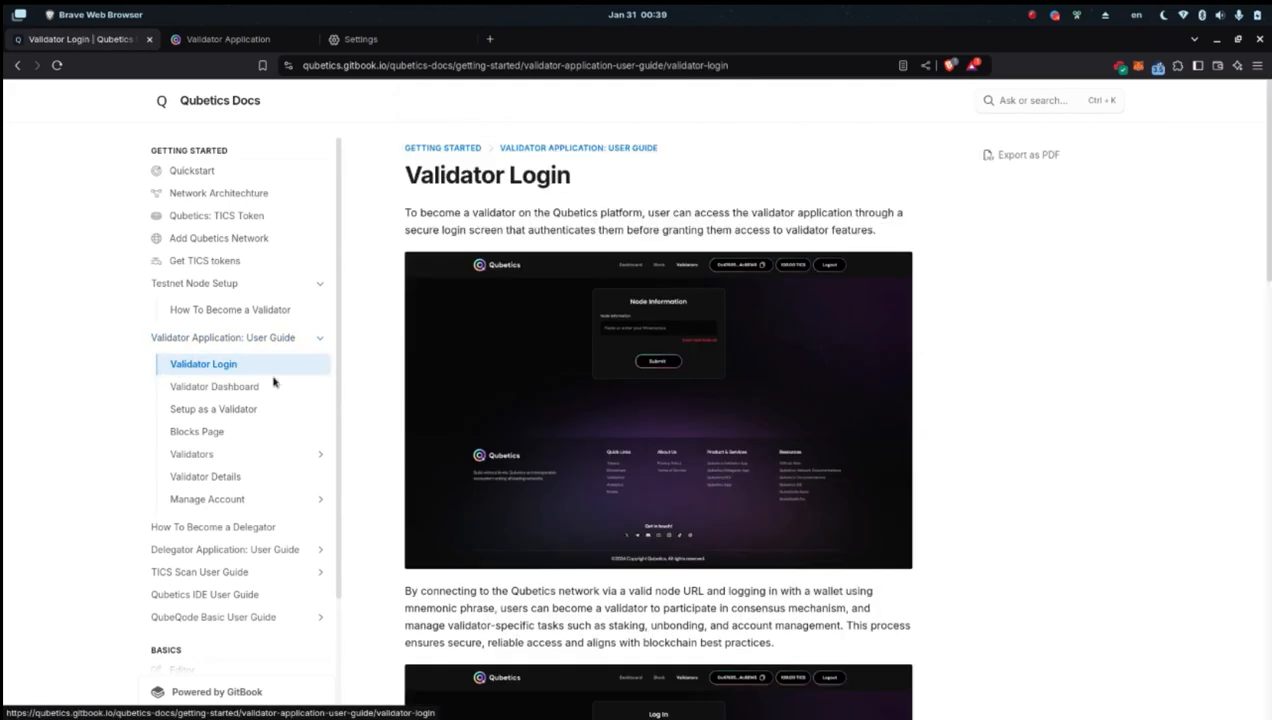
scroll("down", 3)
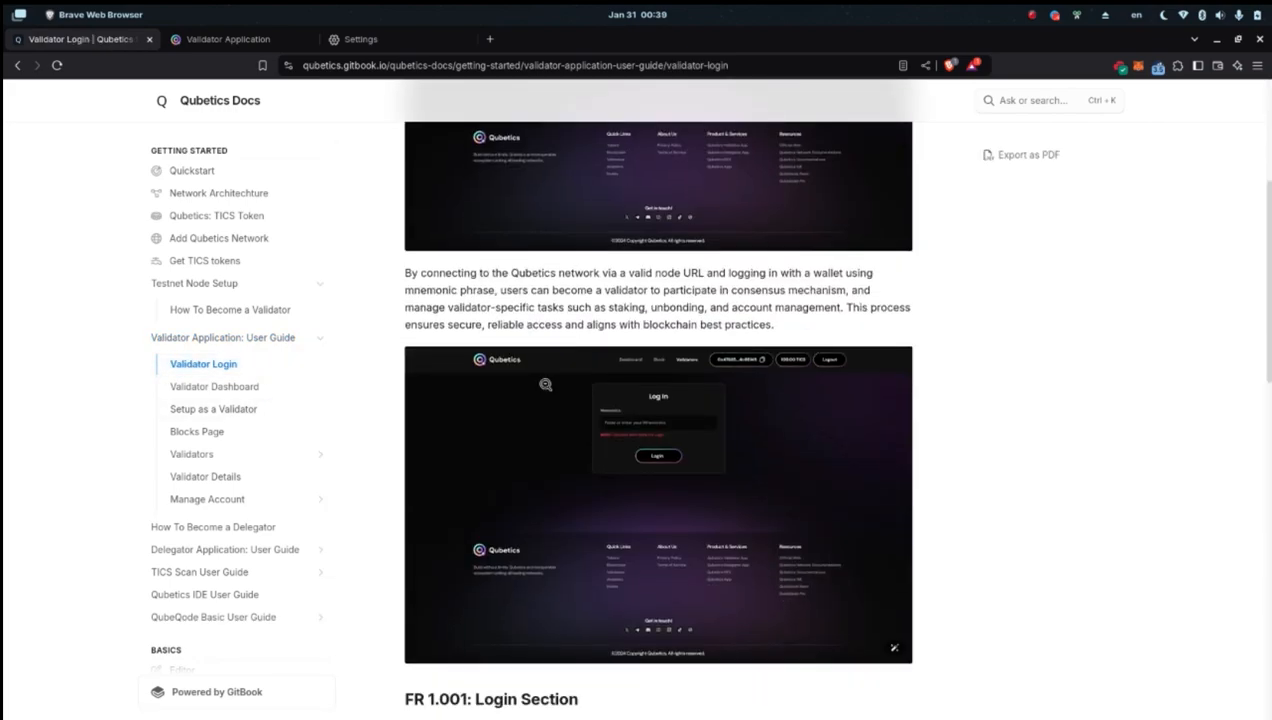
scroll("down", 3)
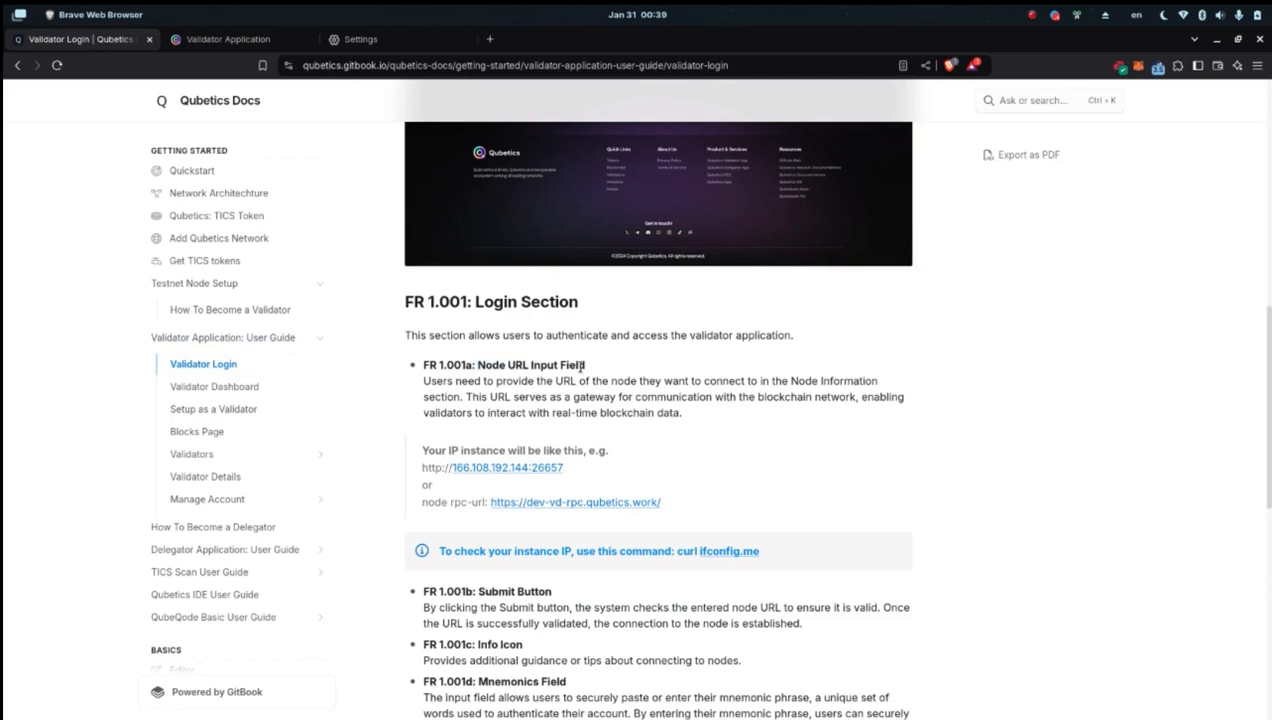
scroll("down", 3)
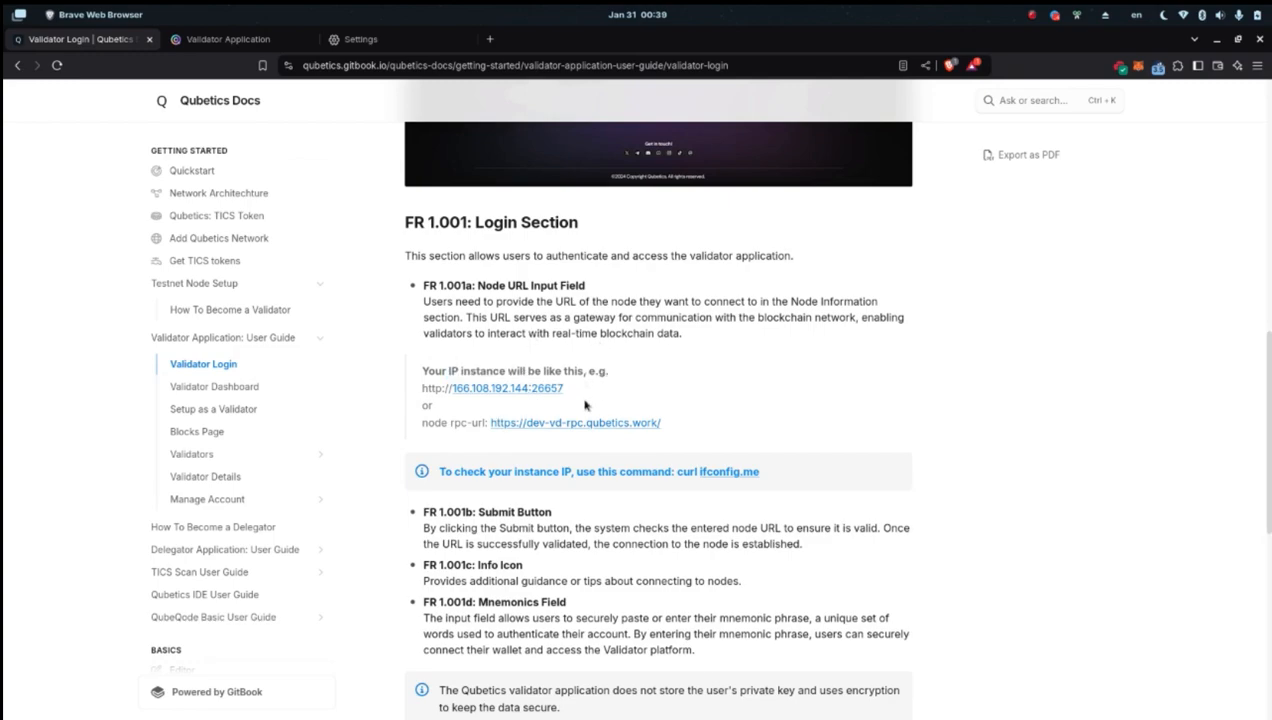
Select the example node IP and the curl ifconfig.me command, then bring up Terminal.
double_click(424, 405)
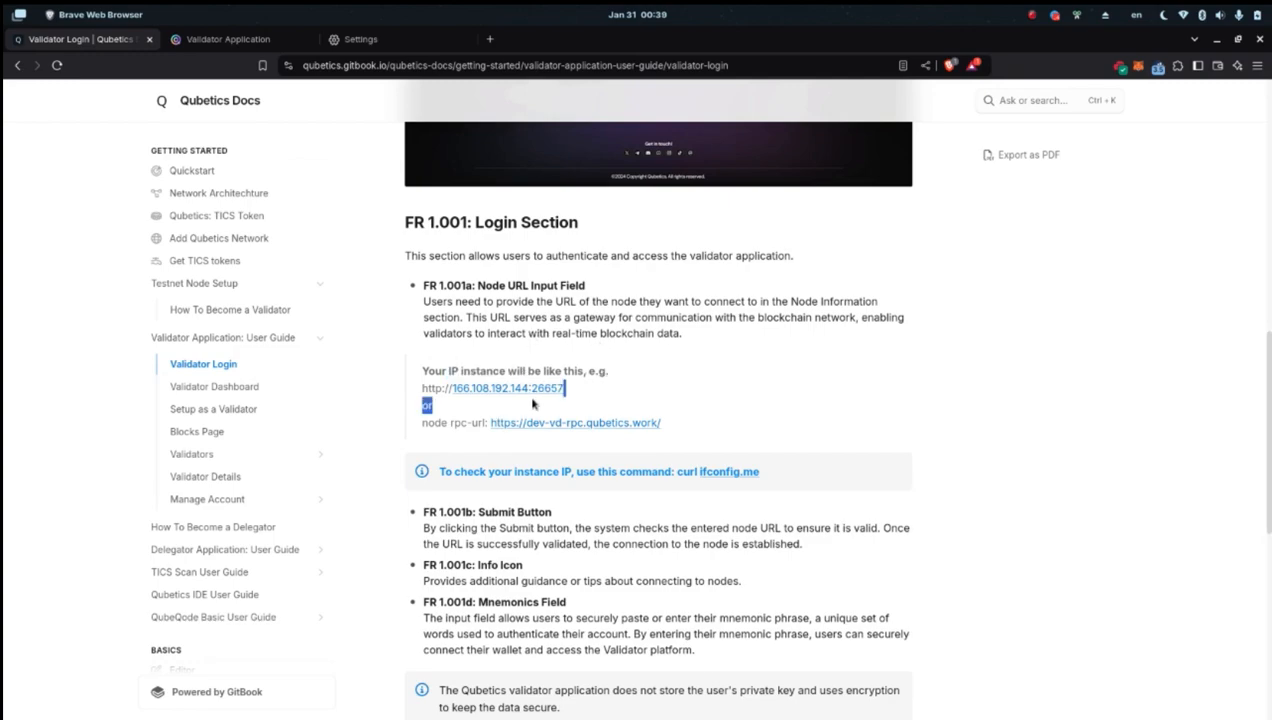
double_click(543, 388)
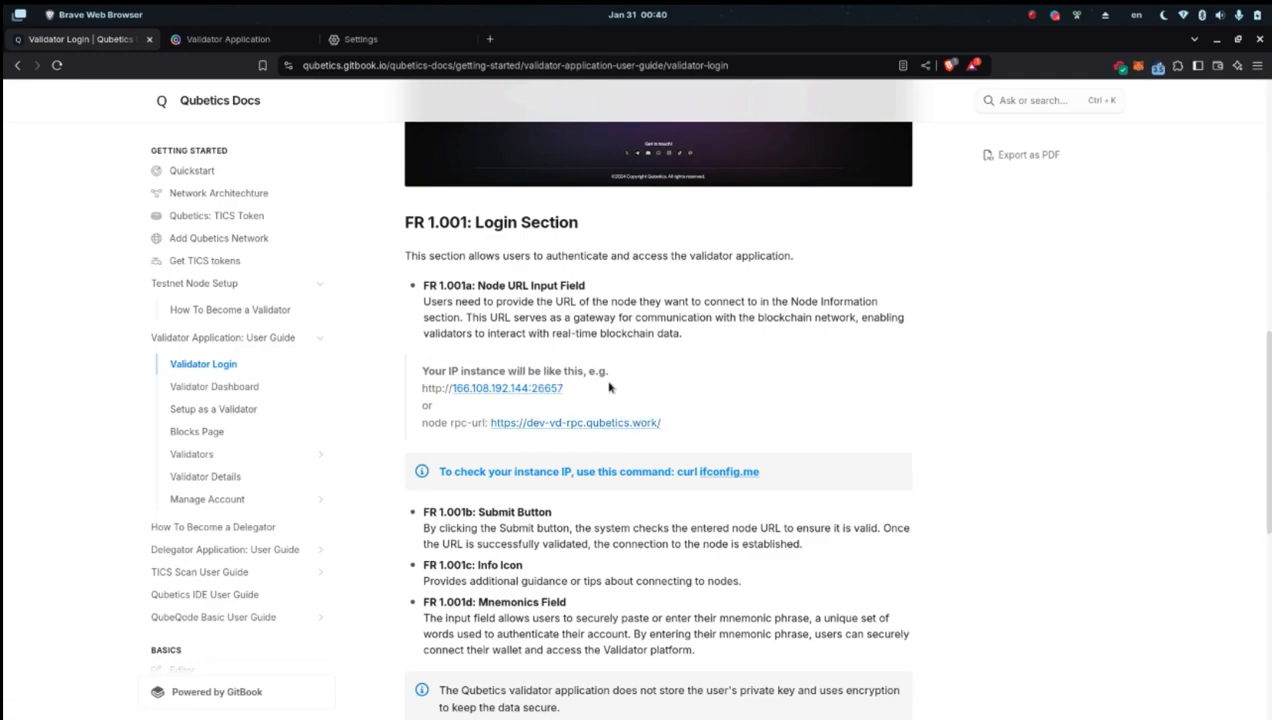
mouse_move(752, 483)
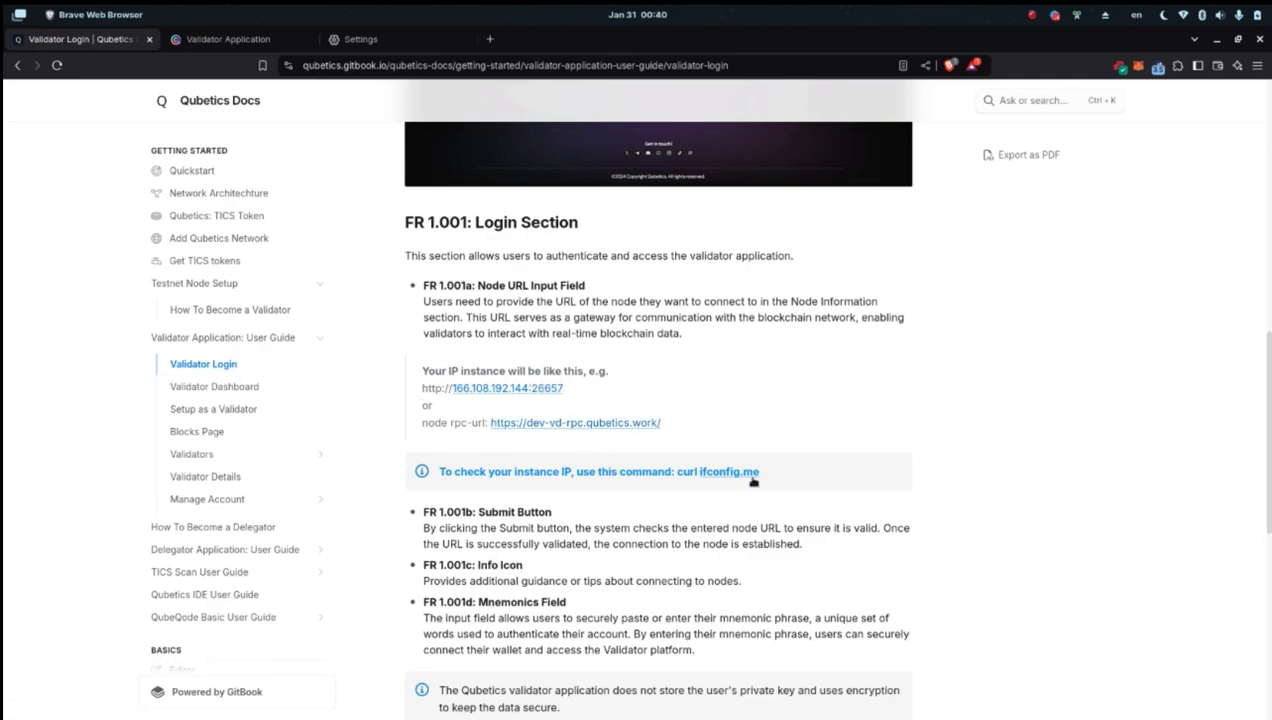
double_click(701, 472)
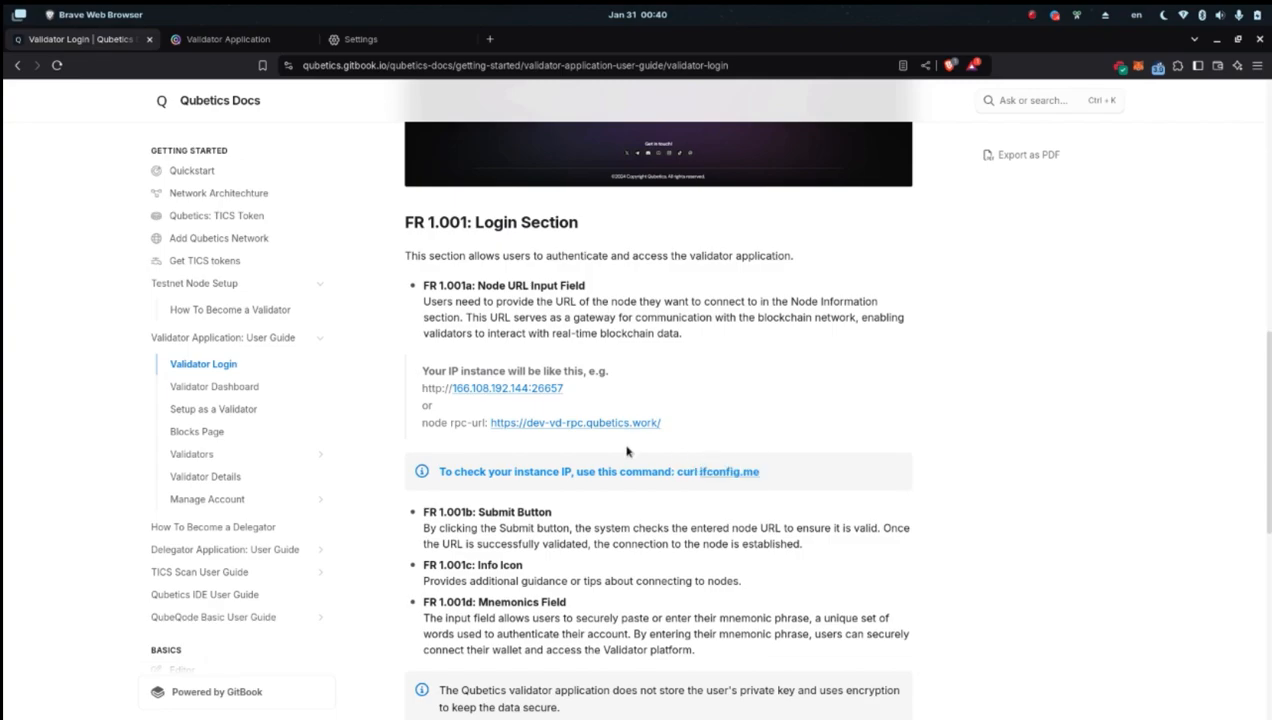
left_click(54, 14)
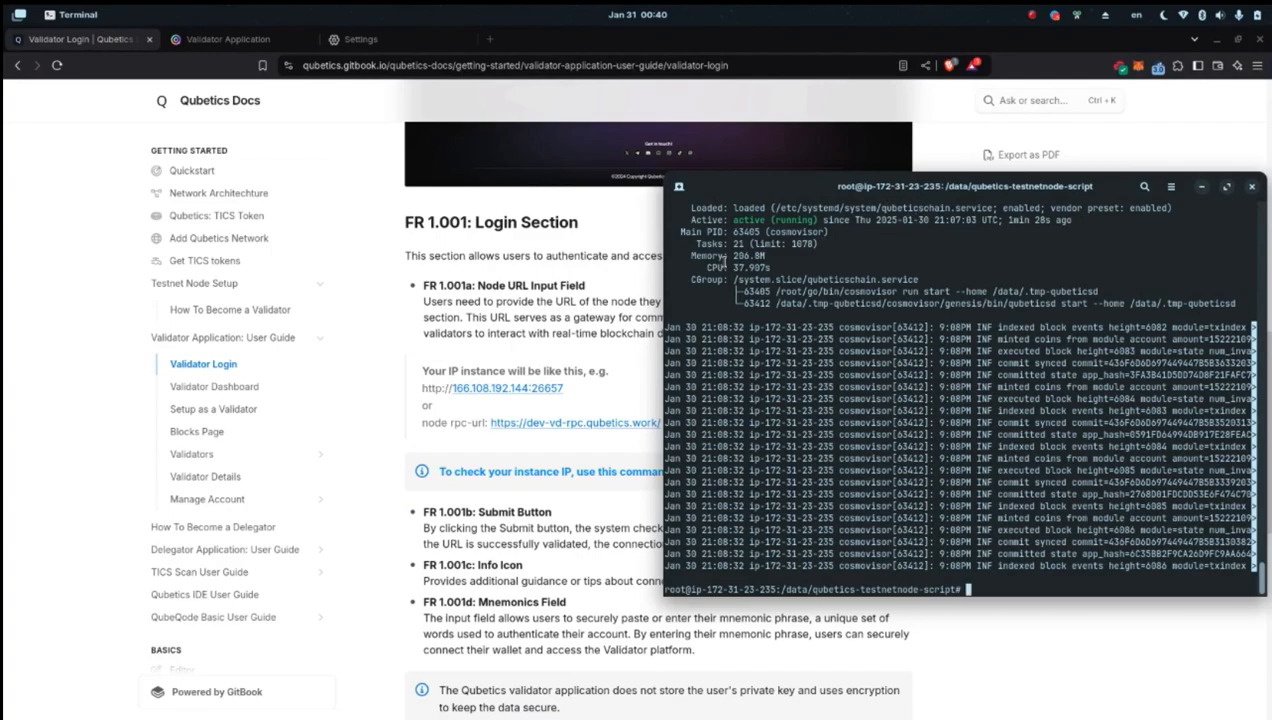
Bring Brave back to the Validator Application login page.
left_click(227, 39)
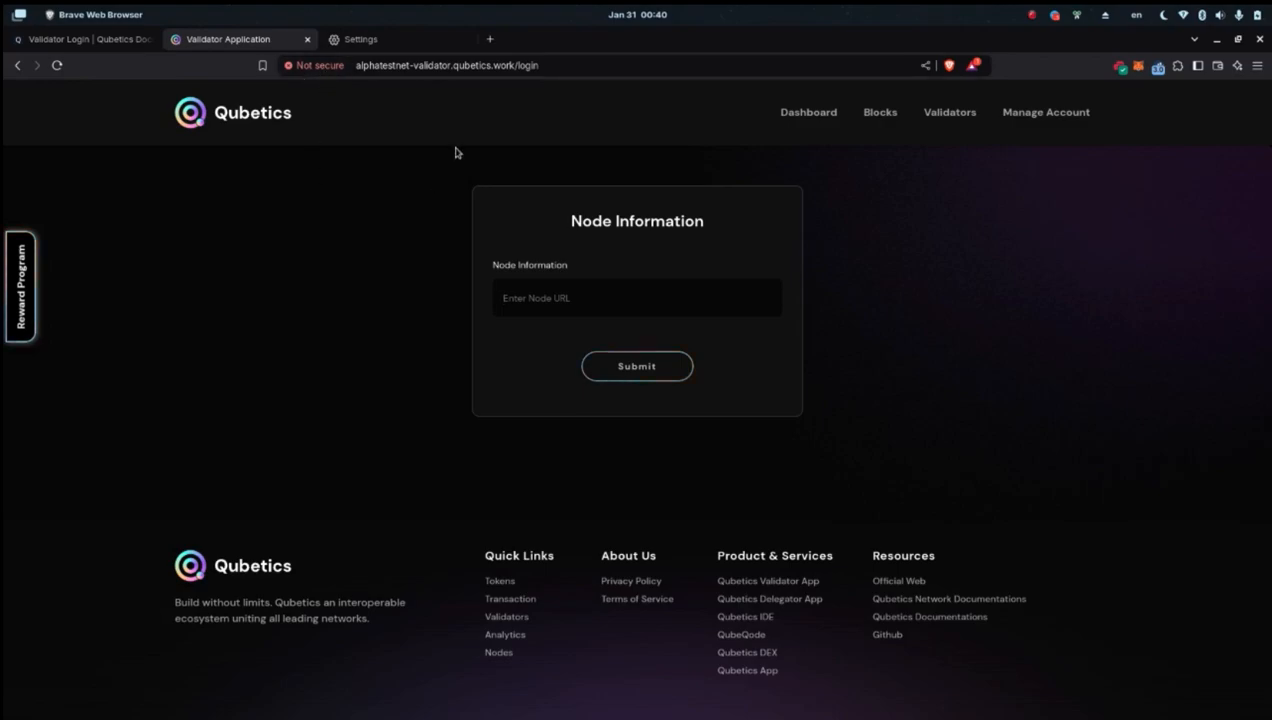
Open site settings for alphatestnet-validator.qubetics.work through the Not secure badge.
left_click(446, 65)
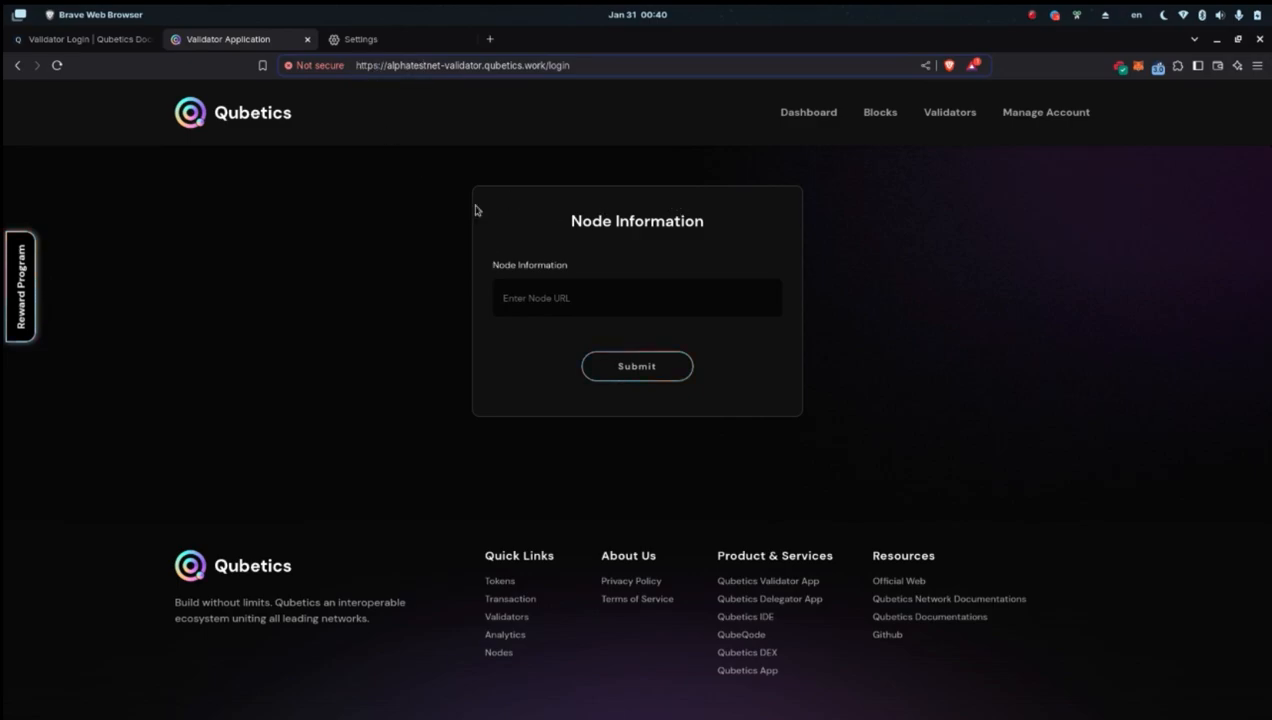
left_click(637, 298)
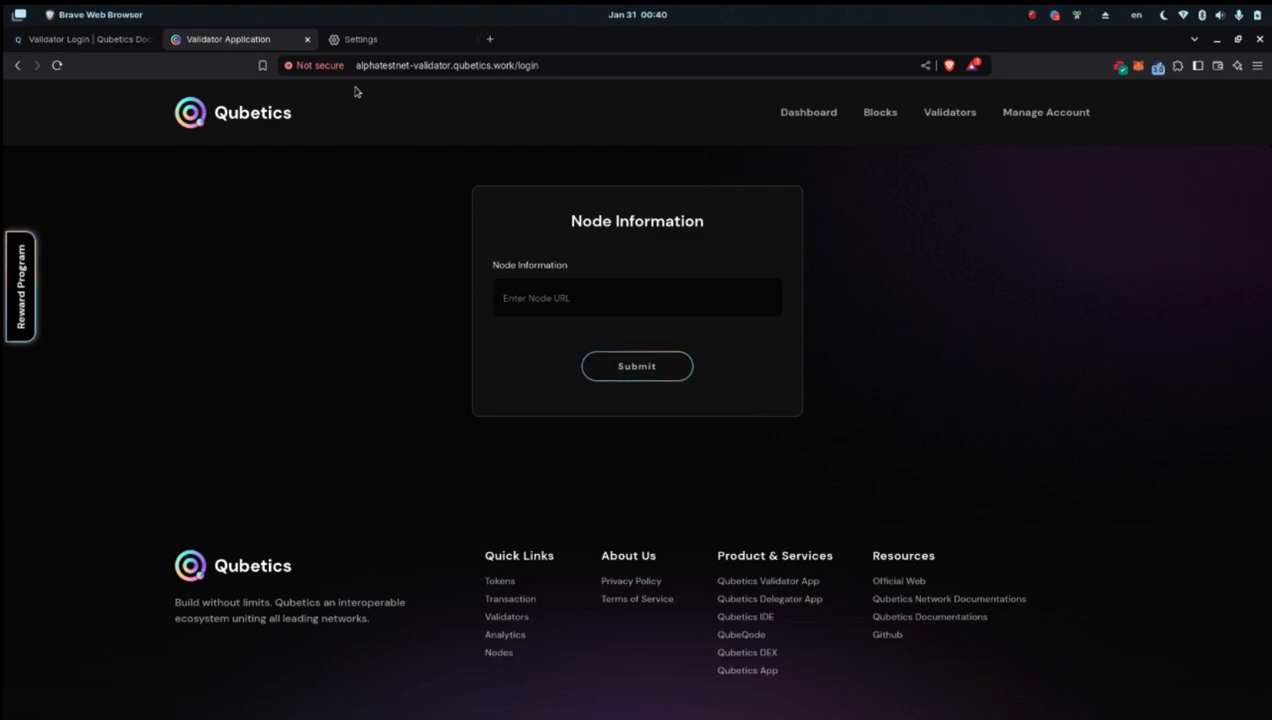
mouse_move(332, 65)
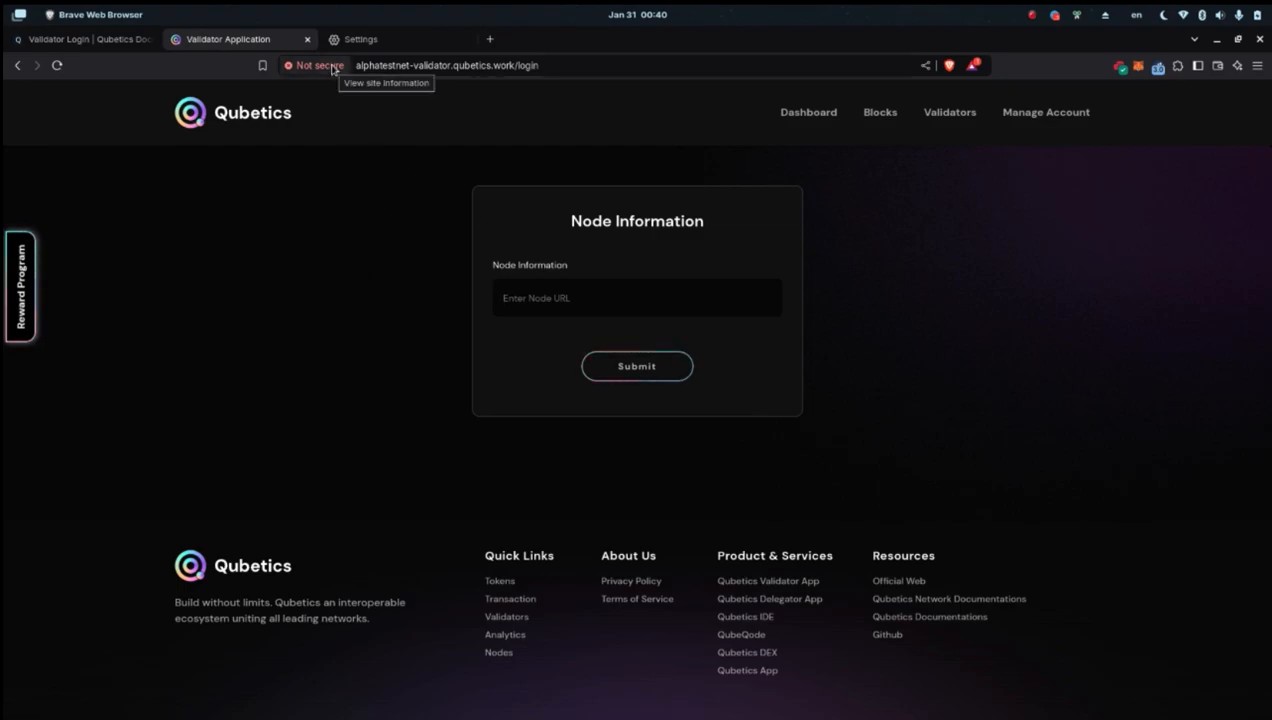
left_click(316, 66)
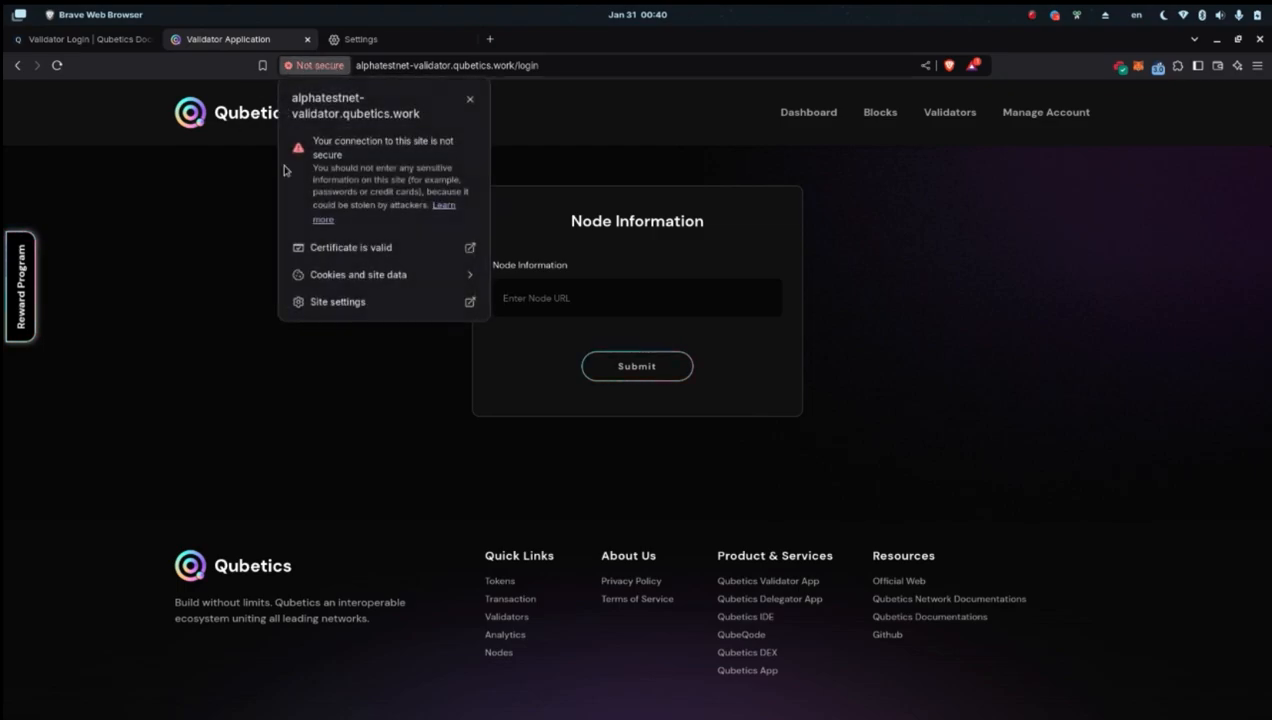
mouse_move(324, 71)
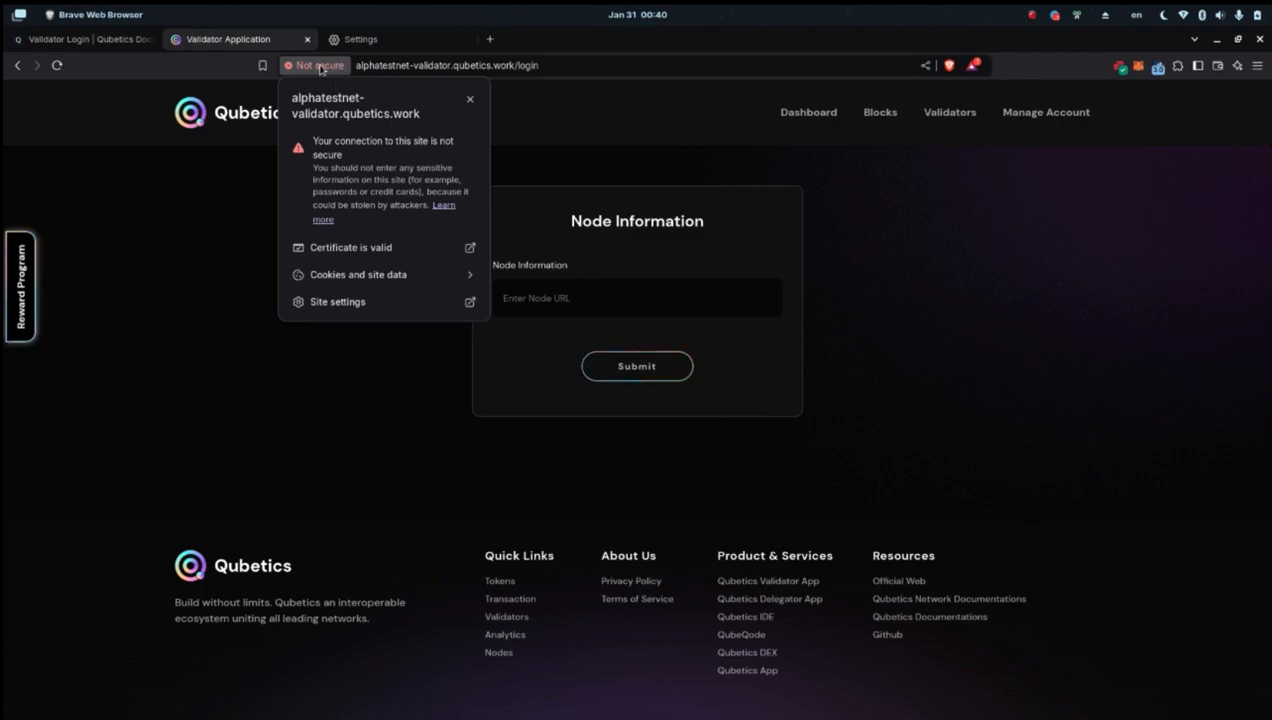
mouse_move(360, 305)
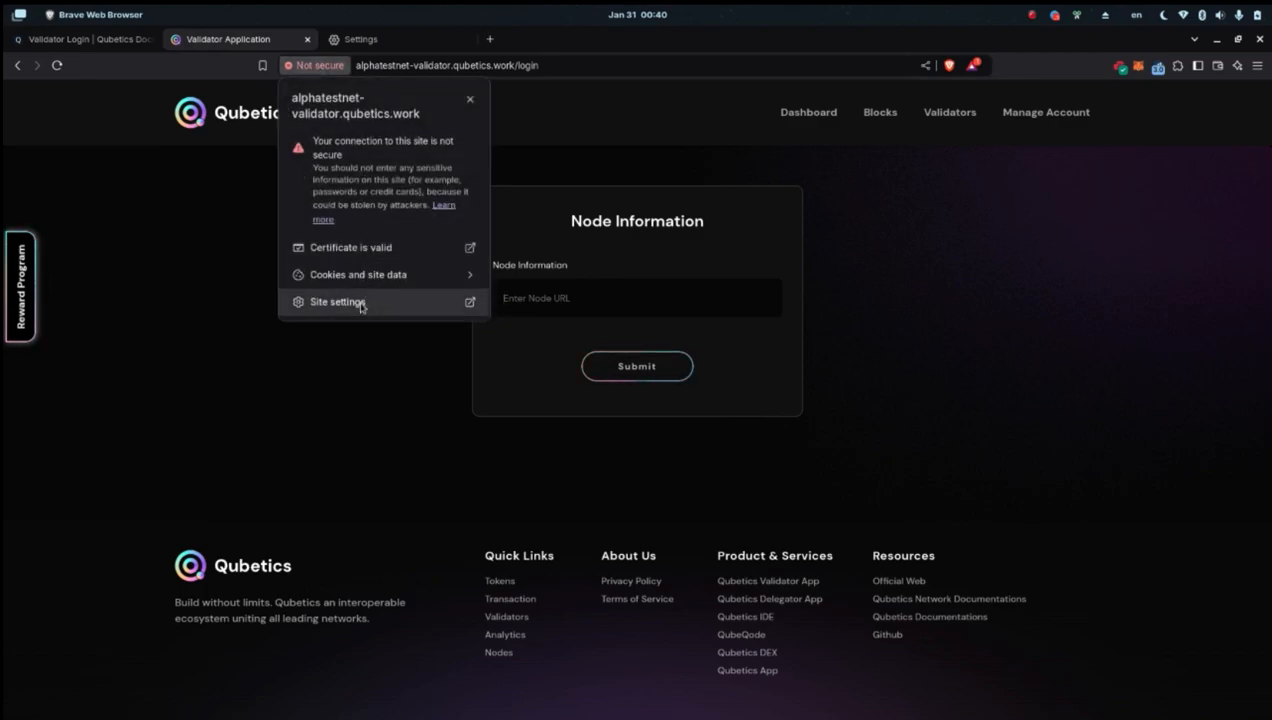
left_click(337, 301)
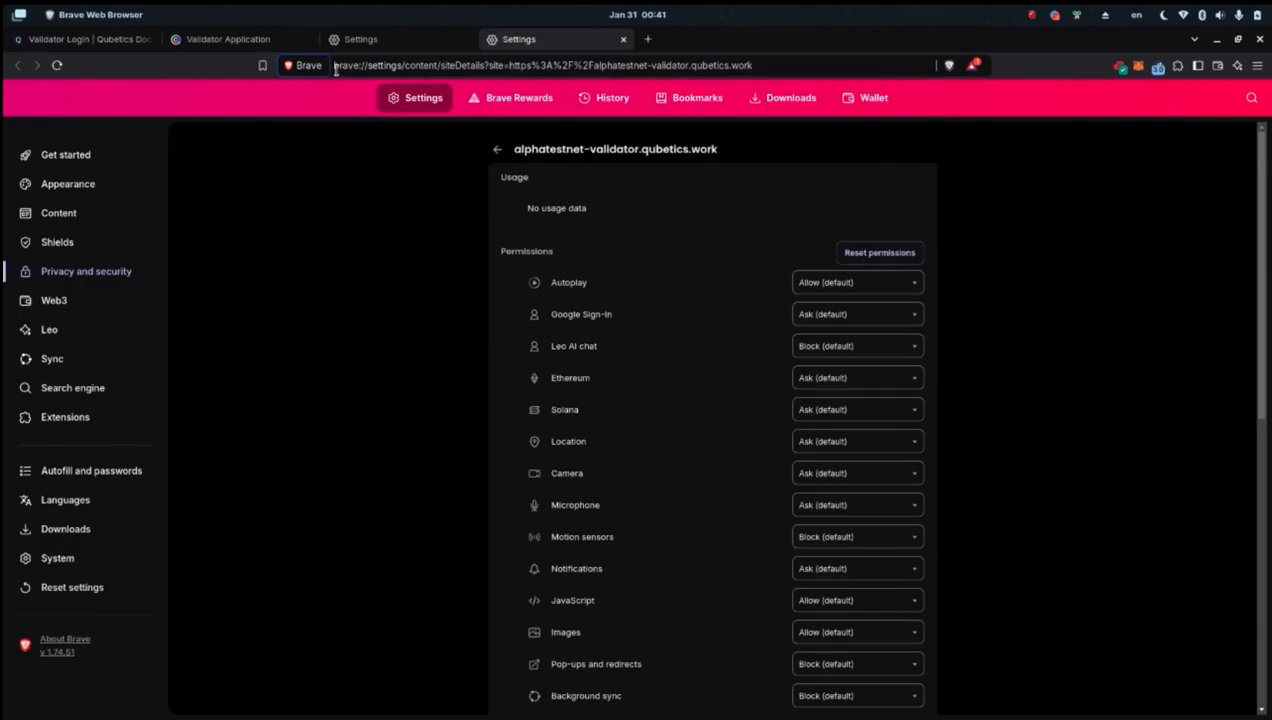
Allow insecure content in the validator site's Brave permissions, then return to its tab.
double_click(340, 65)
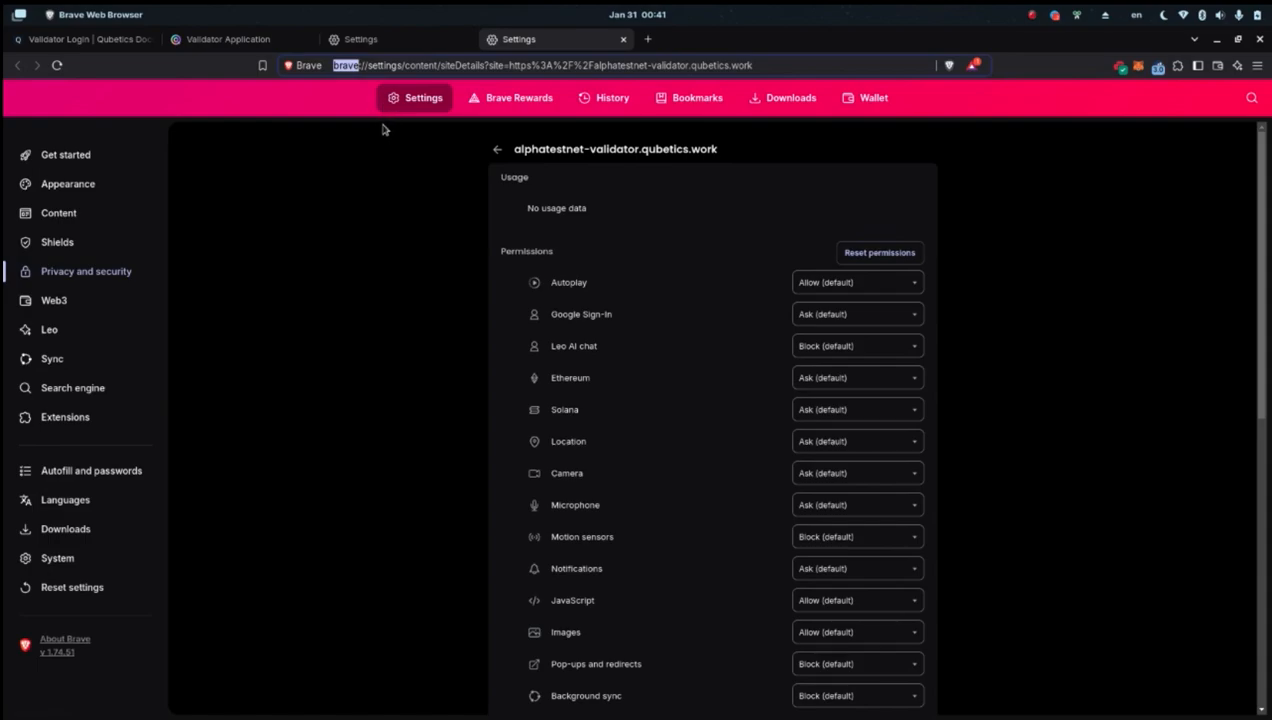
double_click(380, 65)
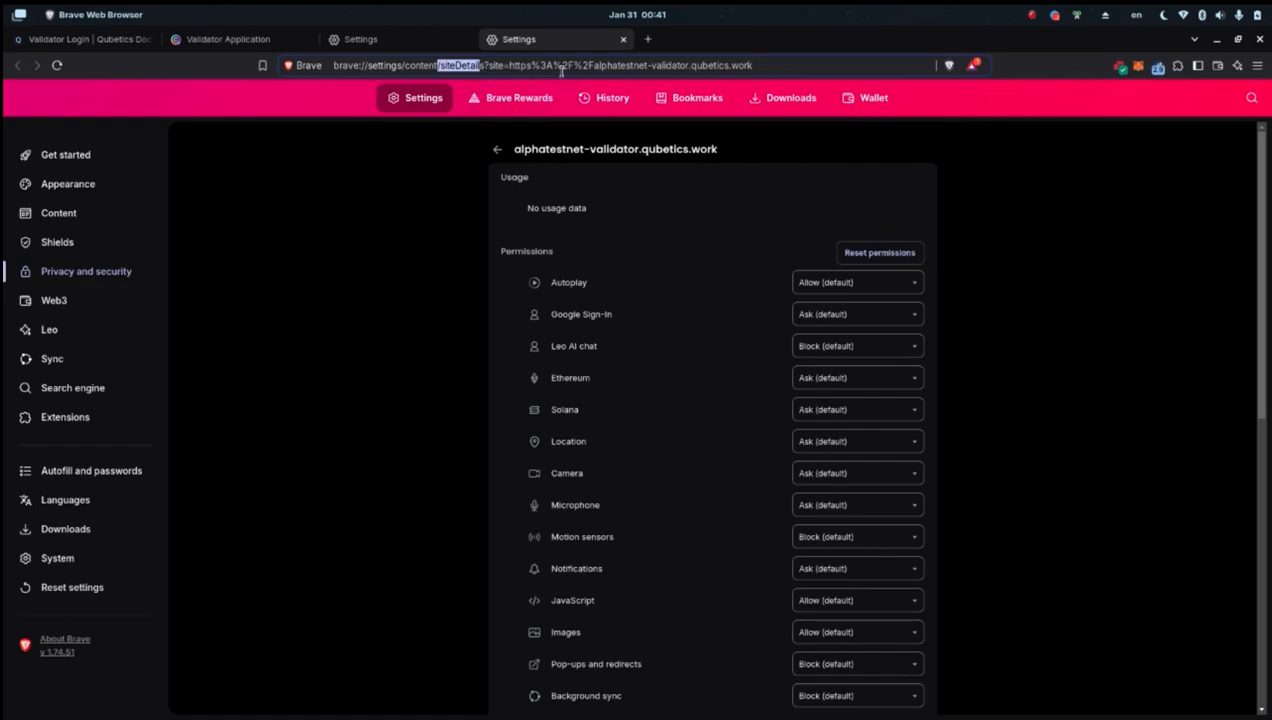
mouse_move(616, 81)
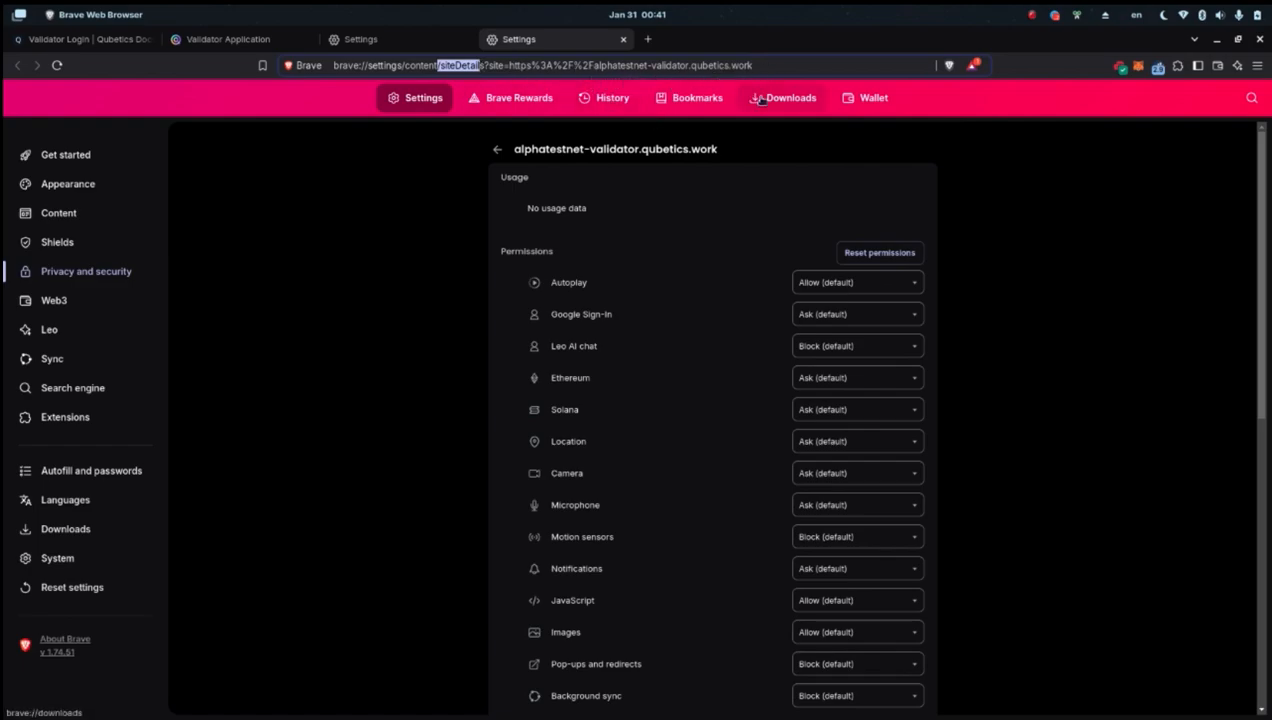
mouse_move(812, 314)
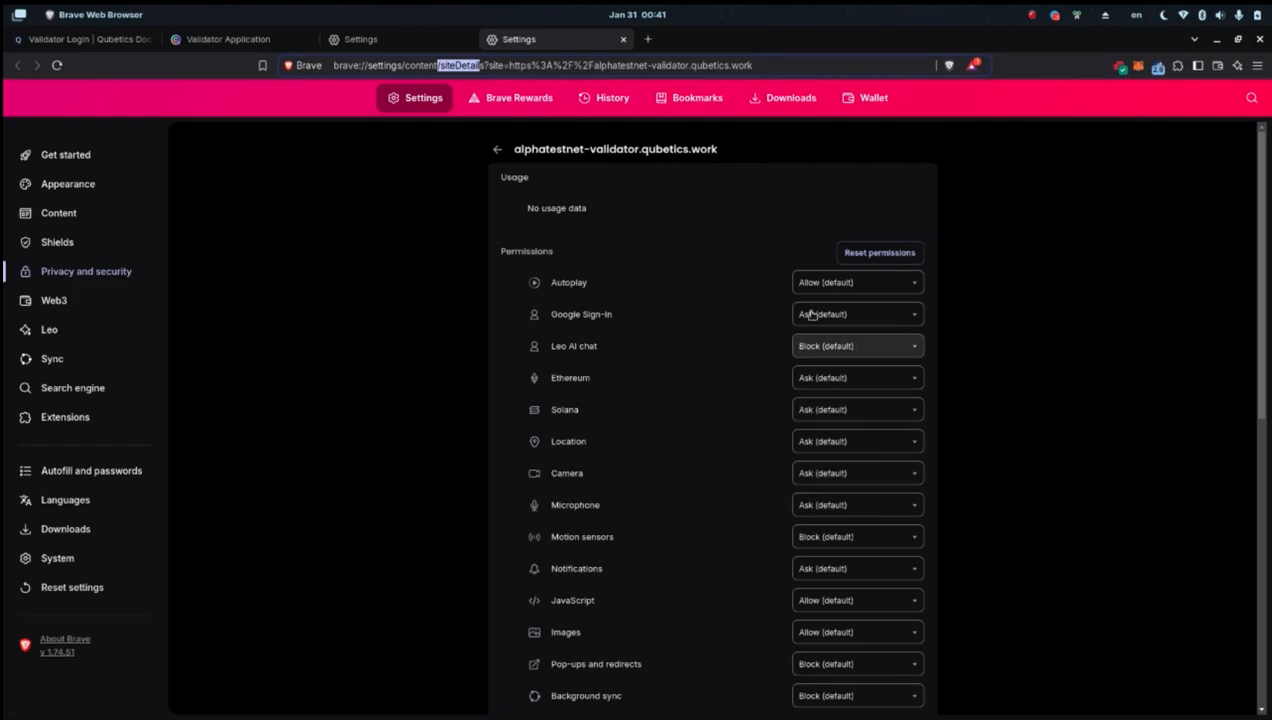
scroll("down", 3)
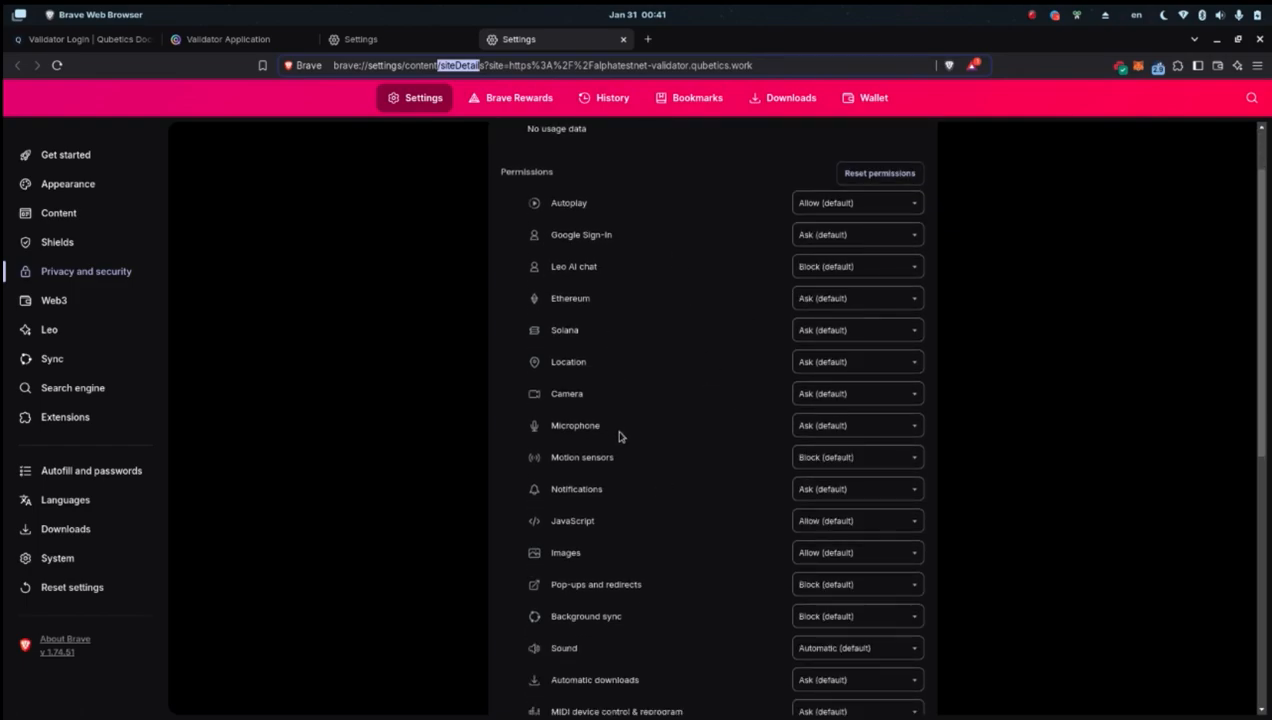
scroll("down", 3)
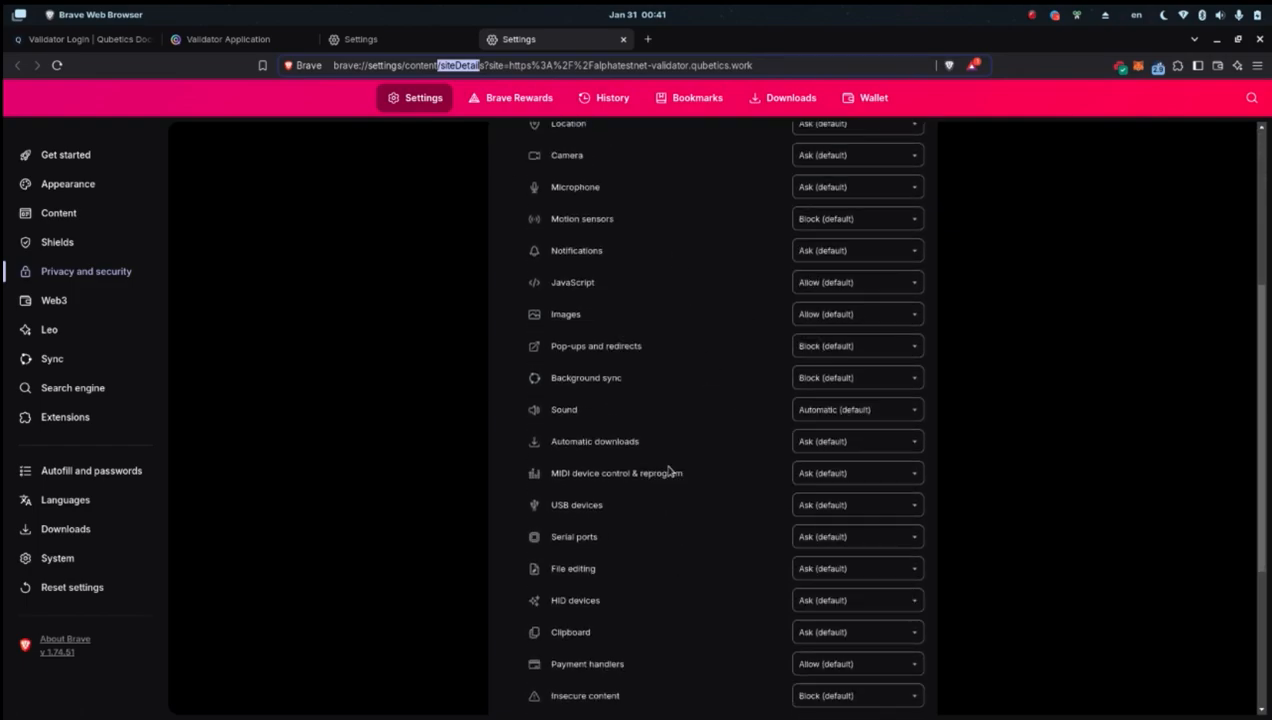
scroll("down", 3)
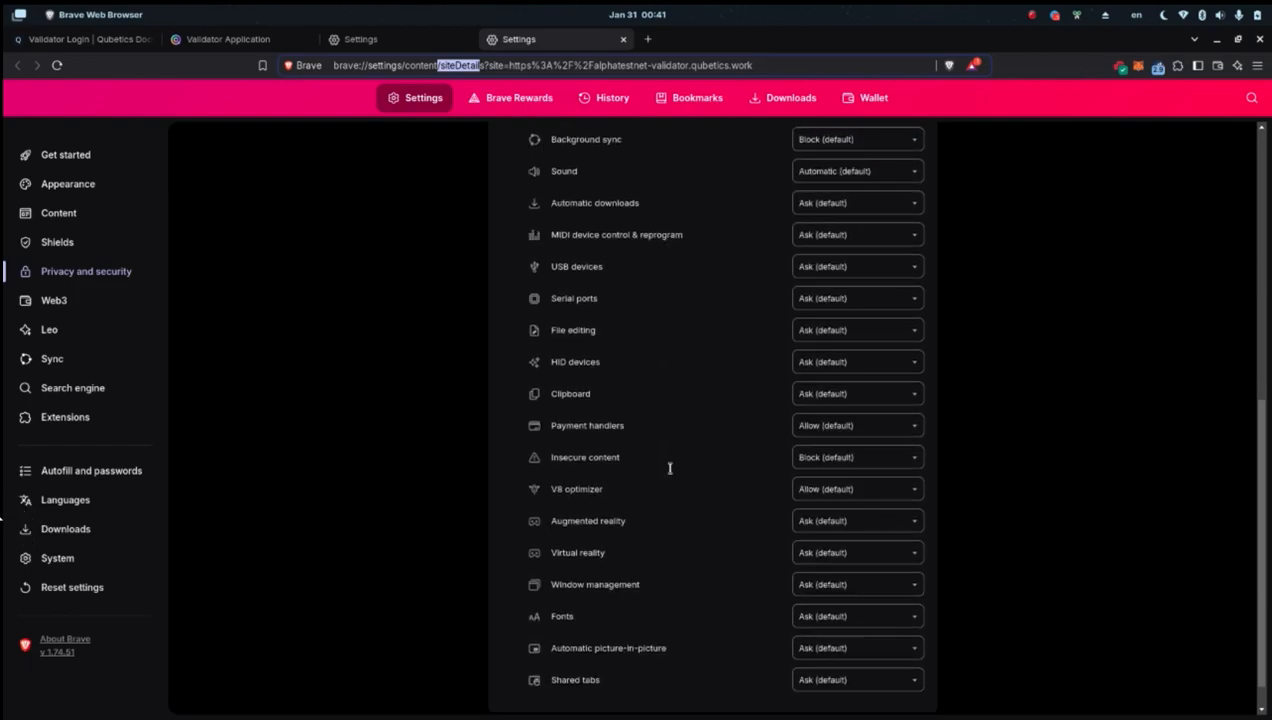
double_click(584, 457)
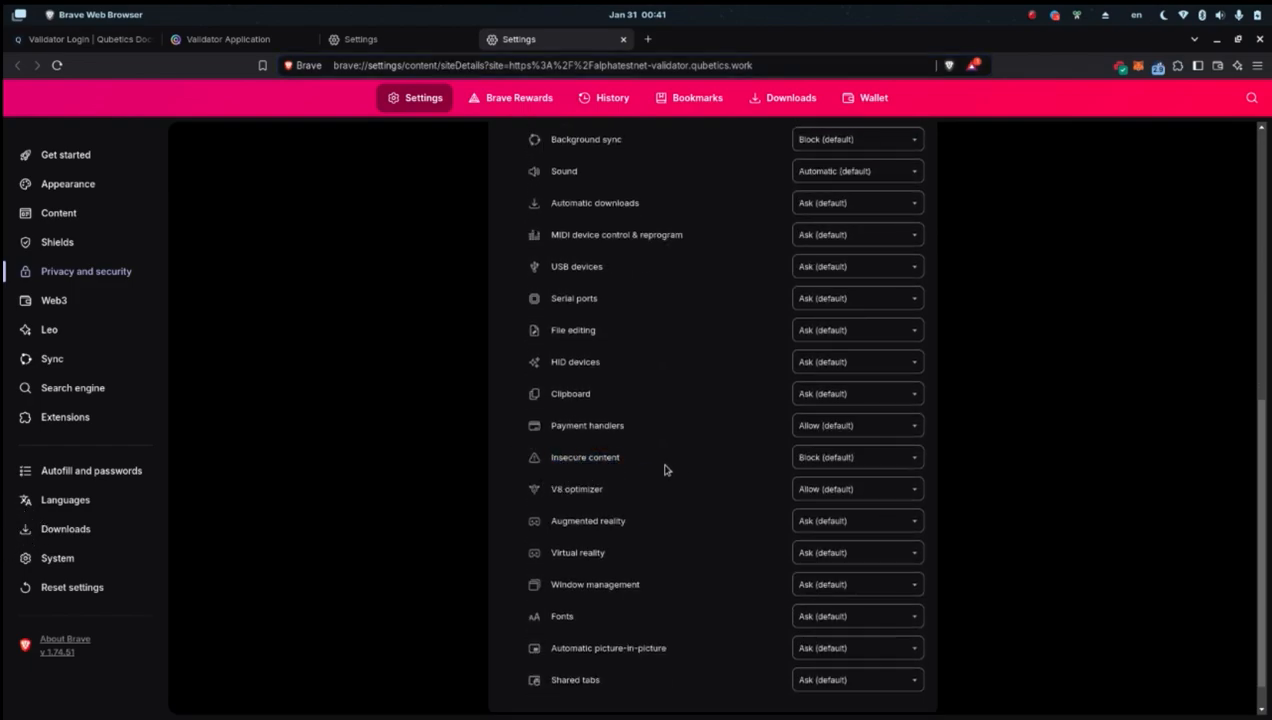
mouse_move(840, 458)
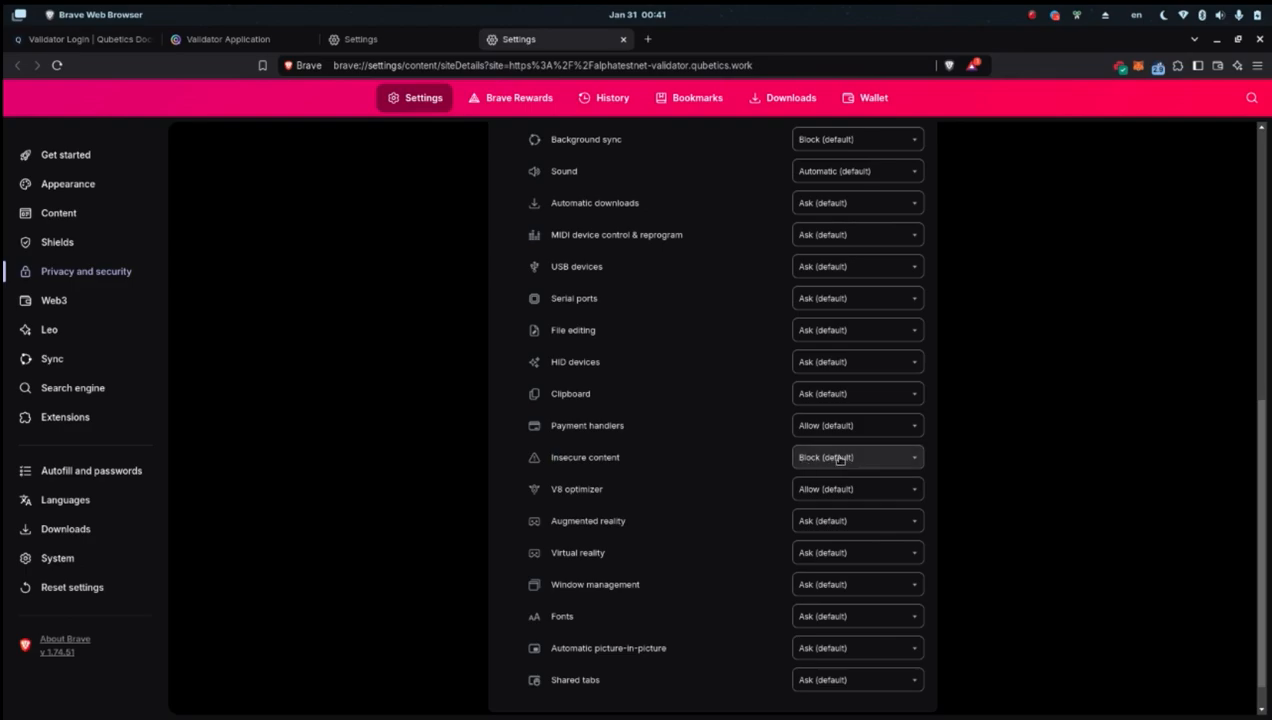
left_click(857, 457)
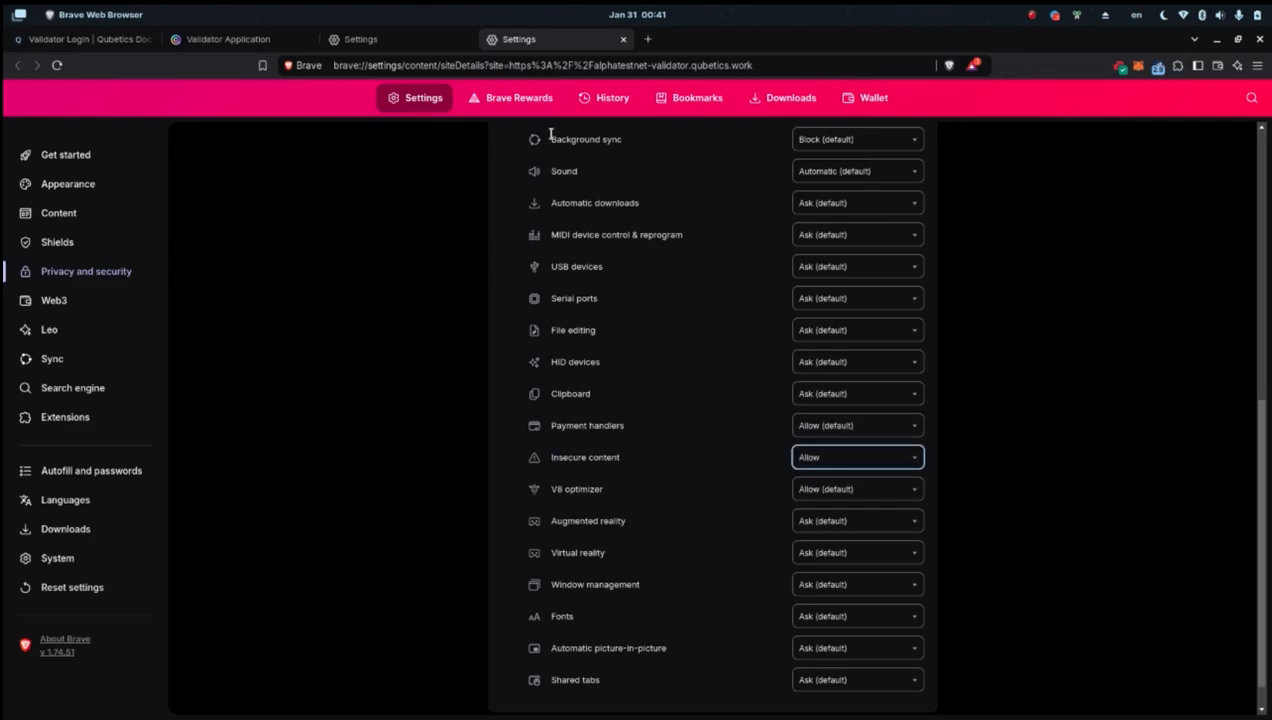
left_click(228, 39)
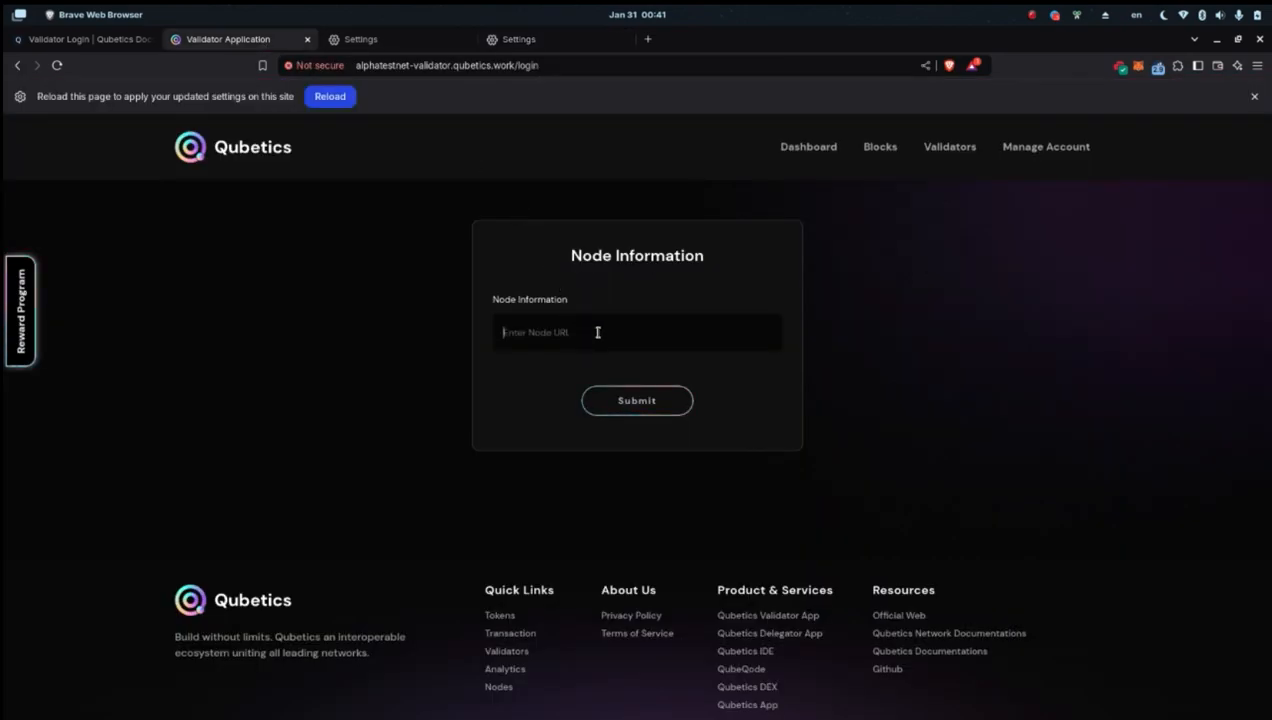
left_click(329, 96)
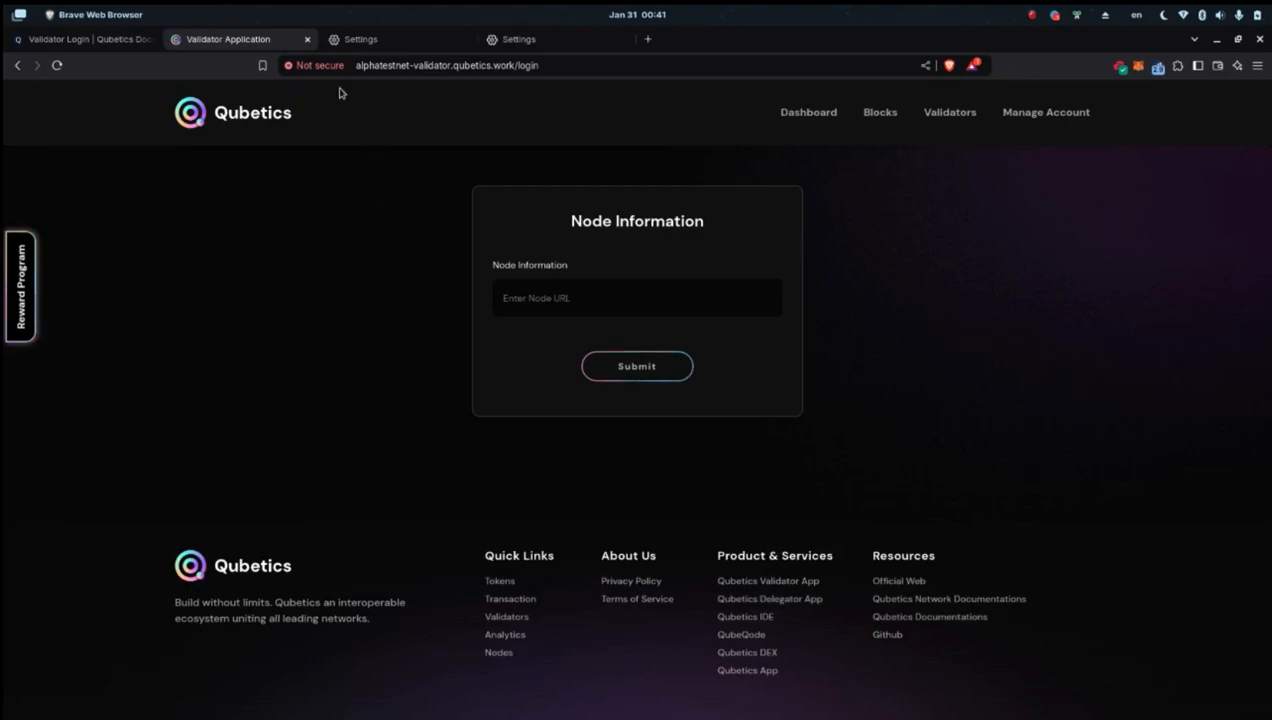
mouse_move(635, 349)
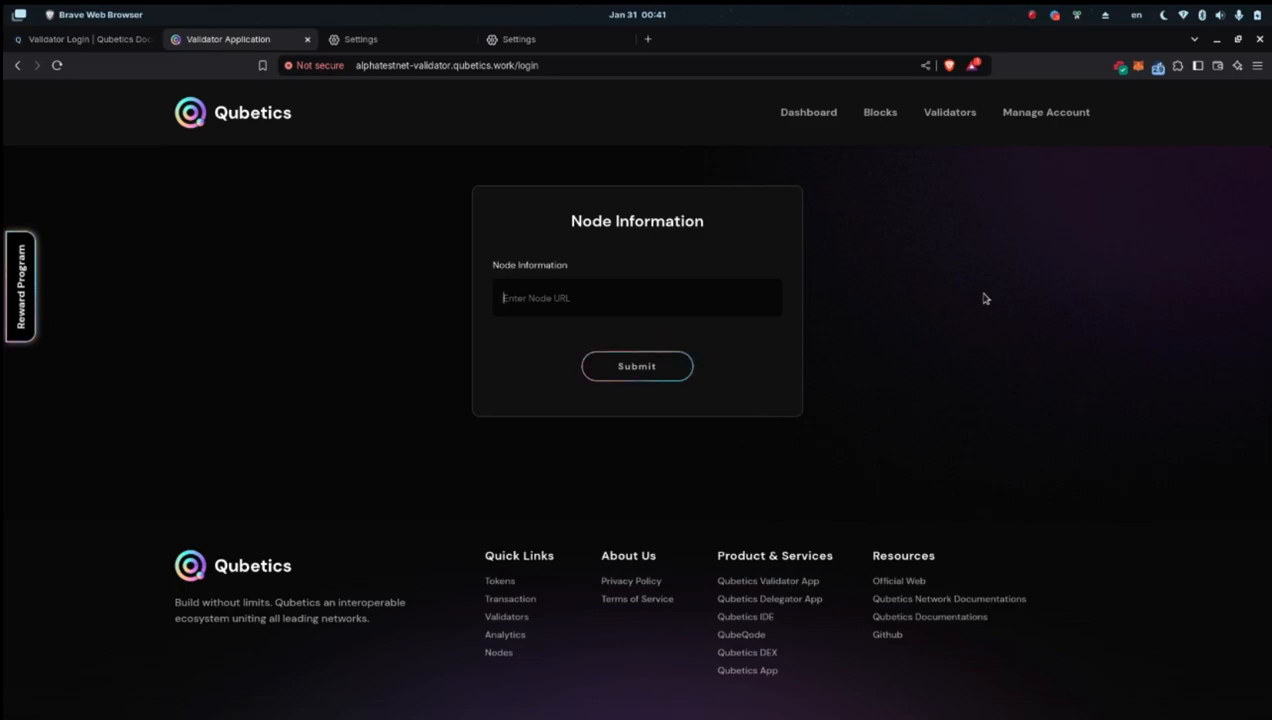
type("http")
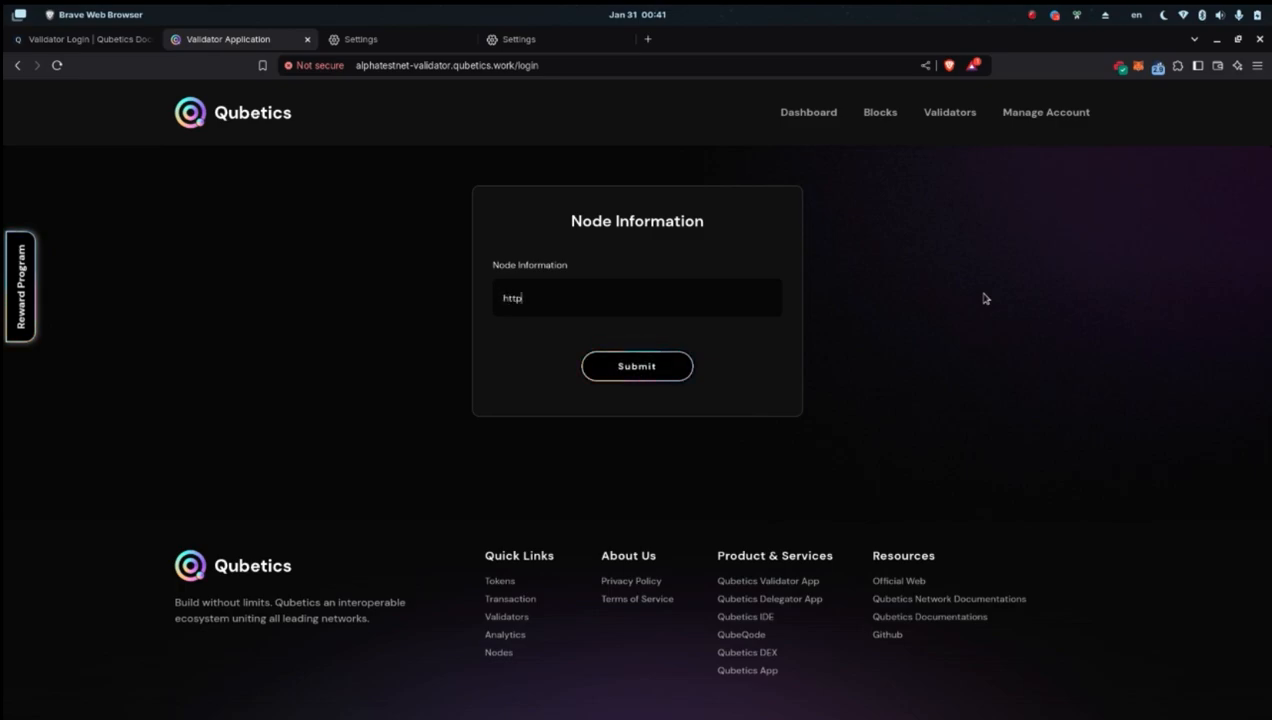
type(":")
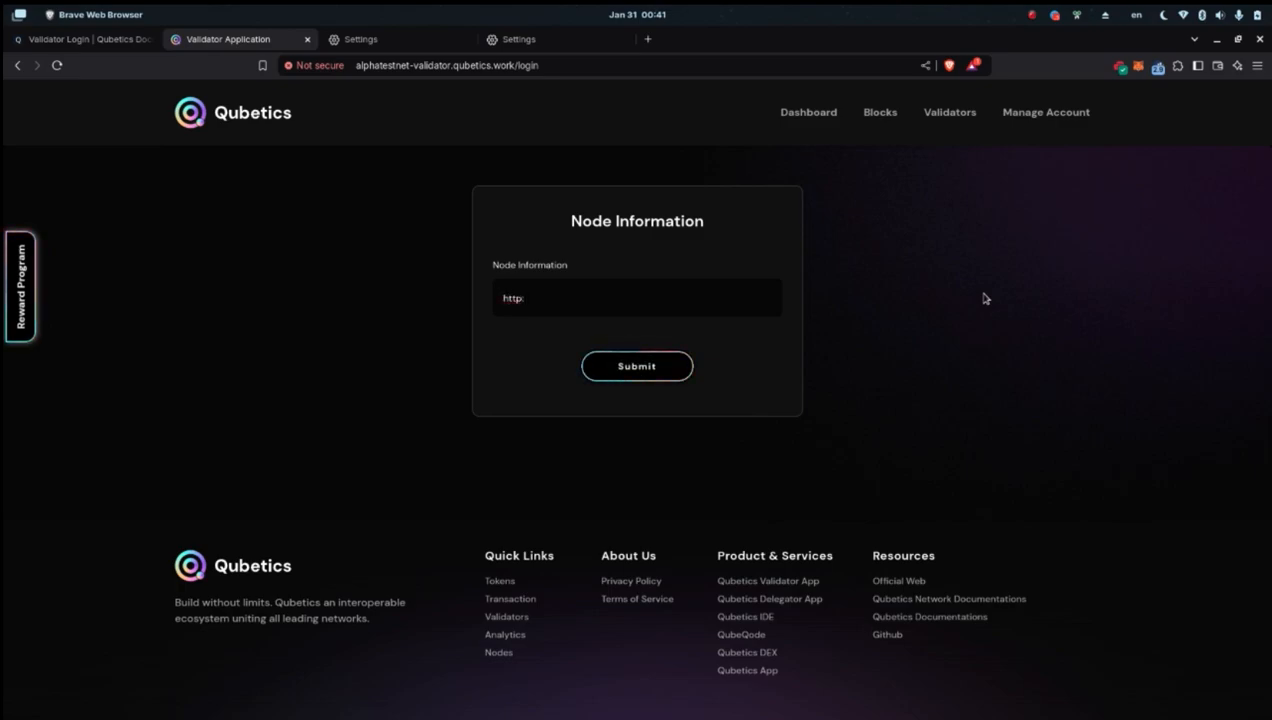
type("//")
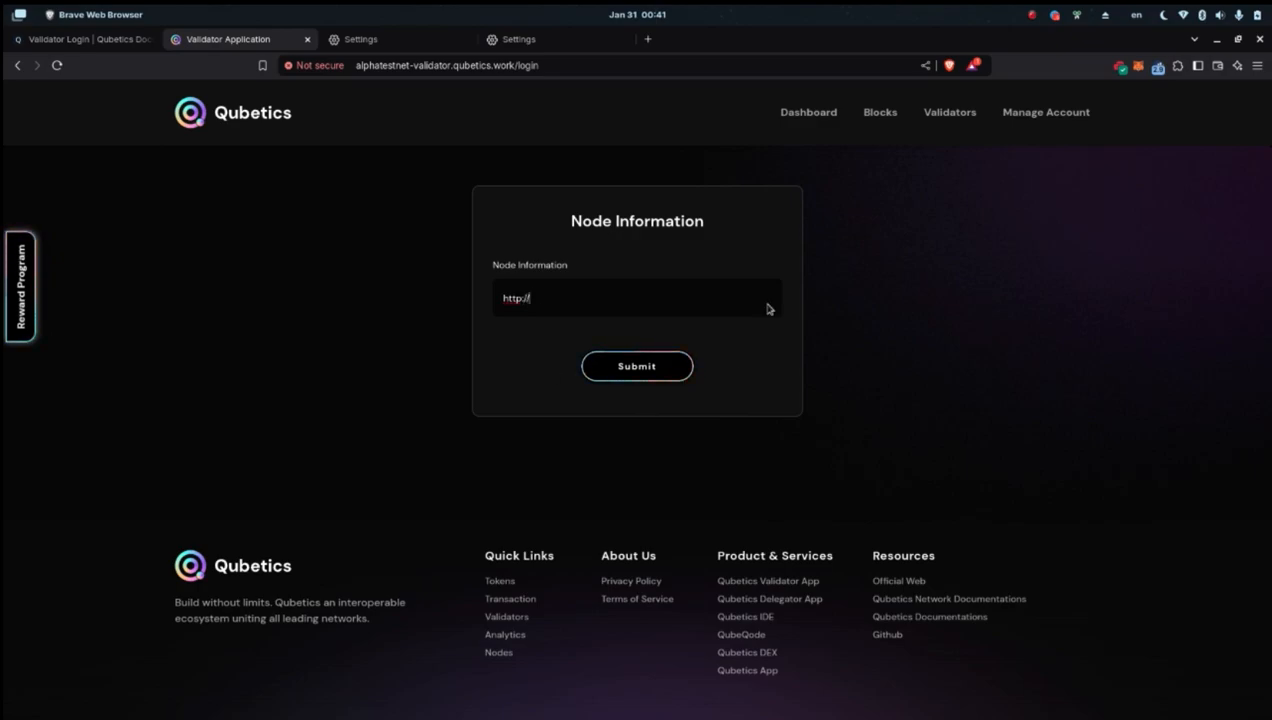
left_click(561, 300)
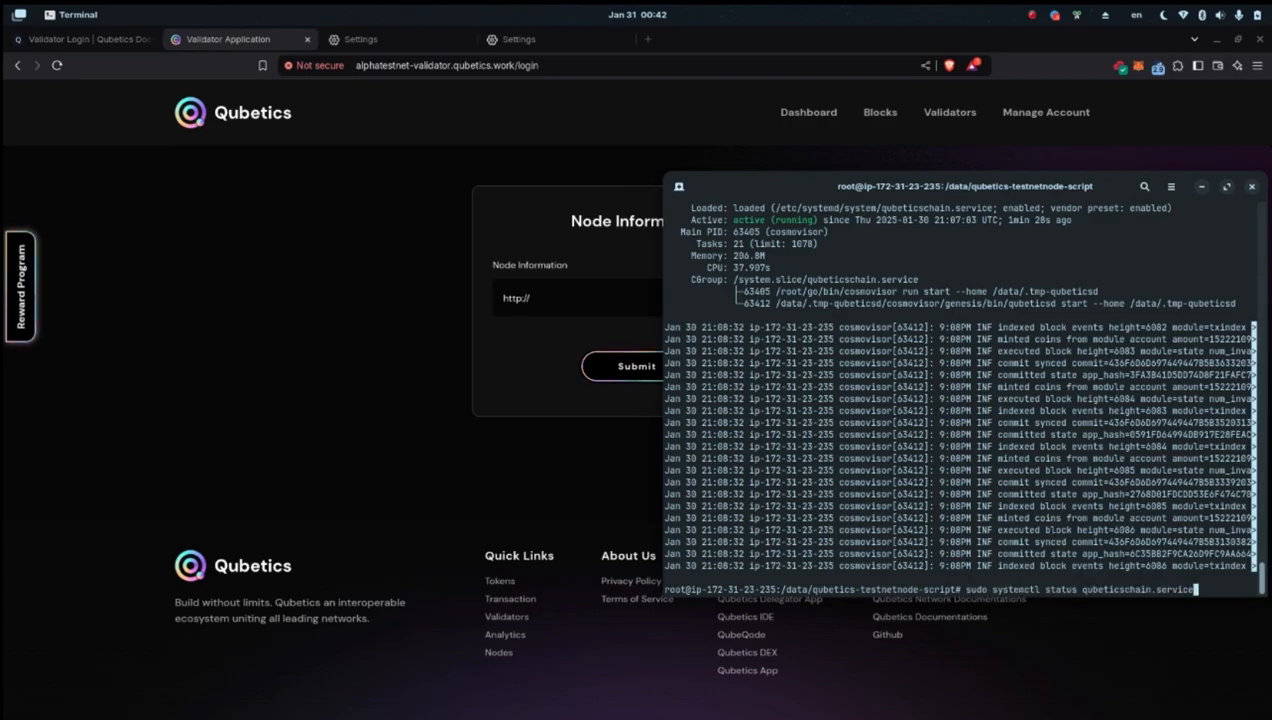
Run terminal commands: clone the testnet node script, edit config.toml, check service status, list /data.
type("git clone https://github.com/Qubetics/qubetics-testnetnode-script")
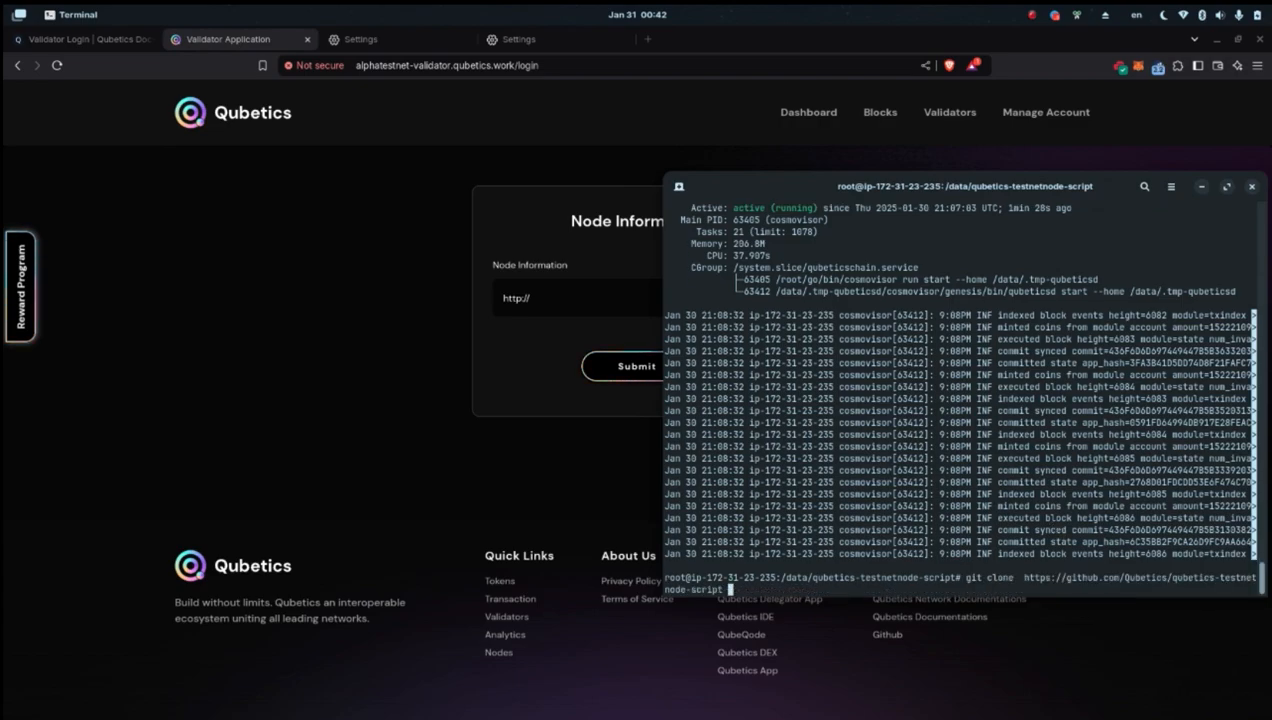
type("nano /data/.tmp-qubeticsd/config/config.toml")
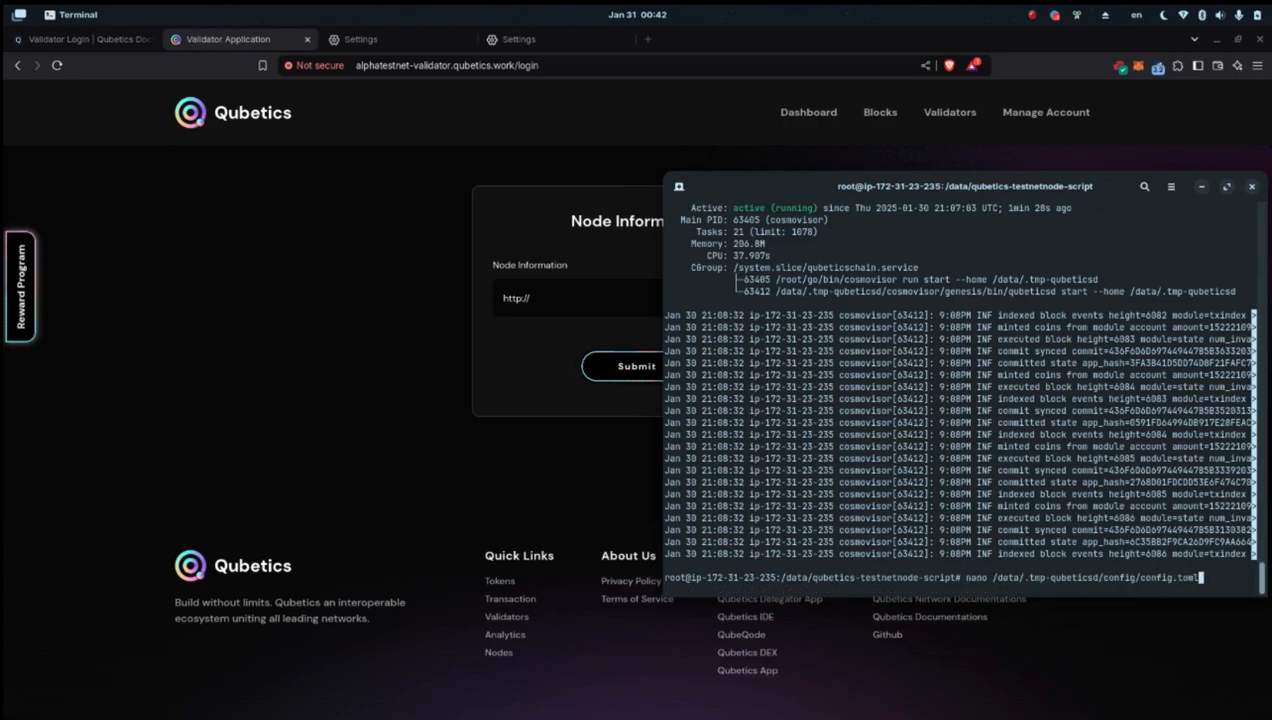
type("sudo systemctl status qubeticschain.service")
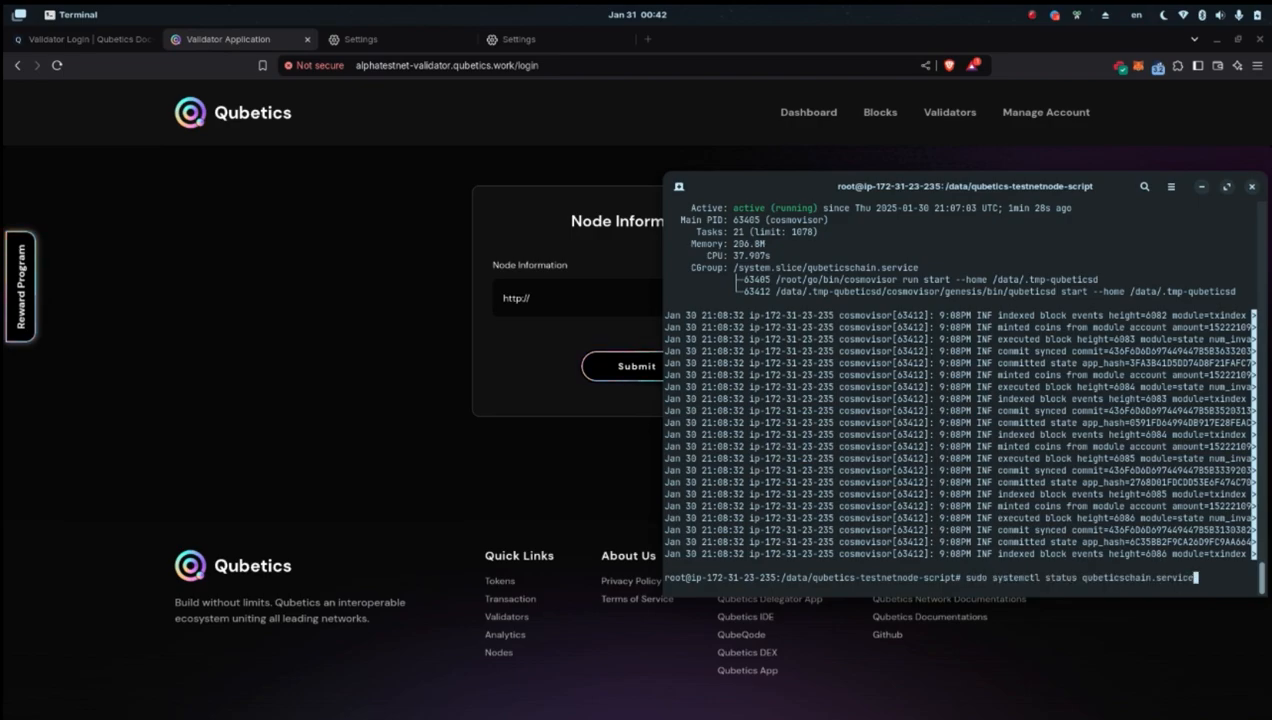
type("cd /data/")
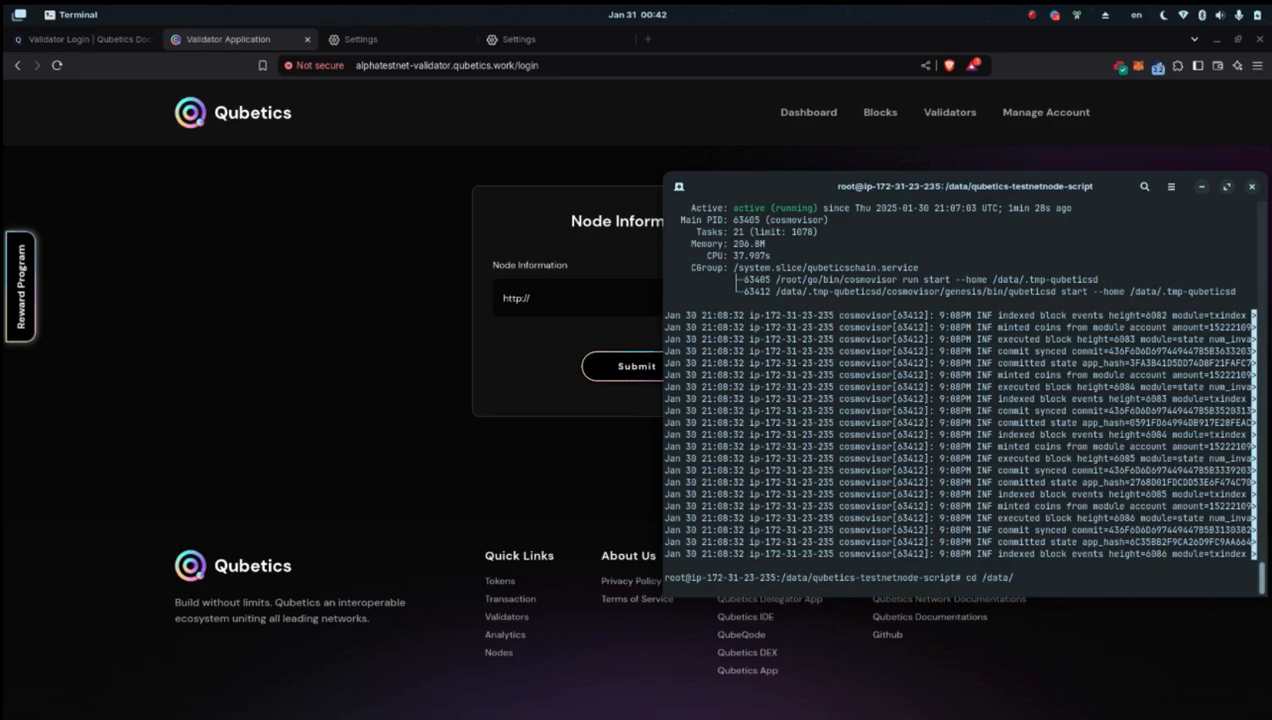
type("ls")
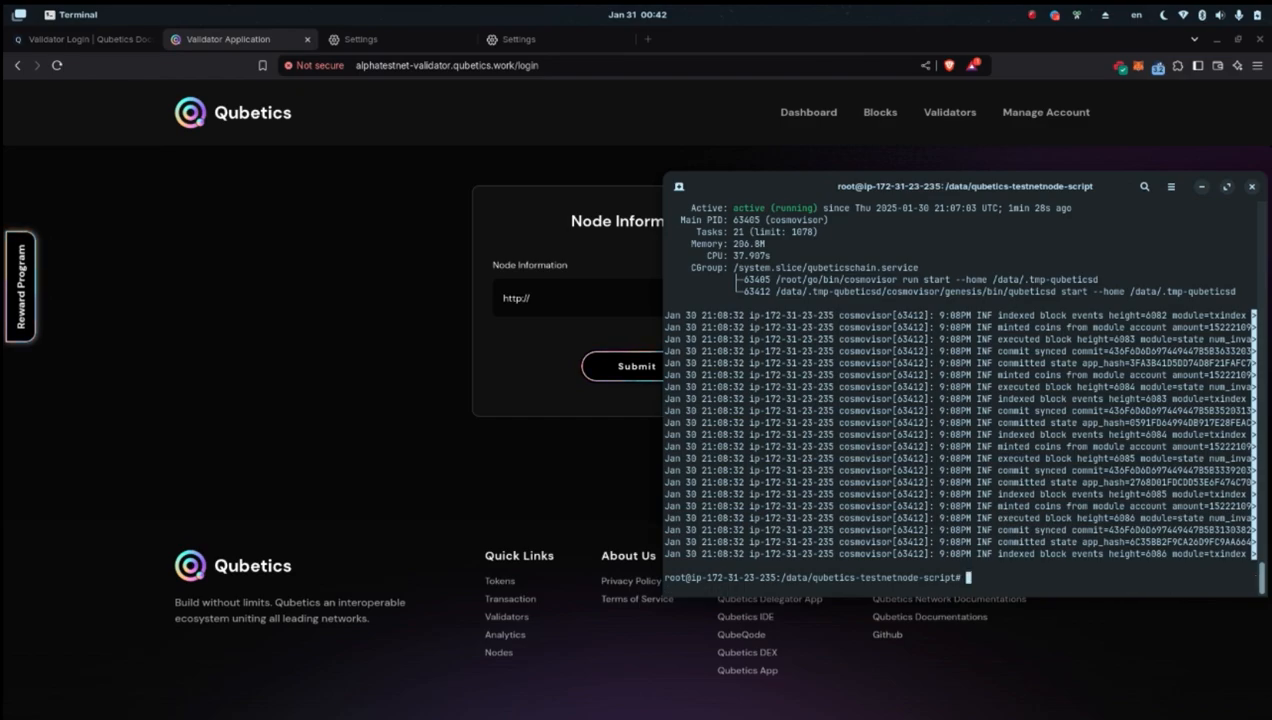
Run curl ifconfig.me to get the public IP 16.171.236.230, then return to the login page.
left_click(80, 39)
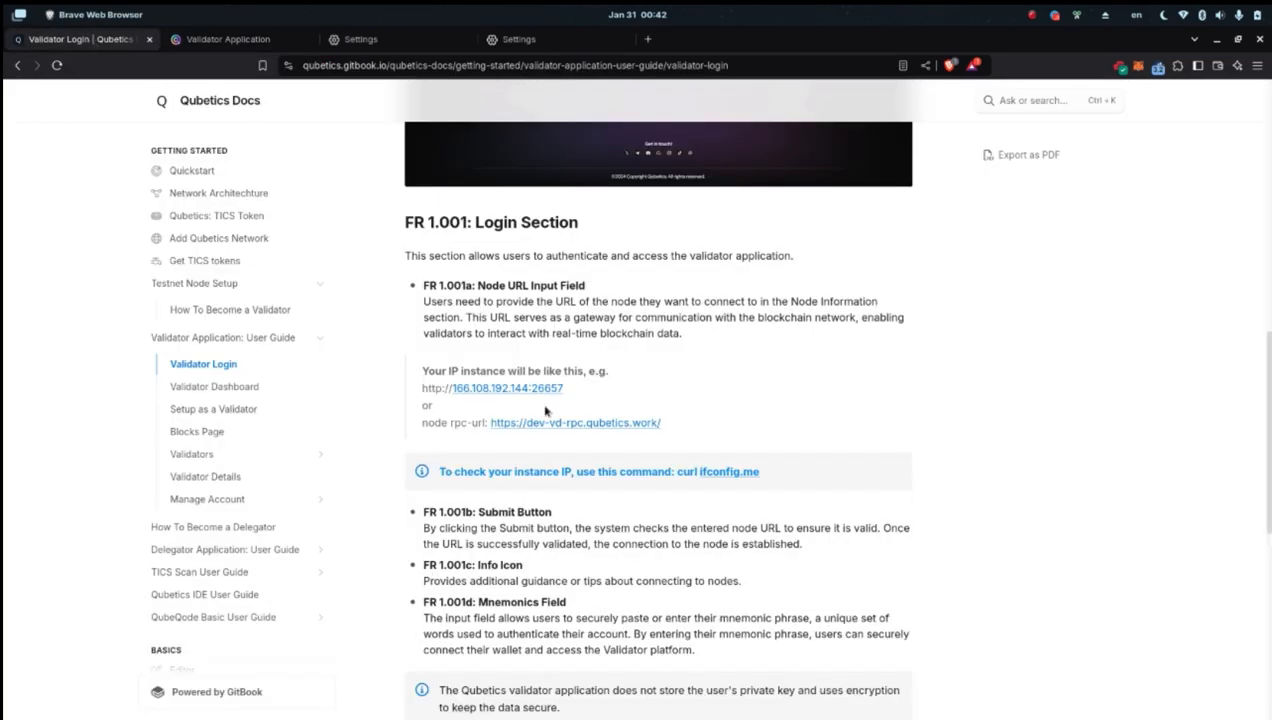
double_click(725, 472)
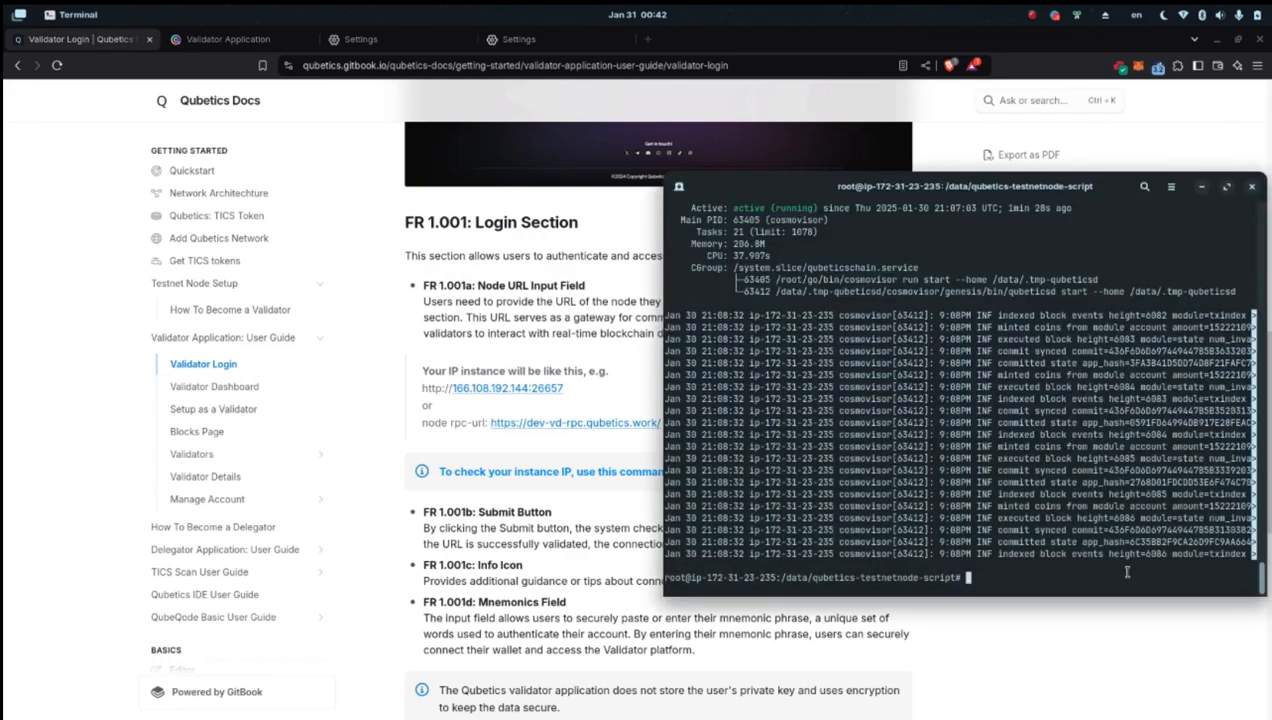
type("curl ifconfig.me")
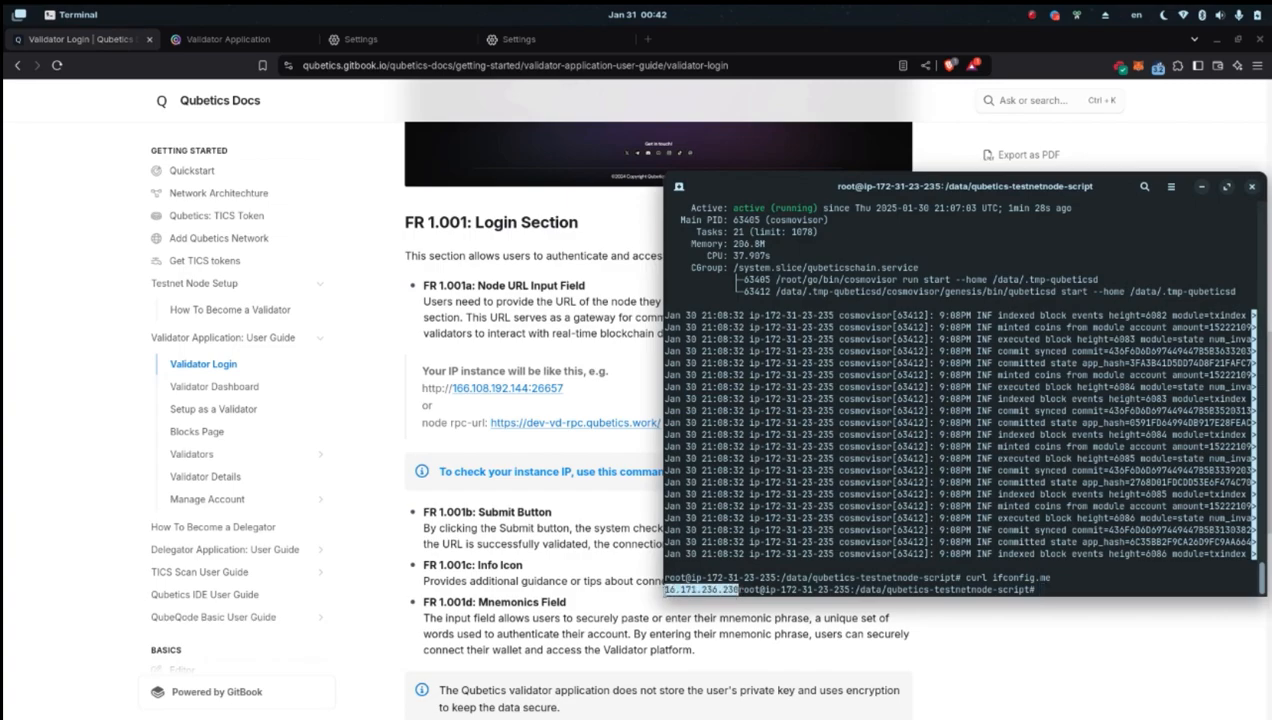
mouse_move(775, 699)
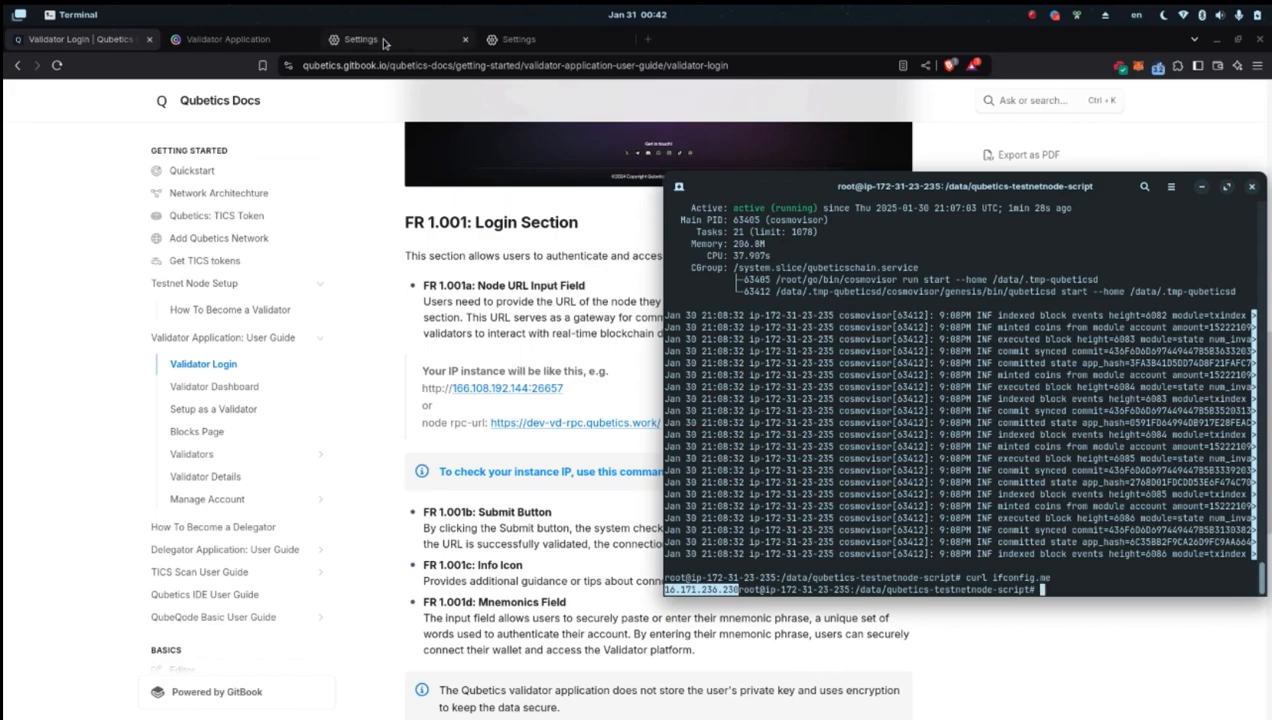
left_click(230, 39)
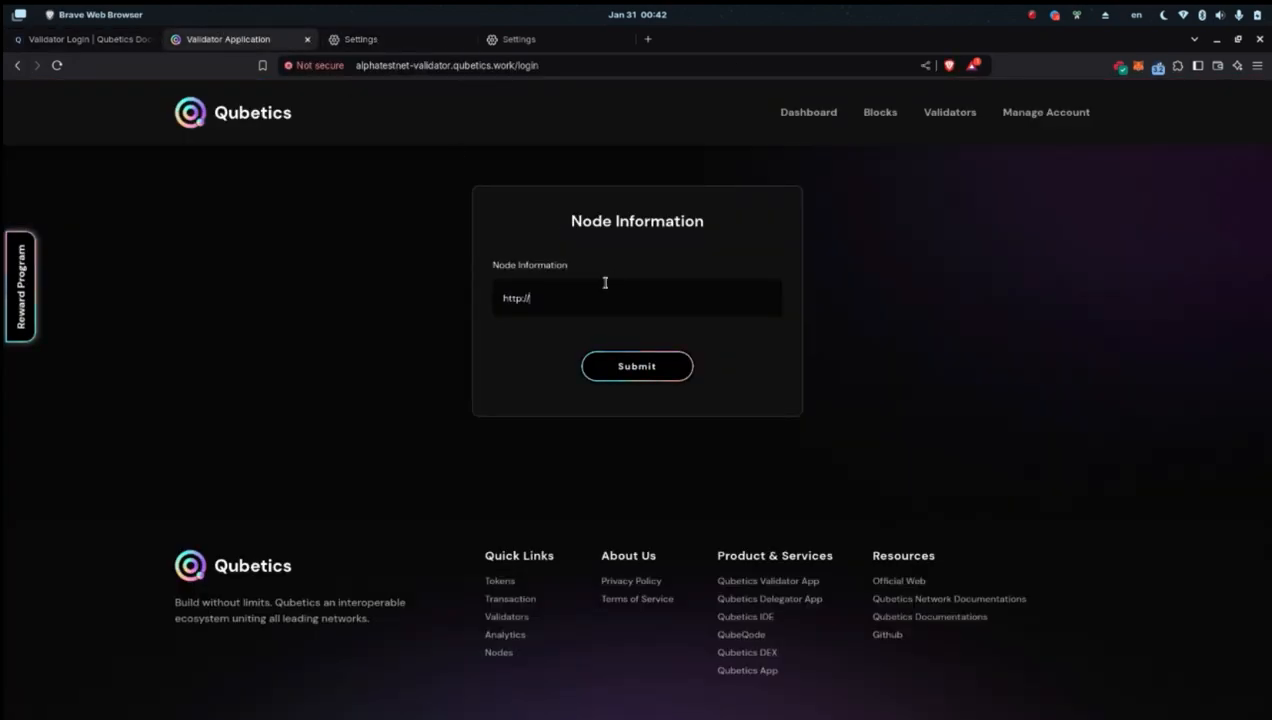
Enter node IP 16.171.236.230 with the docs' port 26657 and submit it.
type("16.171.236.230")
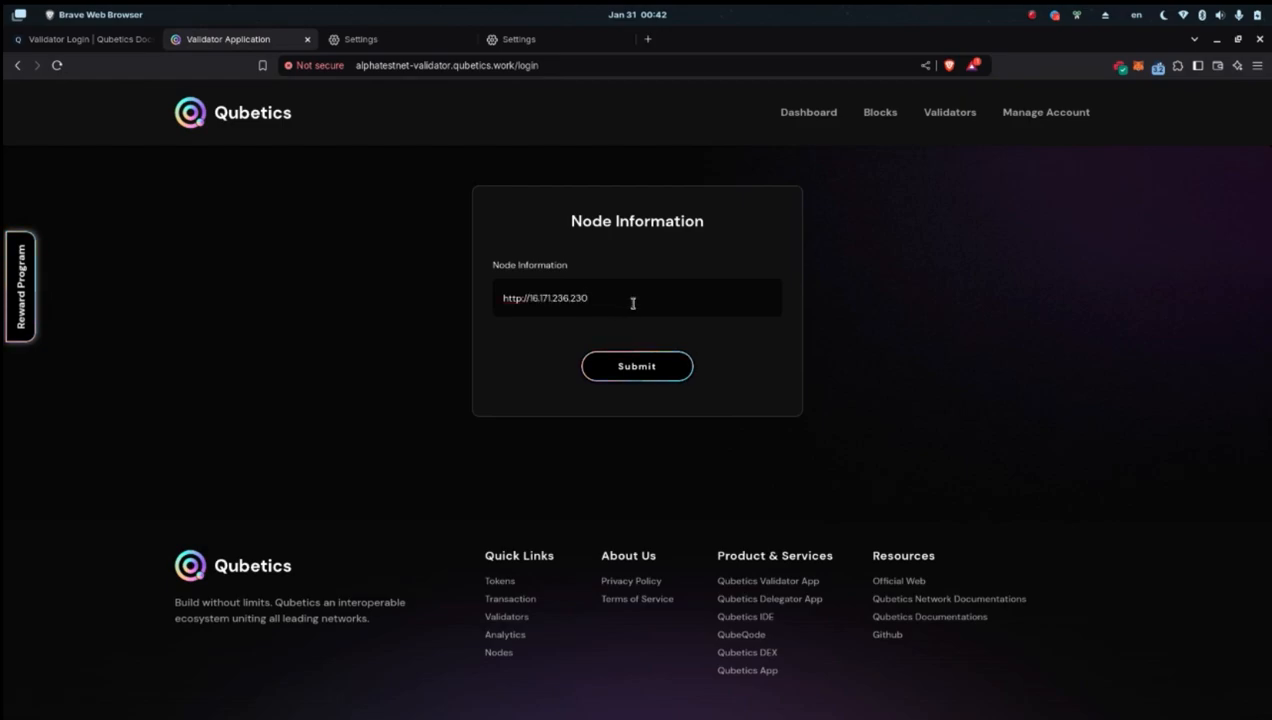
left_click(80, 40)
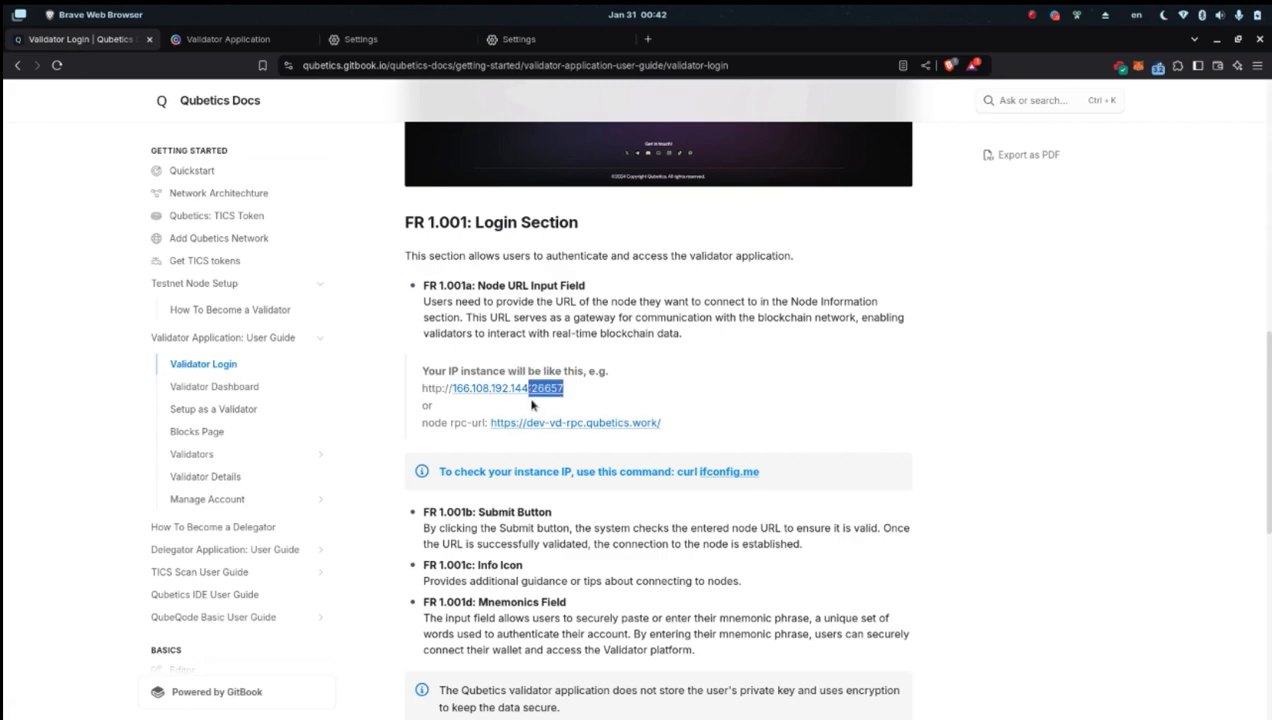
left_click(230, 39)
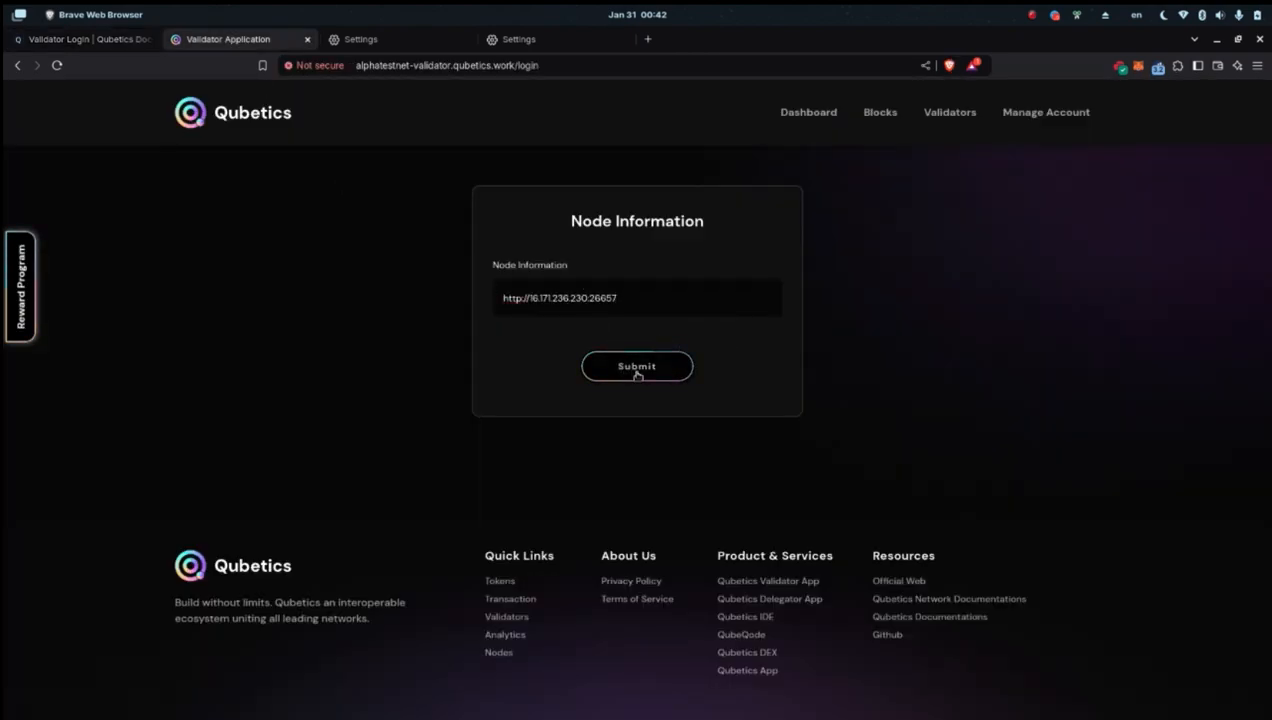
left_click(636, 366)
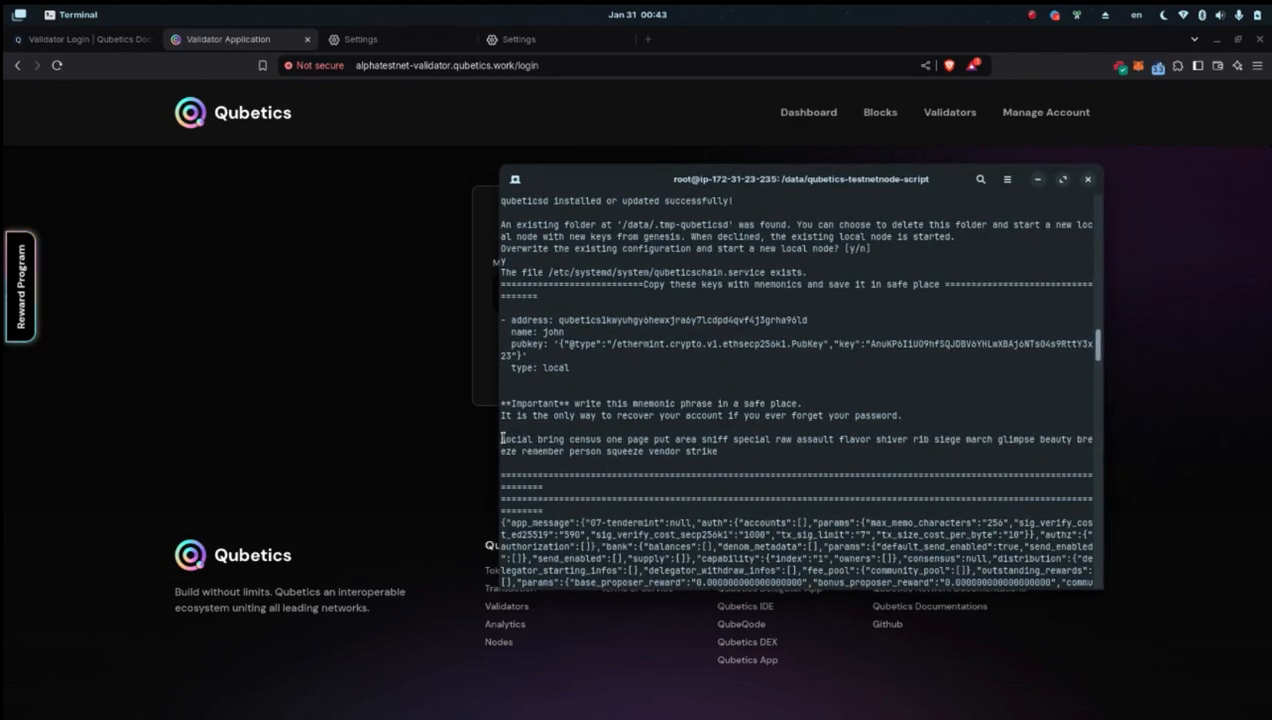
Copy the mnemonic phrase from the terminal output into the Mnemonics field.
left_click_drag(501, 439, 733, 450)
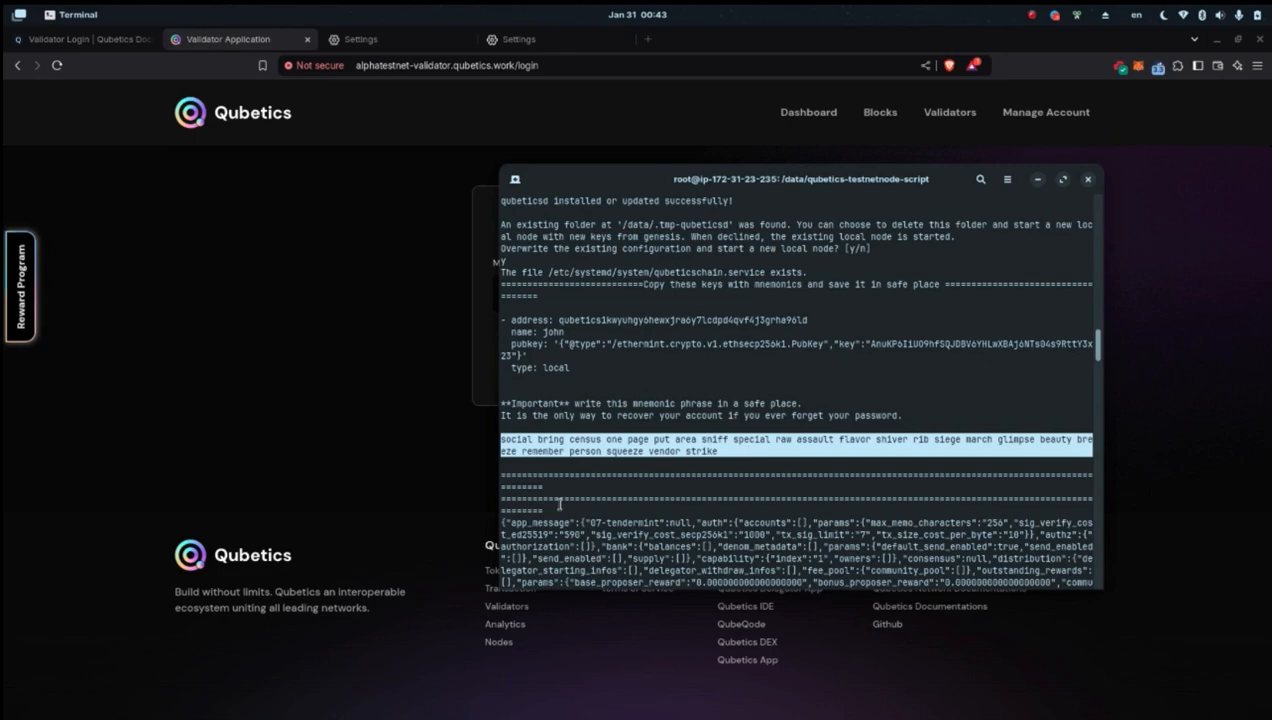
mouse_move(732, 468)
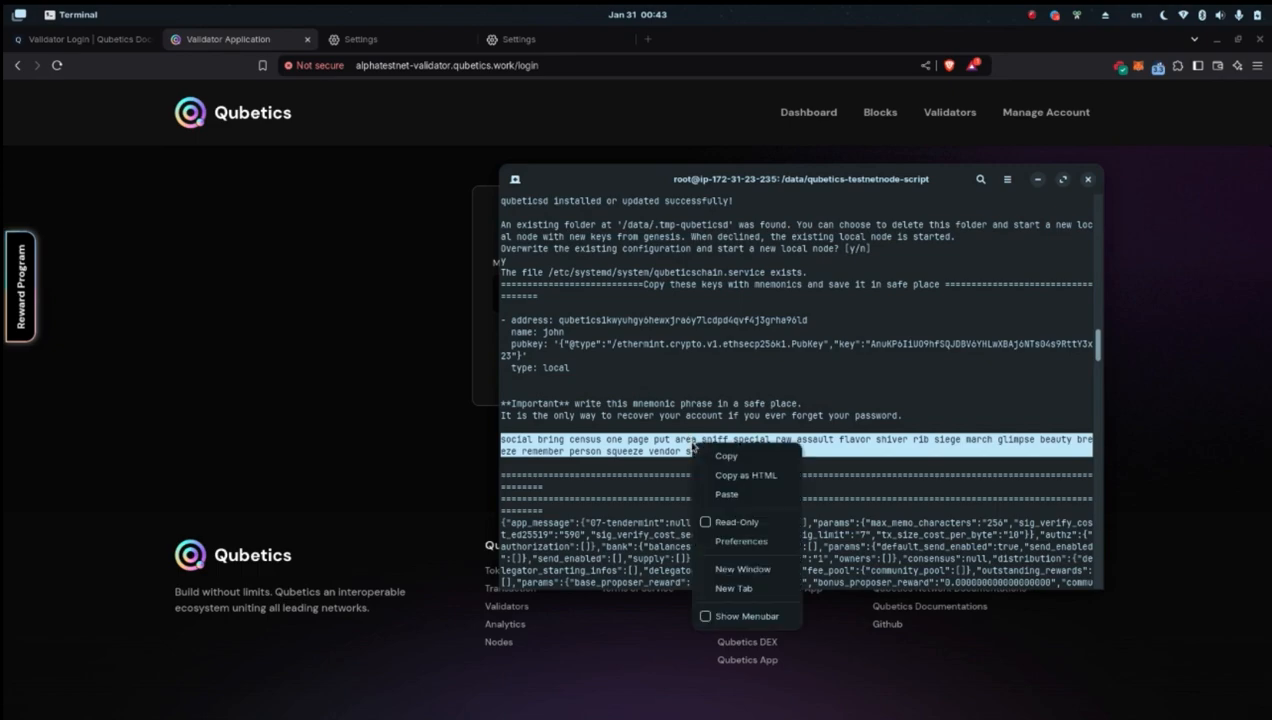
left_click(480, 297)
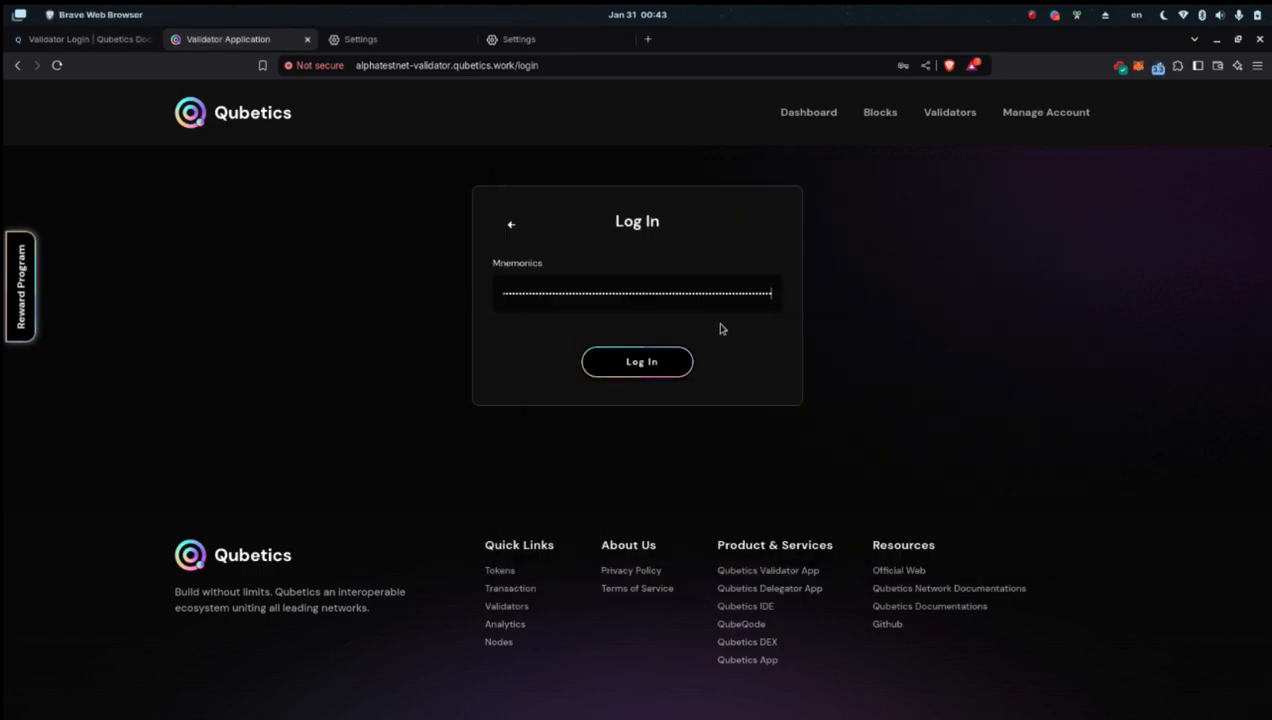
left_click(636, 362)
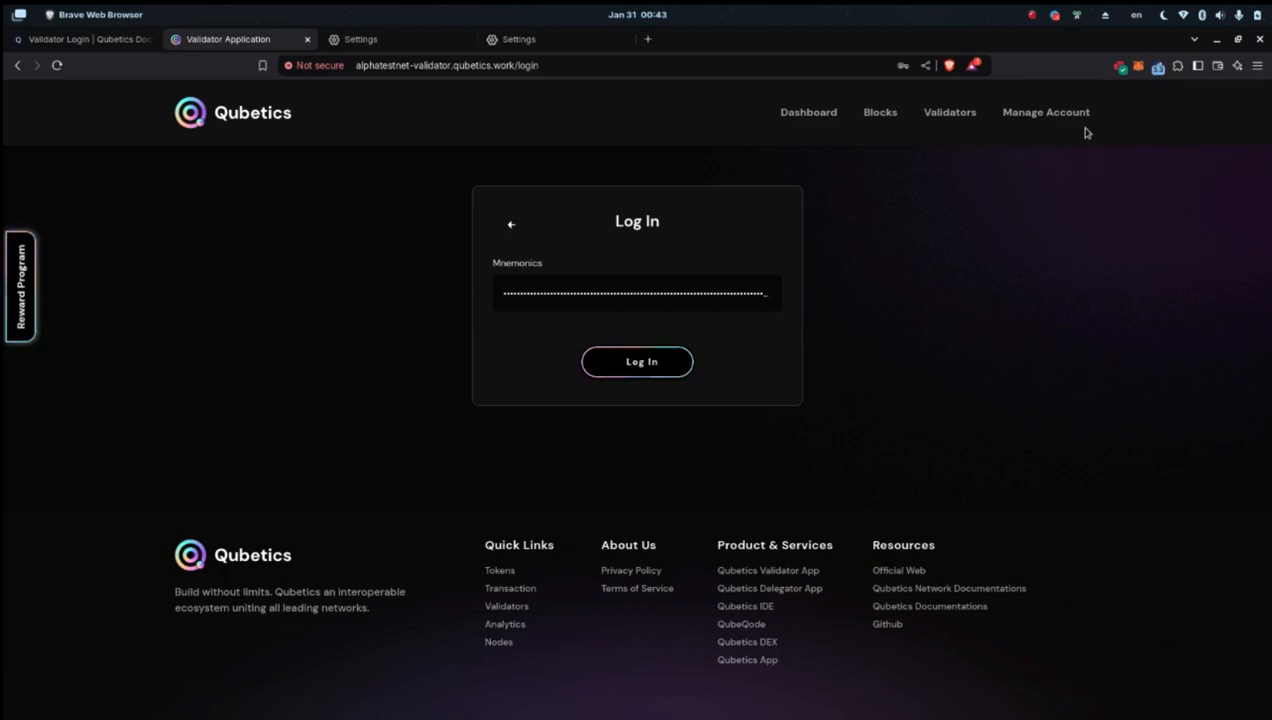
mouse_move(968, 255)
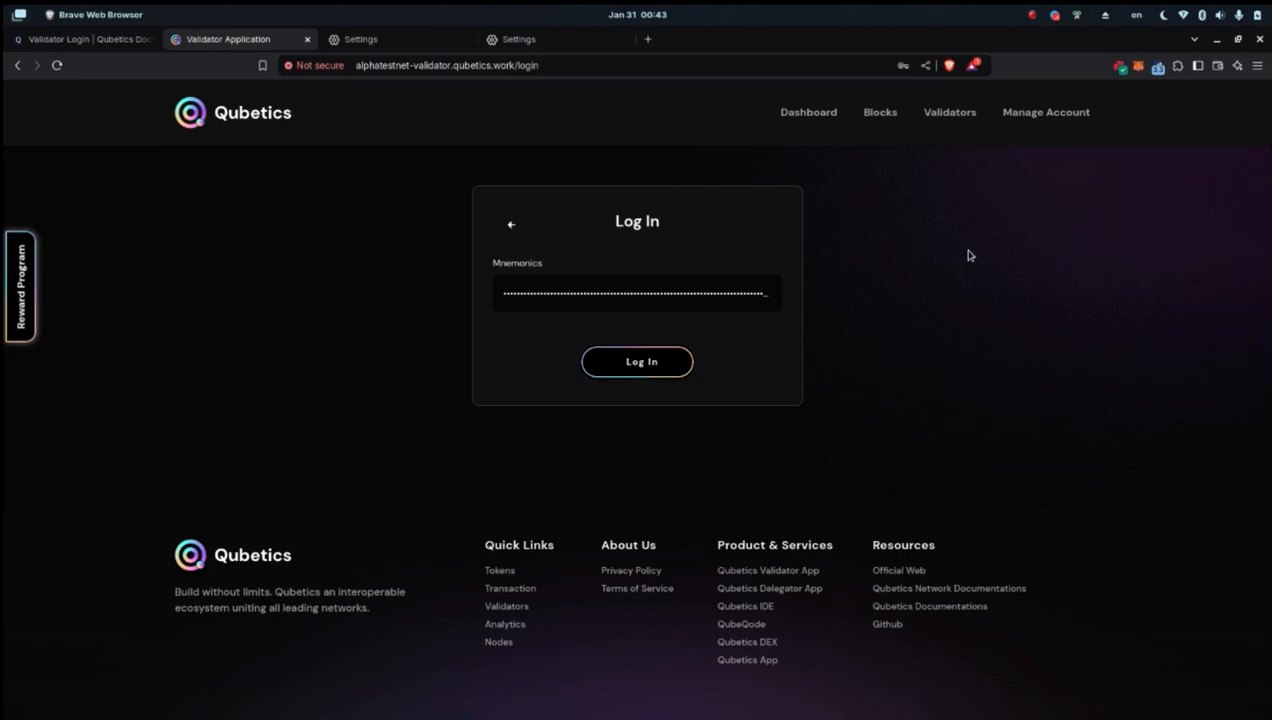
mouse_move(669, 362)
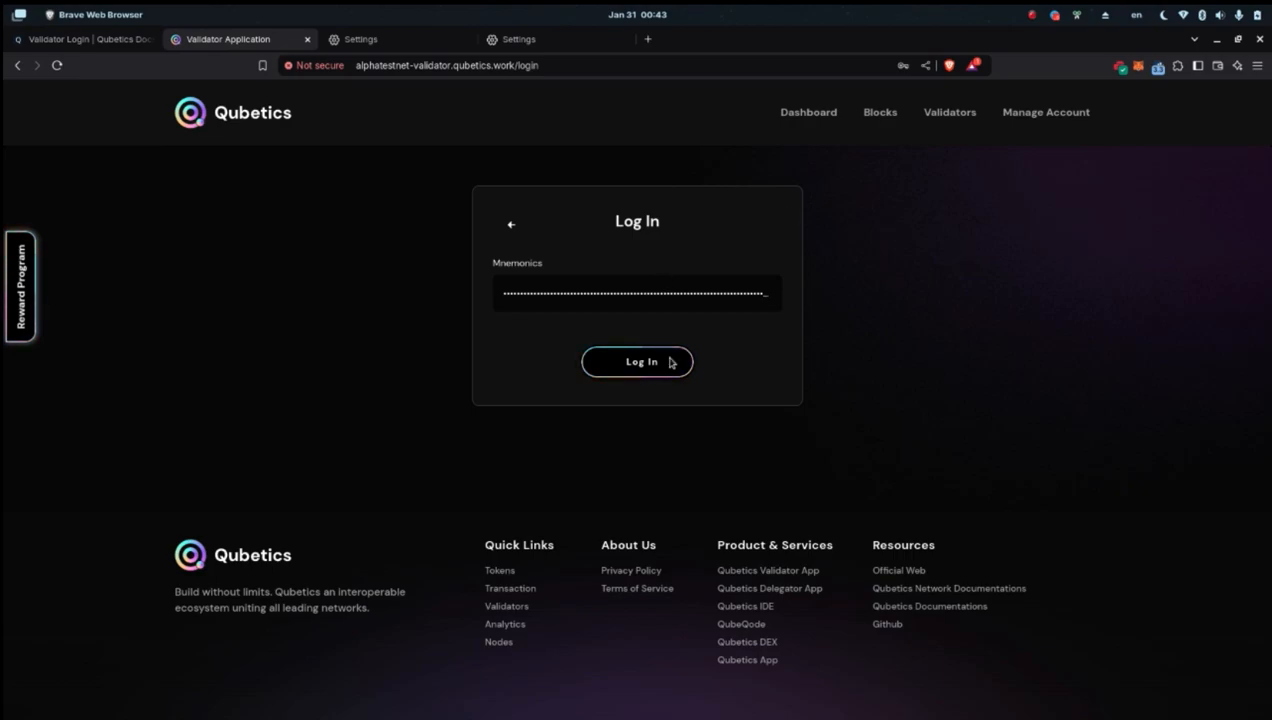
mouse_move(875, 331)
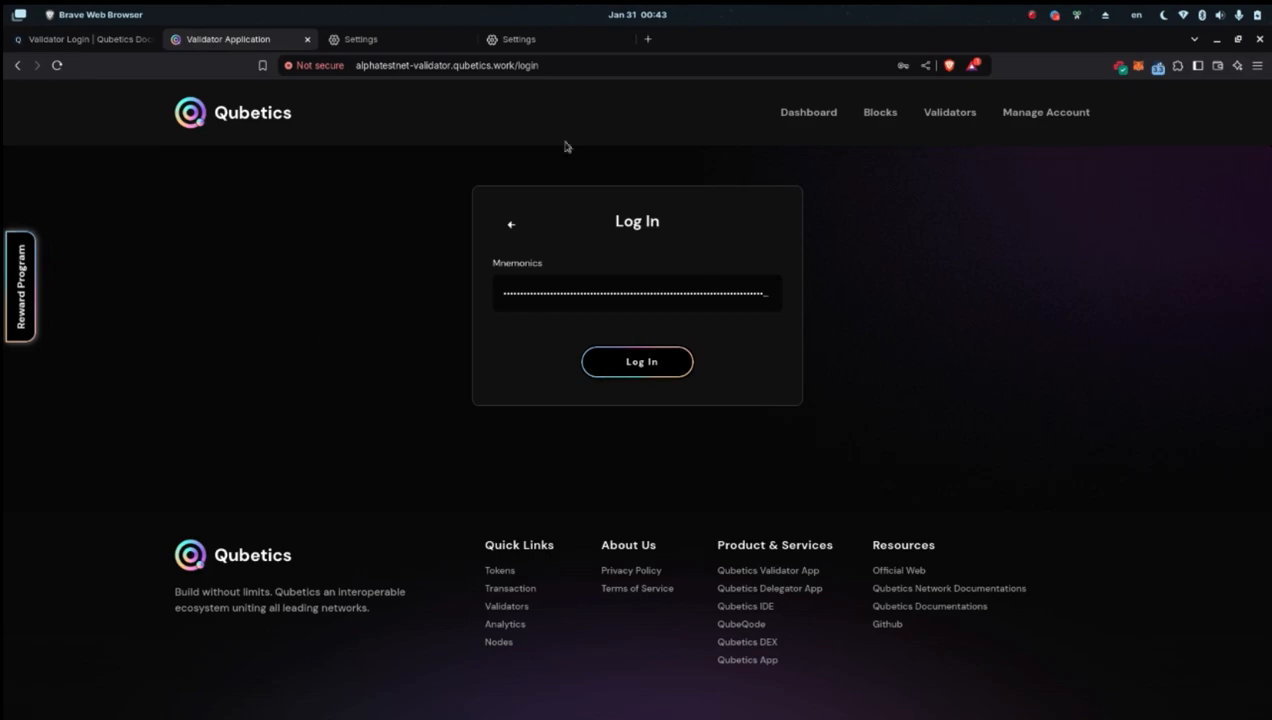
mouse_move(414, 248)
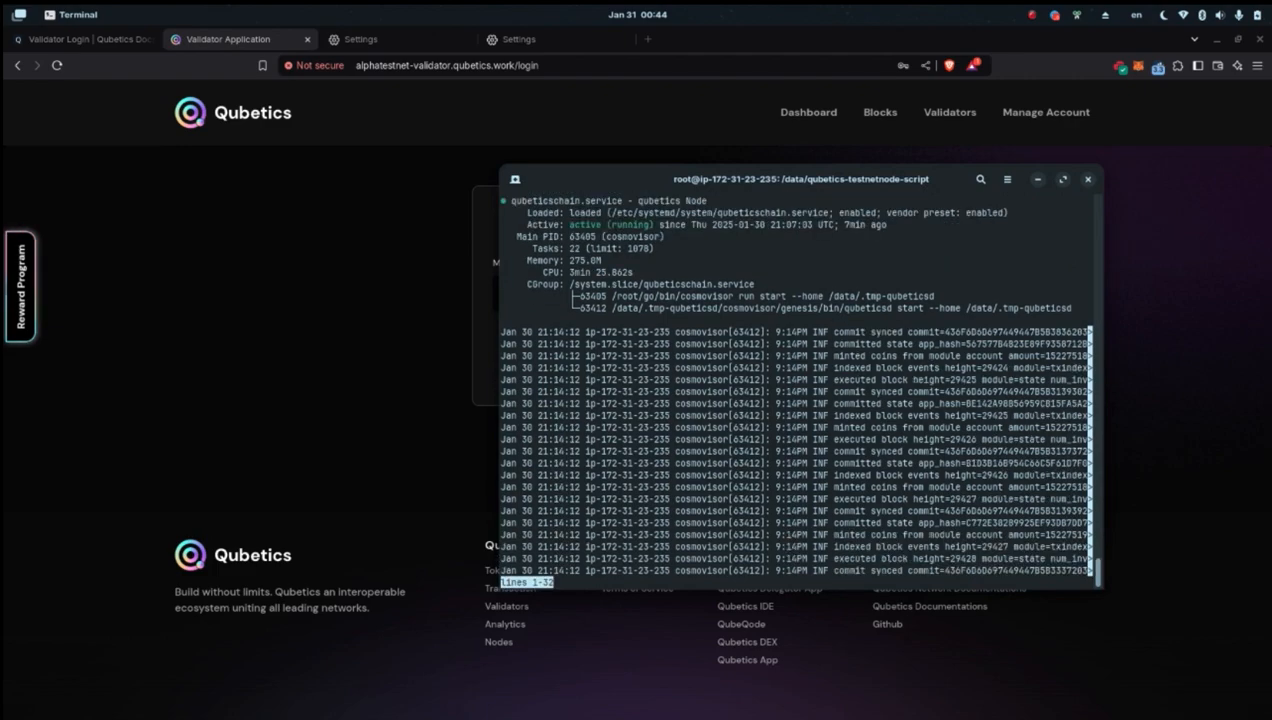
Rerun sudo systemctl status qubeticschain.service, showing the node active near block 32293.
scroll("down", 3)
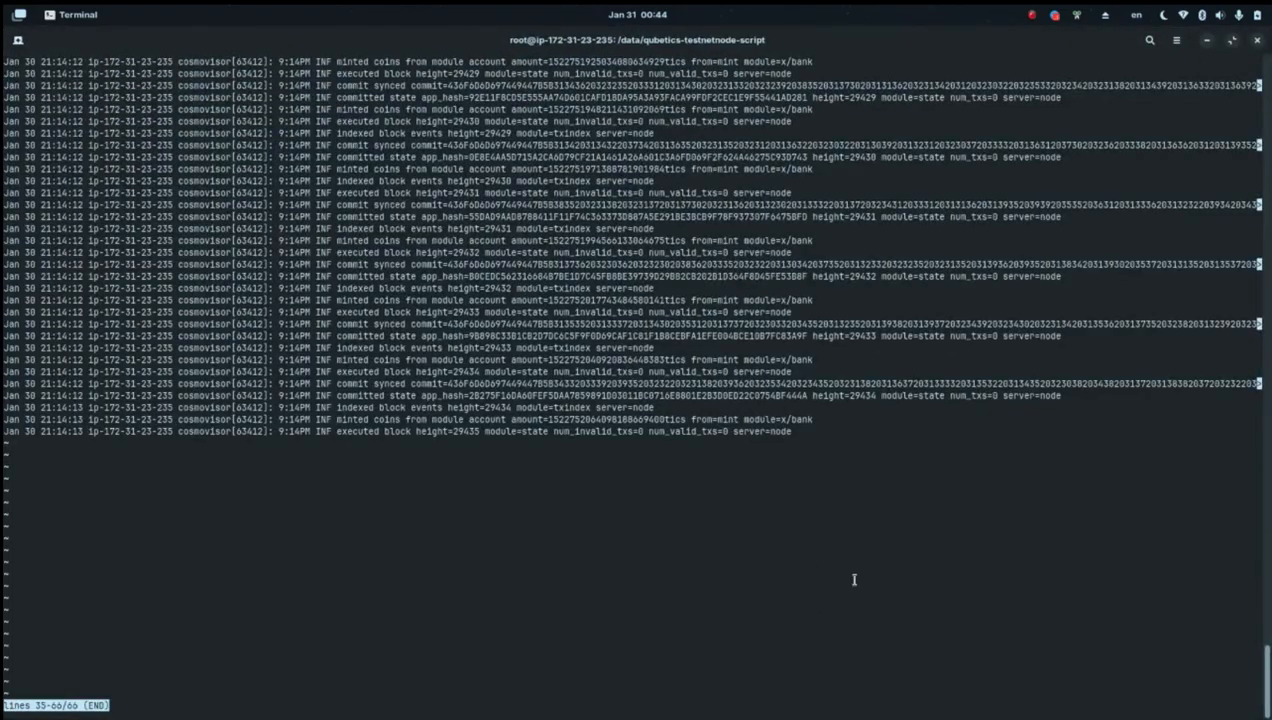
mouse_move(562, 428)
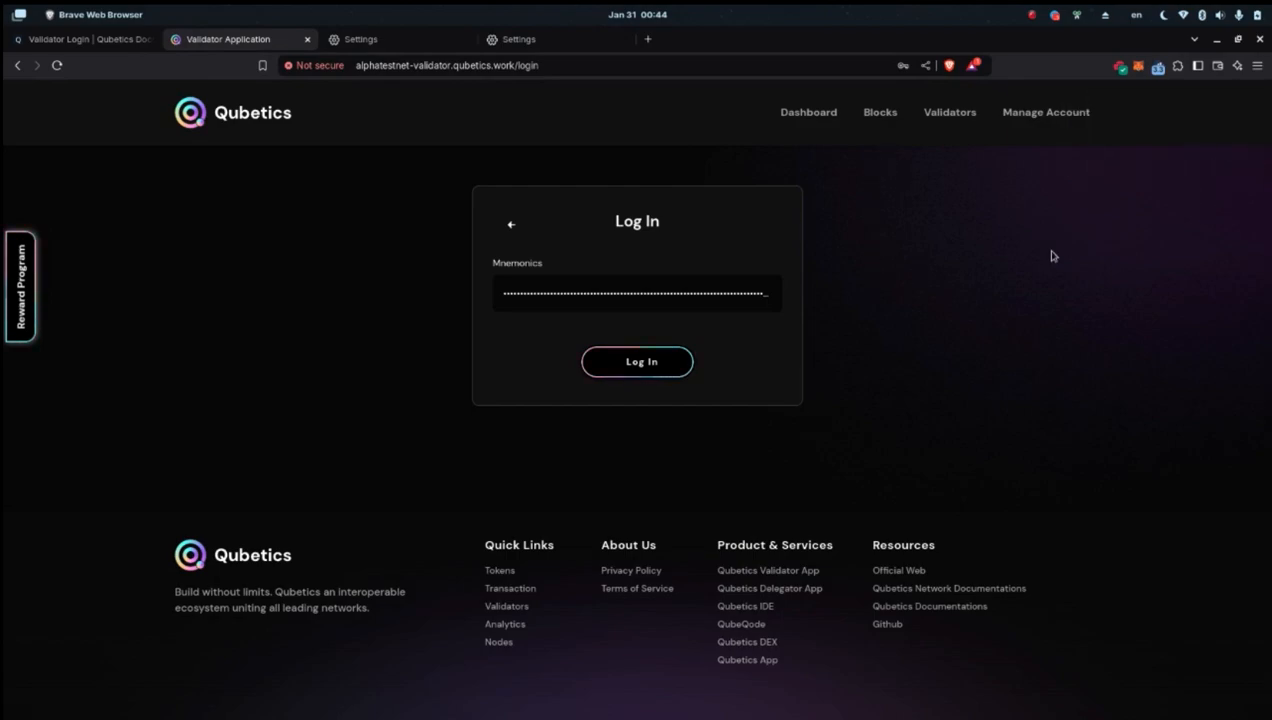
mouse_move(1058, 169)
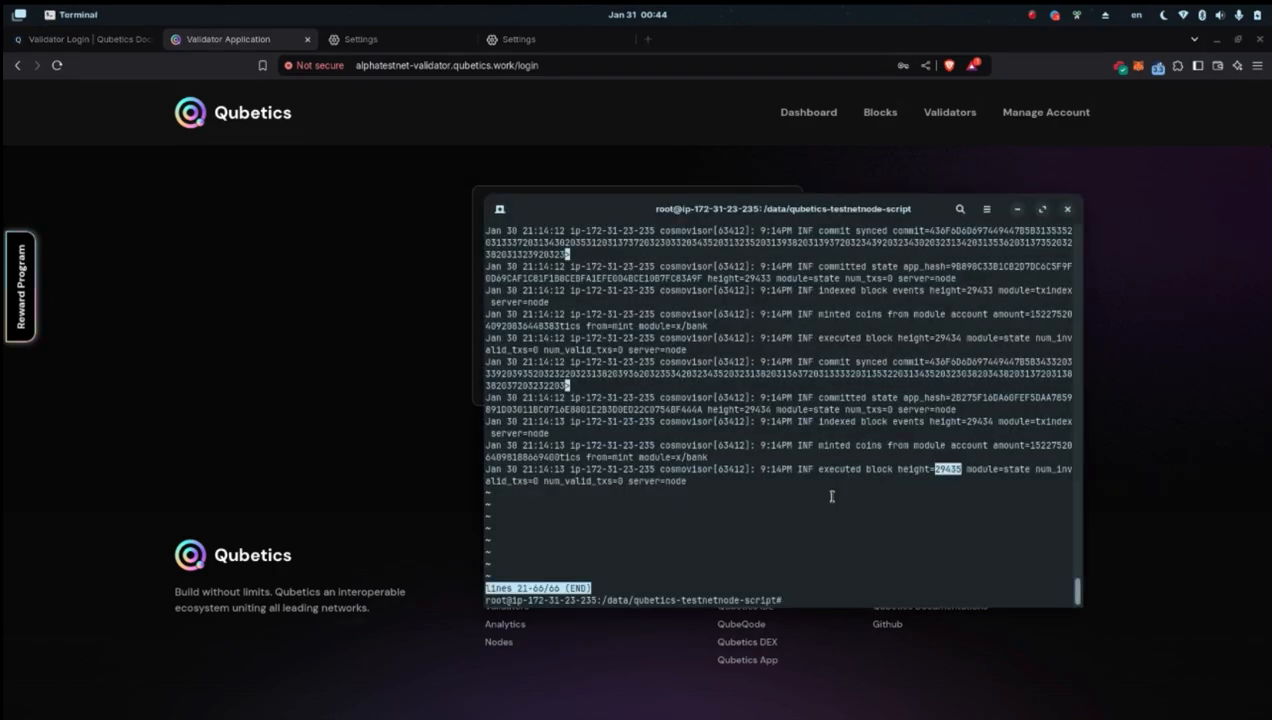
type("sudo systemctl status qubeticschain.service")
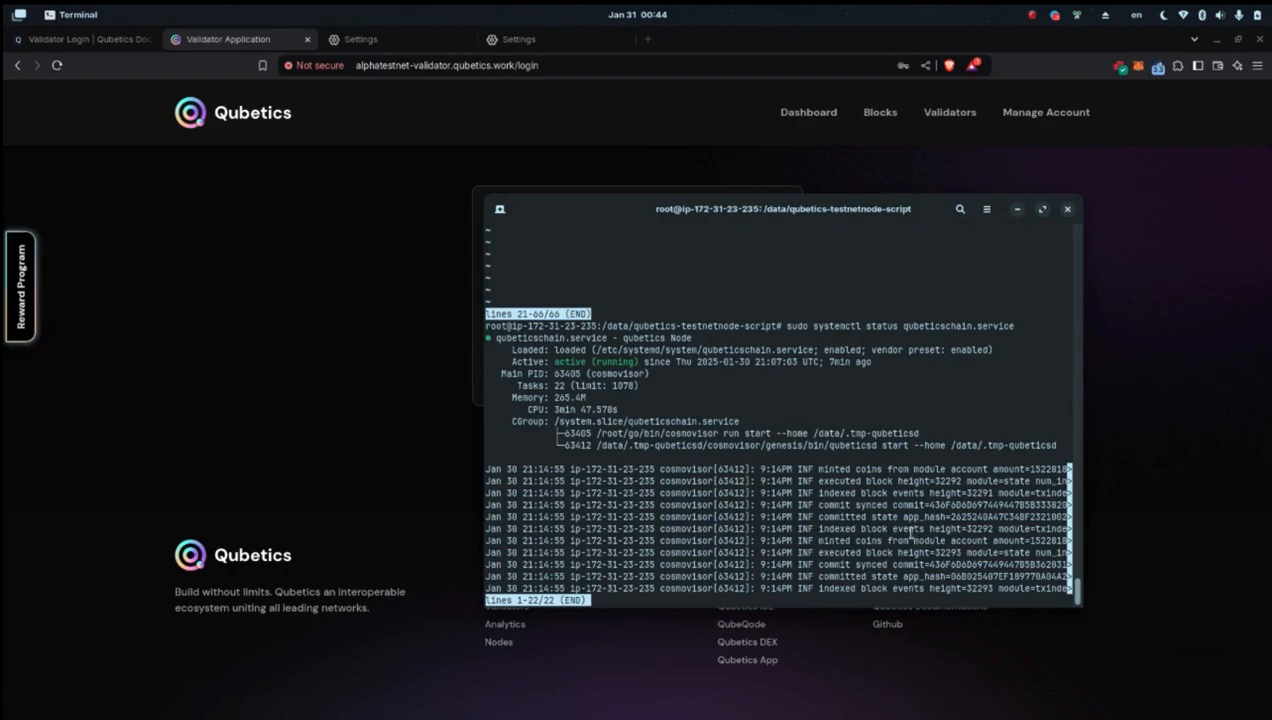
mouse_move(456, 549)
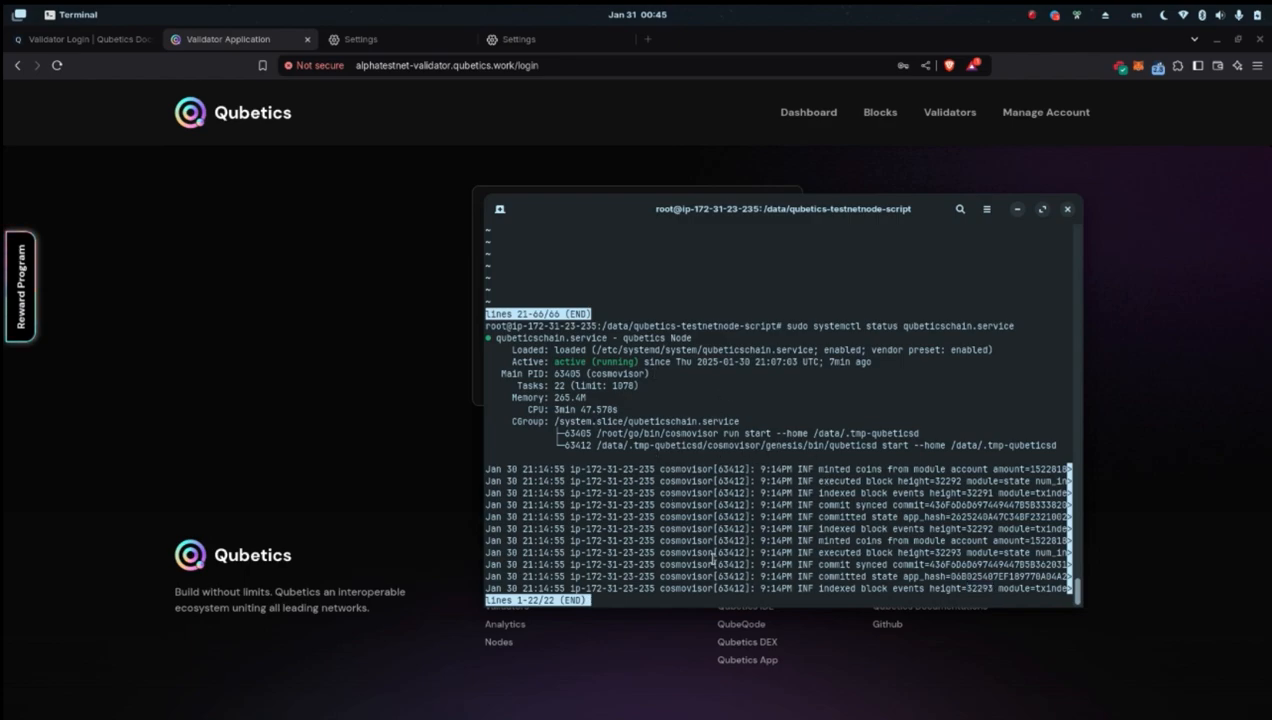
mouse_move(718, 559)
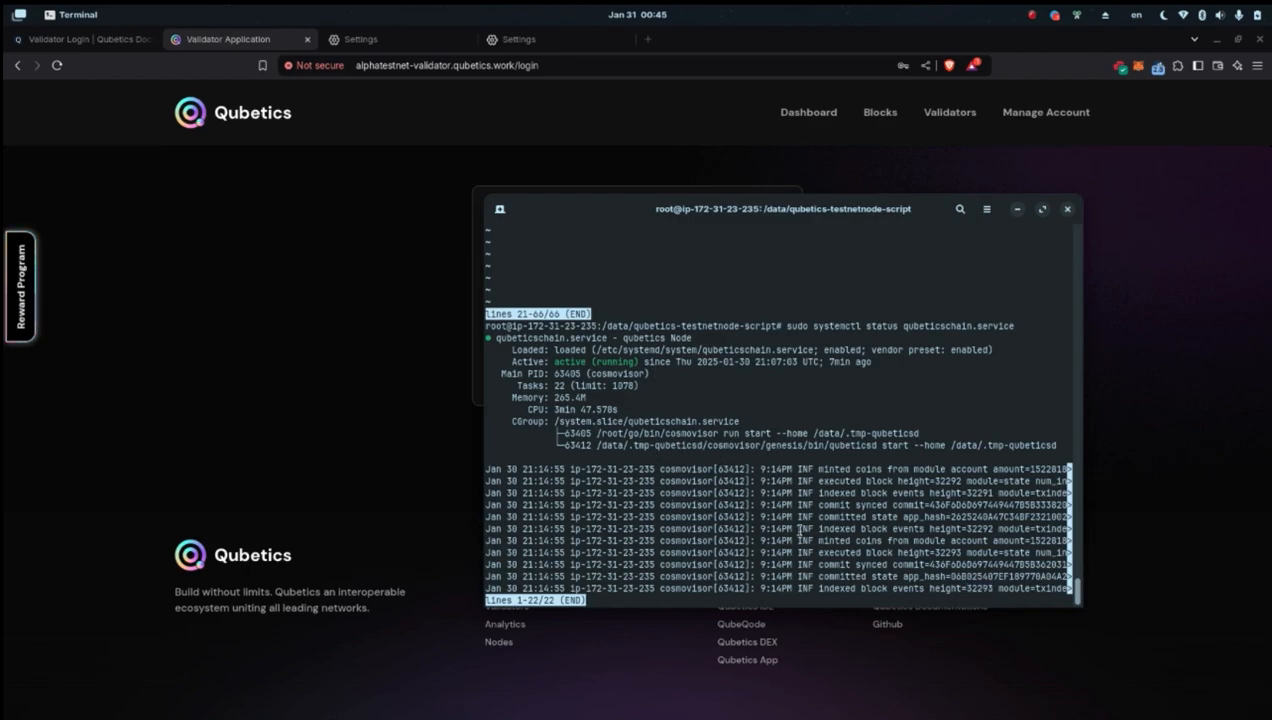
left_click(1067, 209)
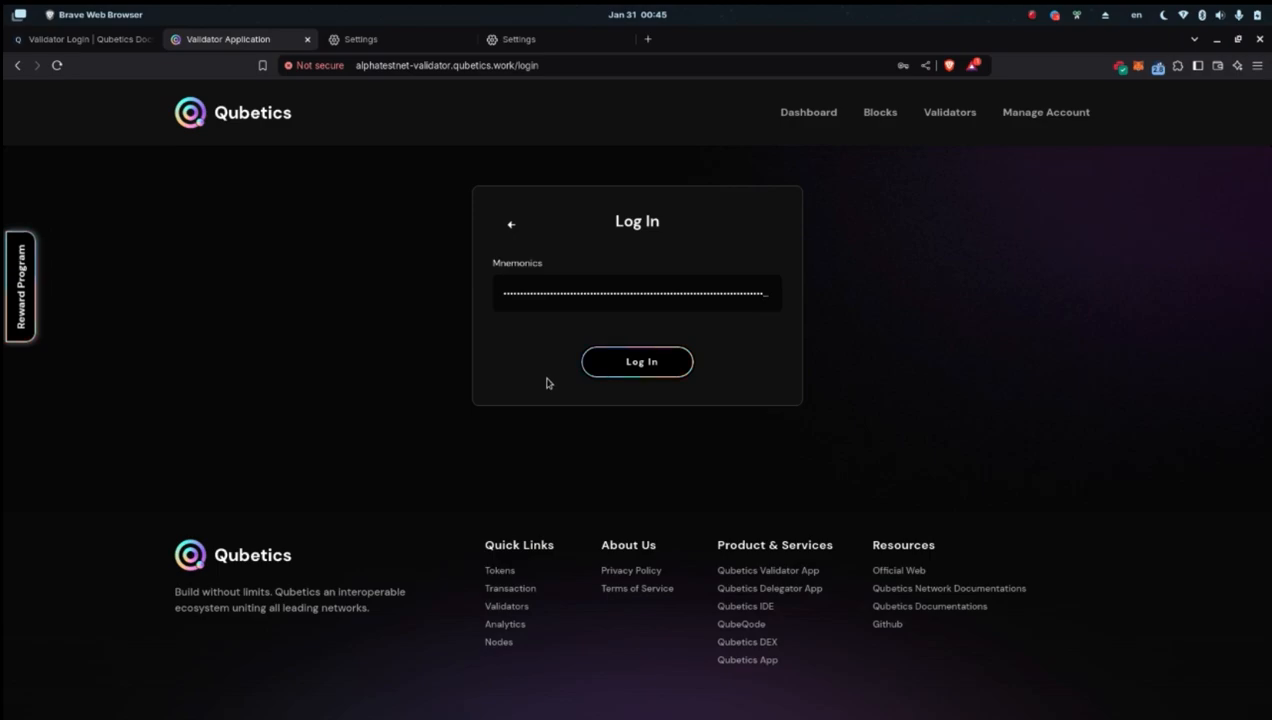
mouse_move(752, 632)
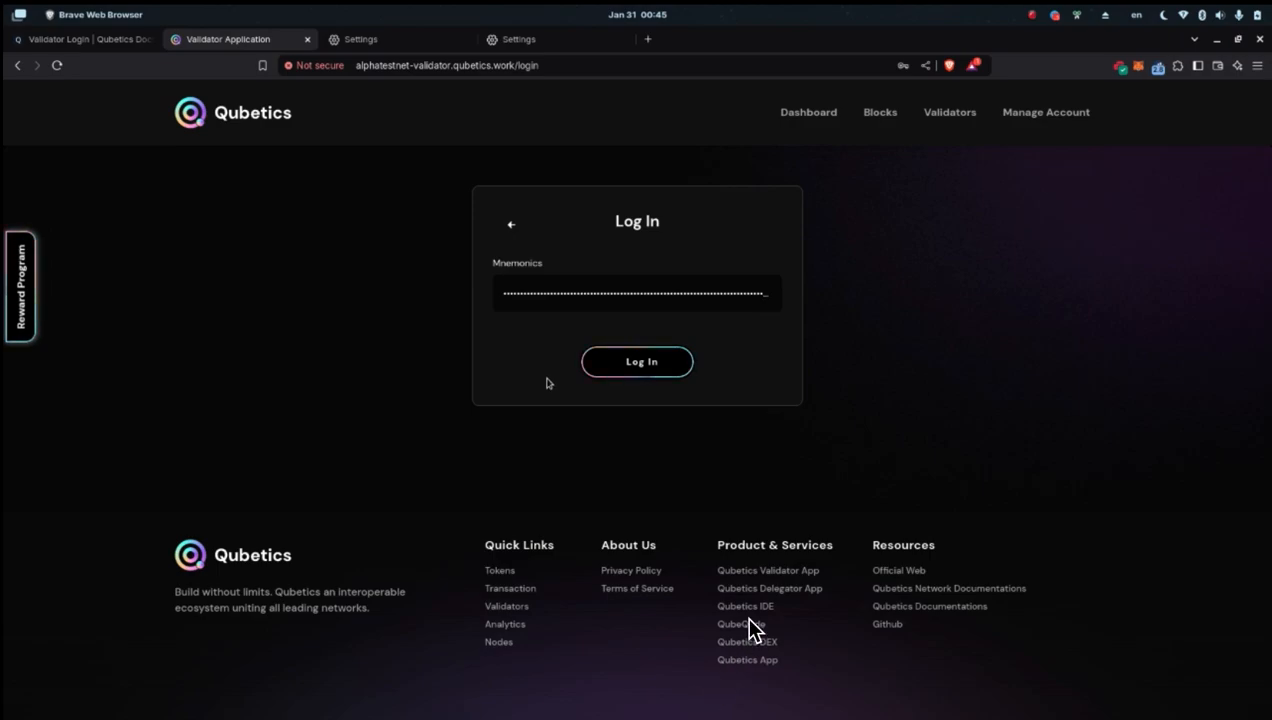
mouse_move(705, 680)
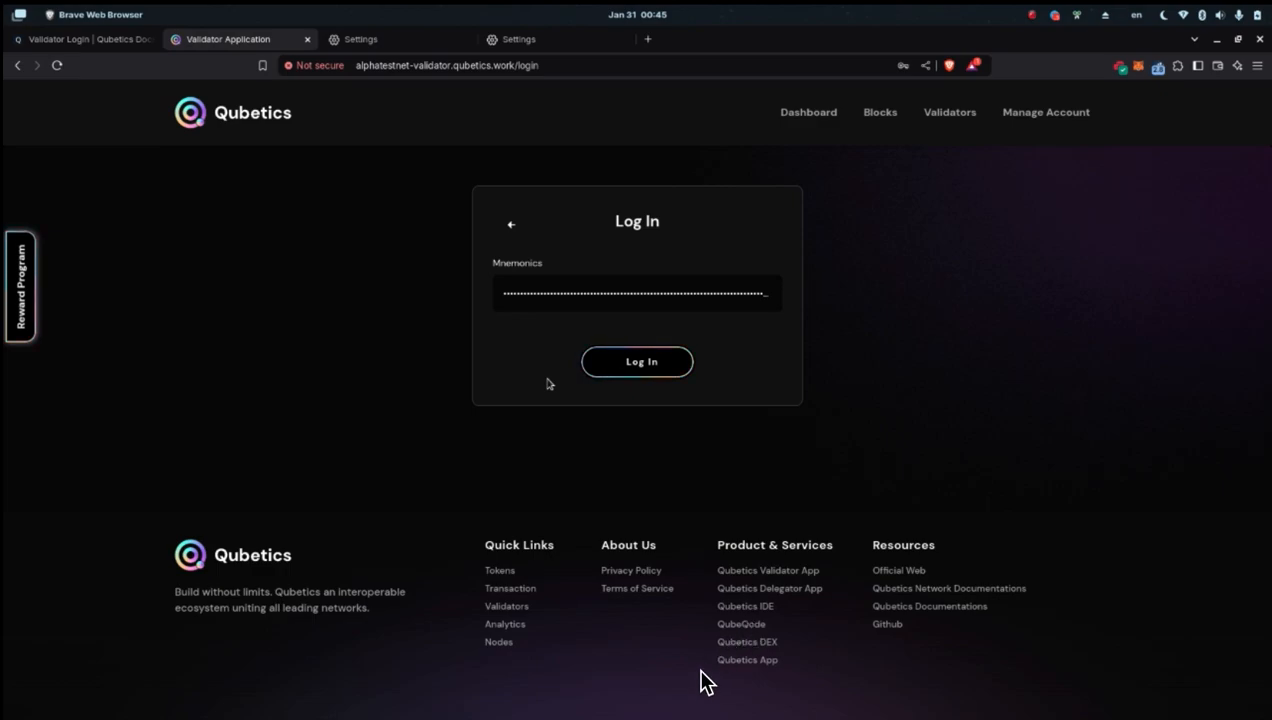